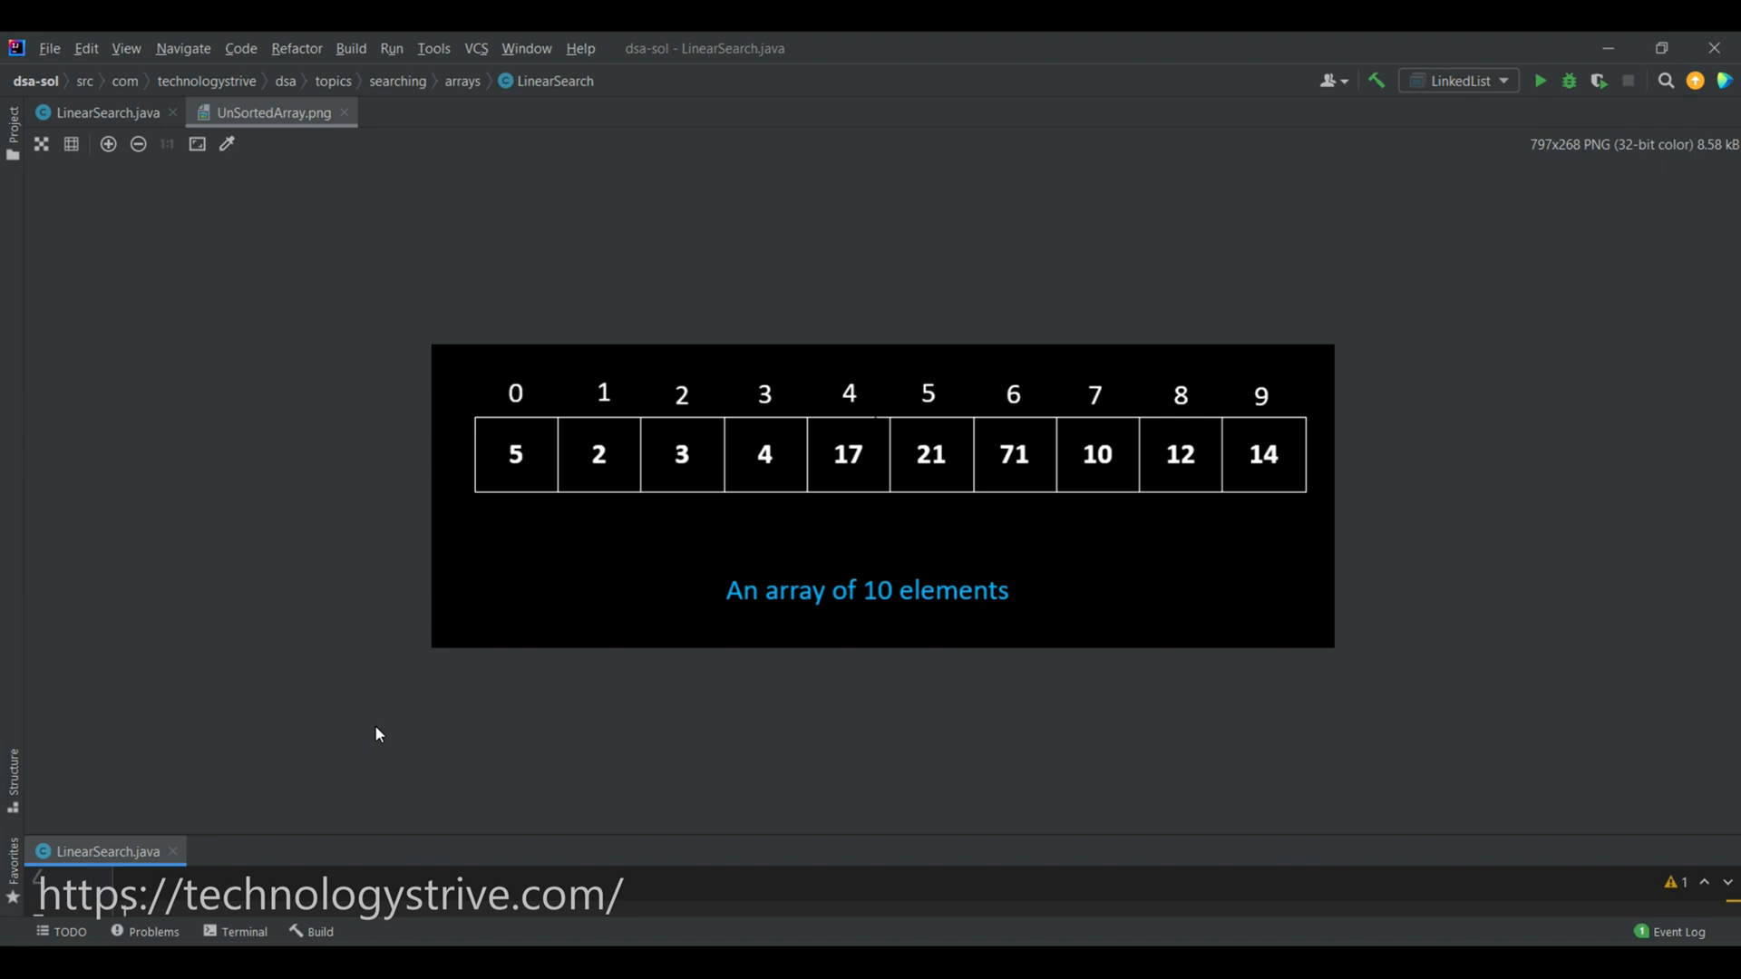
pyautogui.moveTo(679, 377)
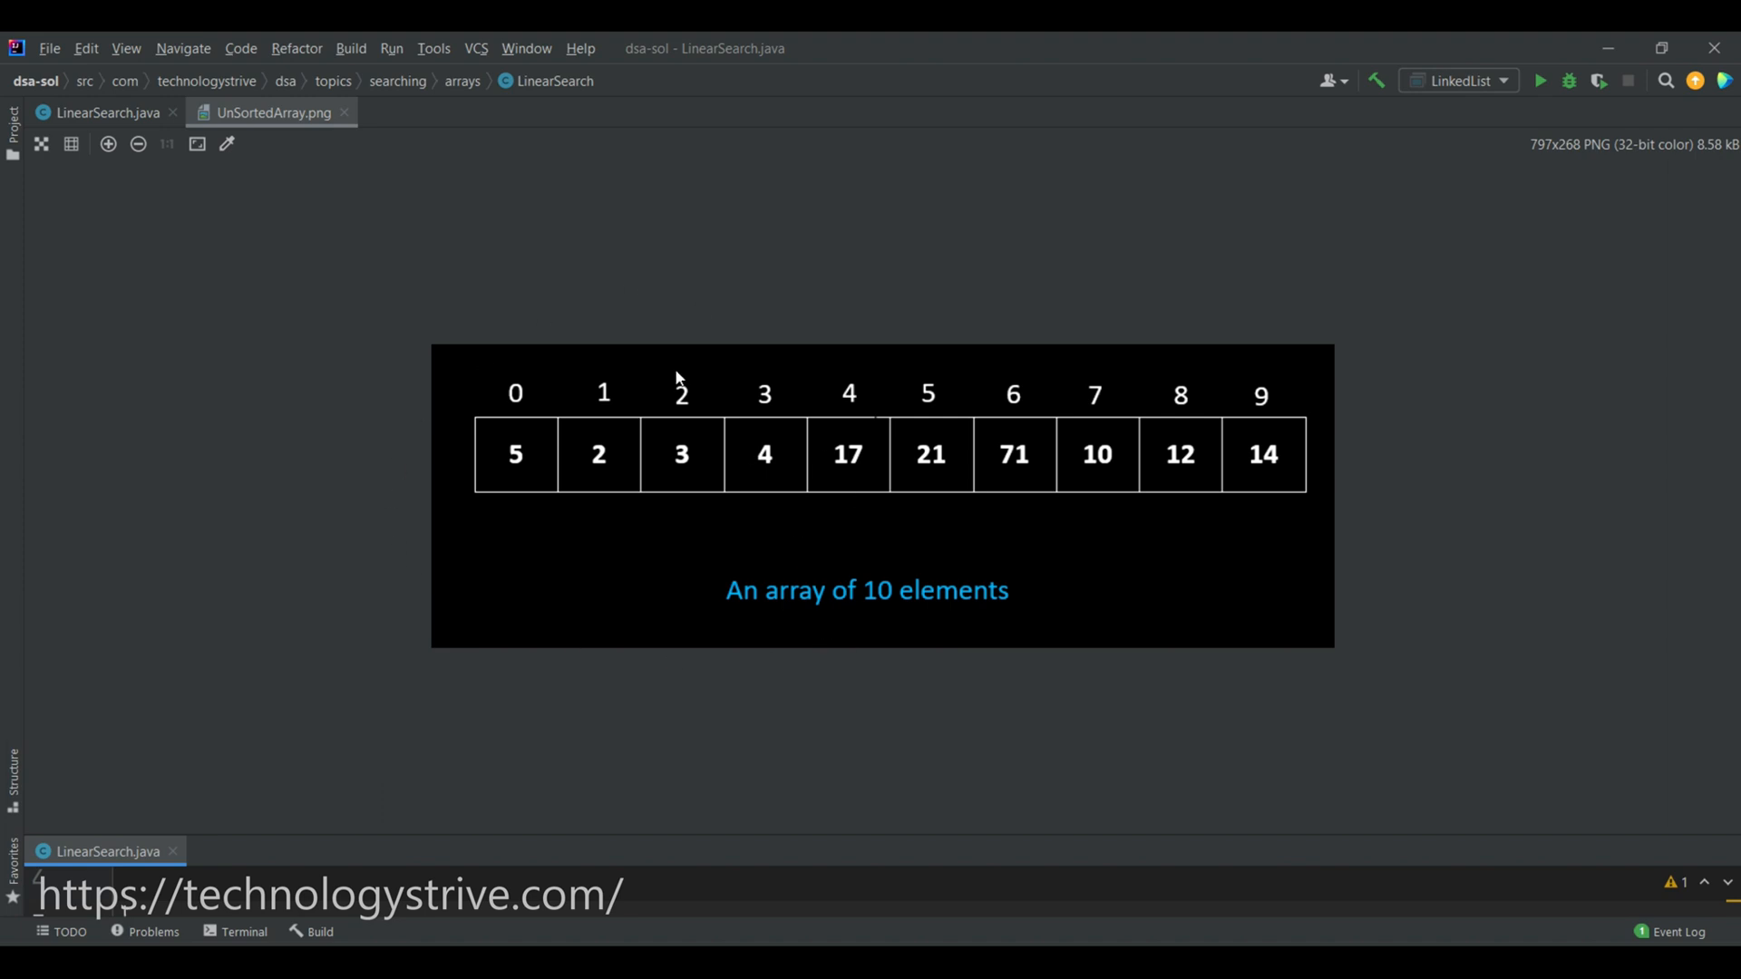
pyautogui.moveTo(1197, 580)
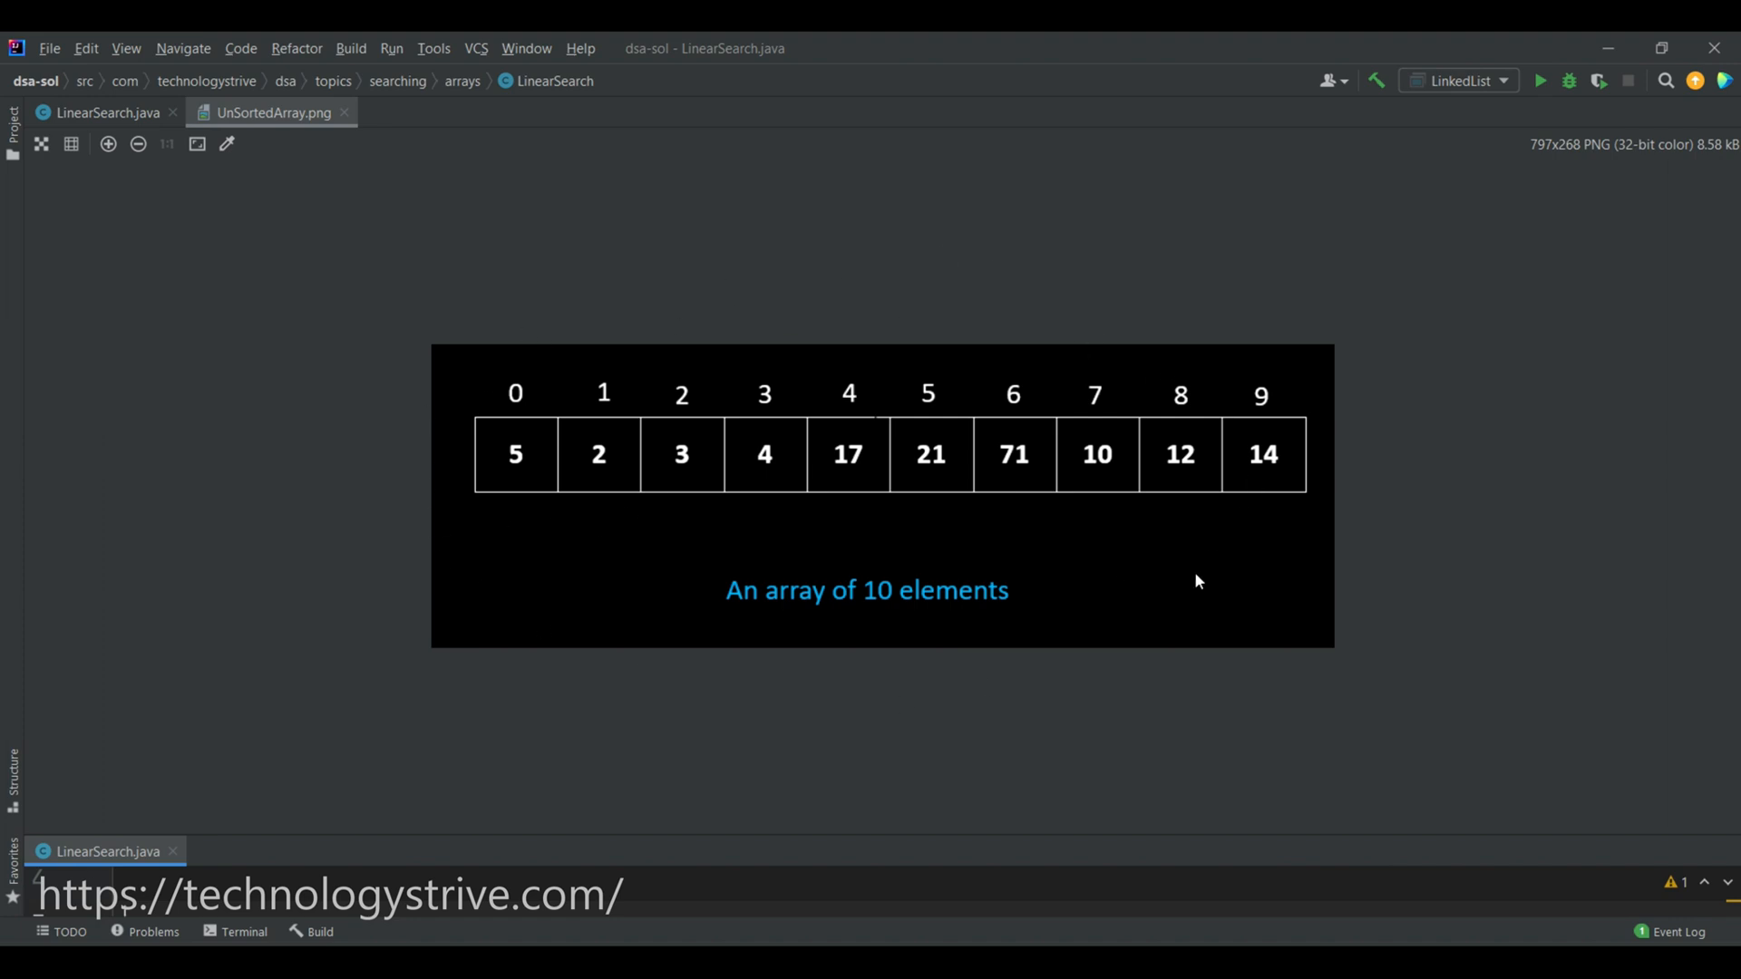
pyautogui.moveTo(734, 607)
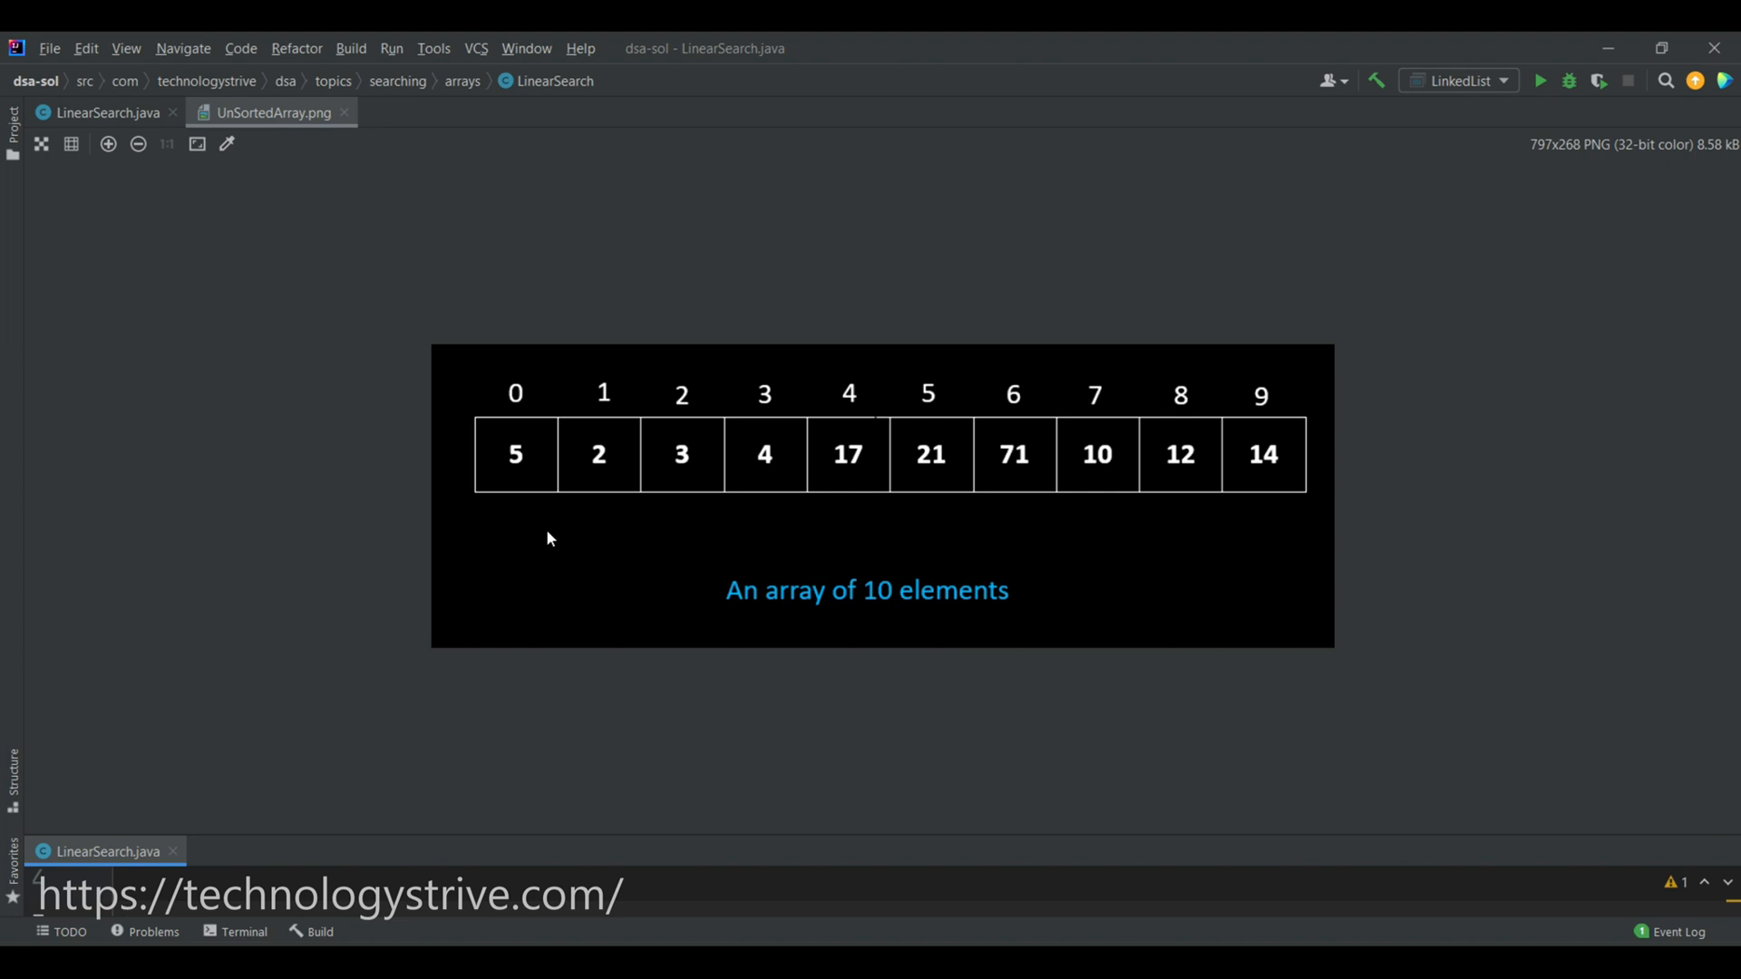
pyautogui.moveTo(474, 522)
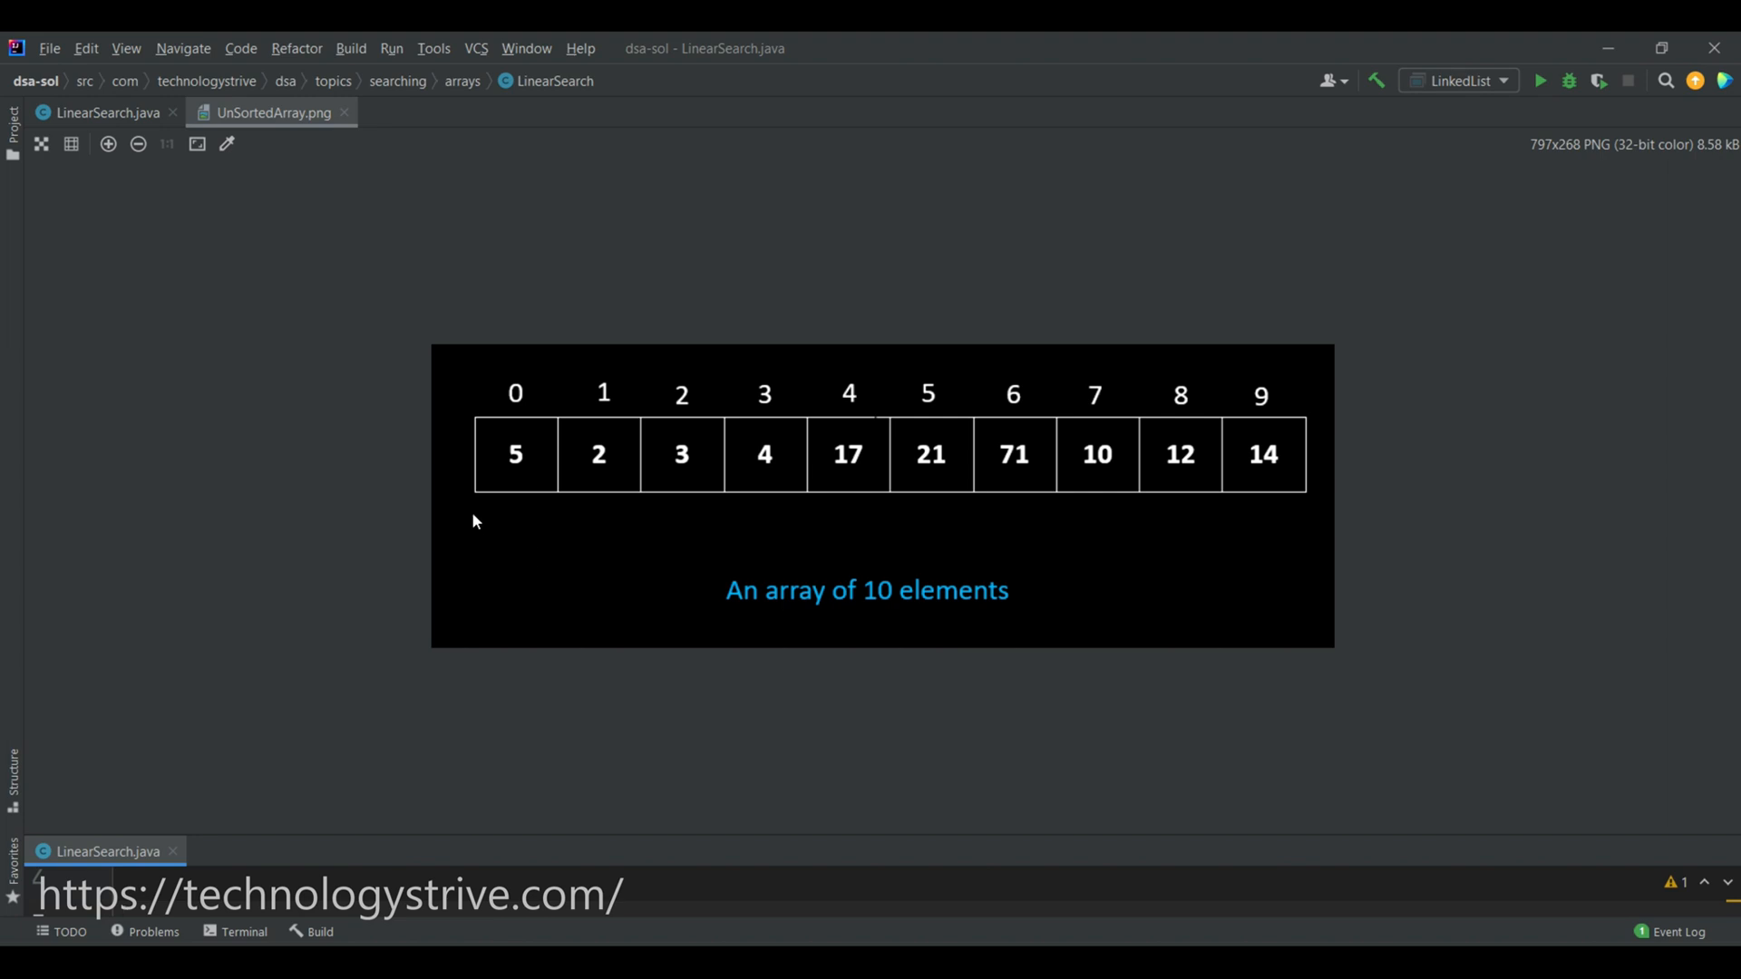
pyautogui.moveTo(529, 551)
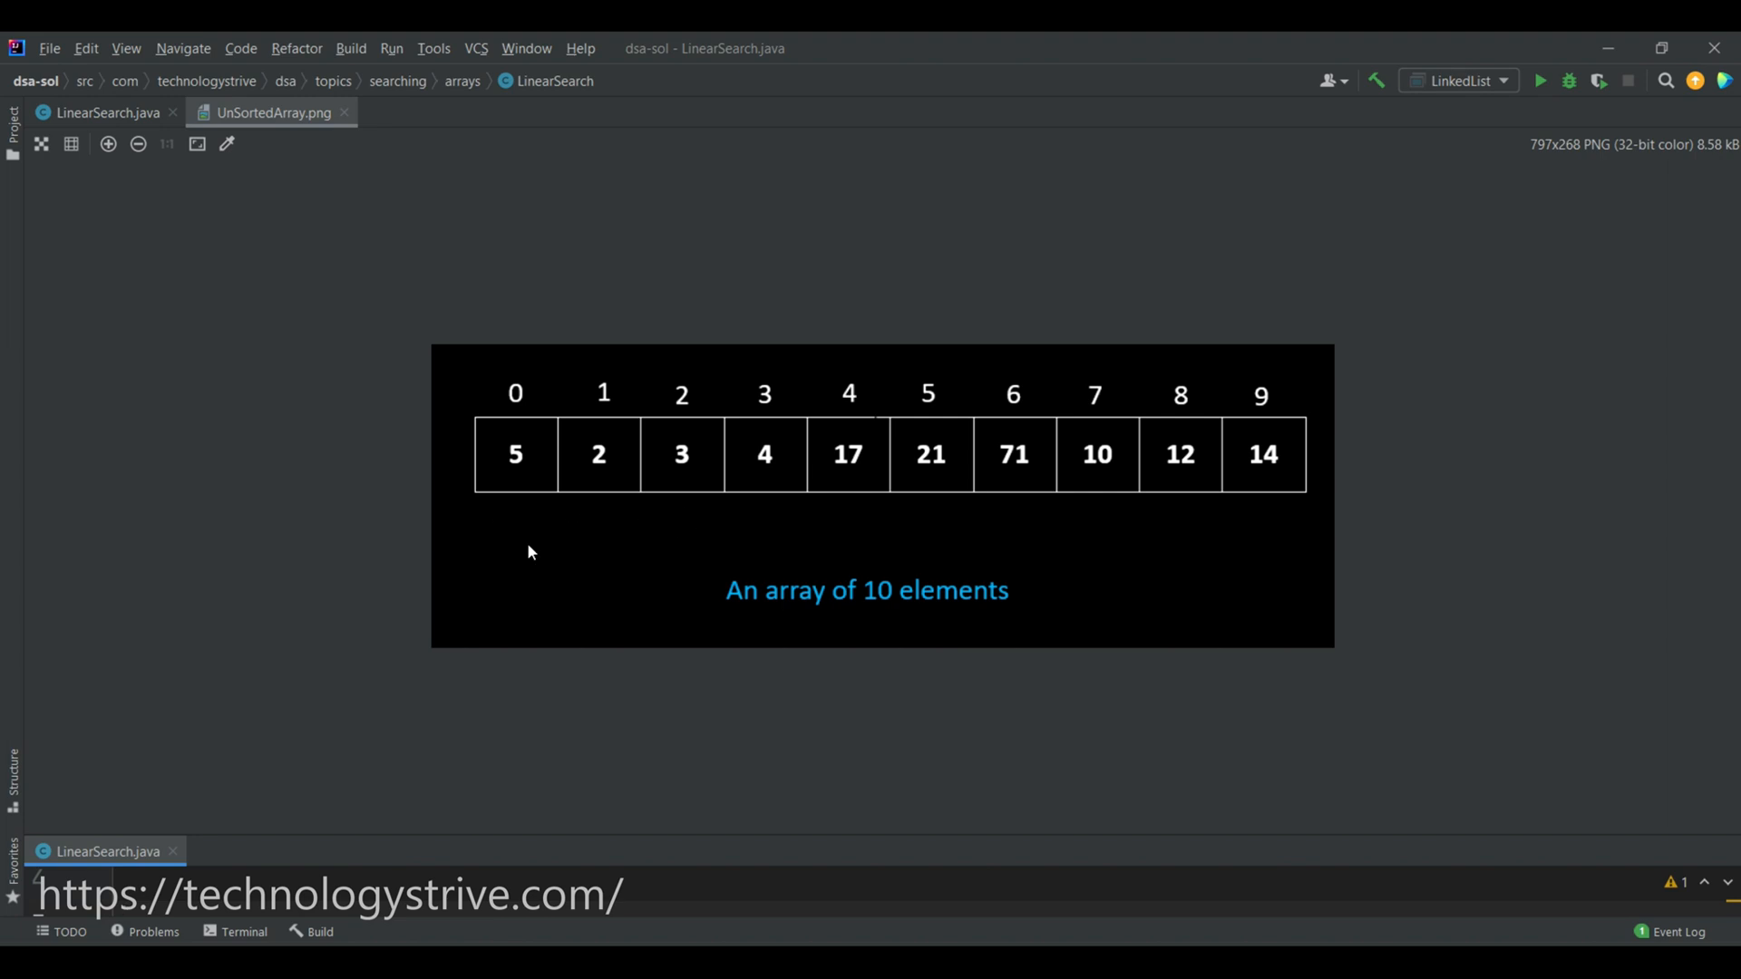
pyautogui.moveTo(491, 484)
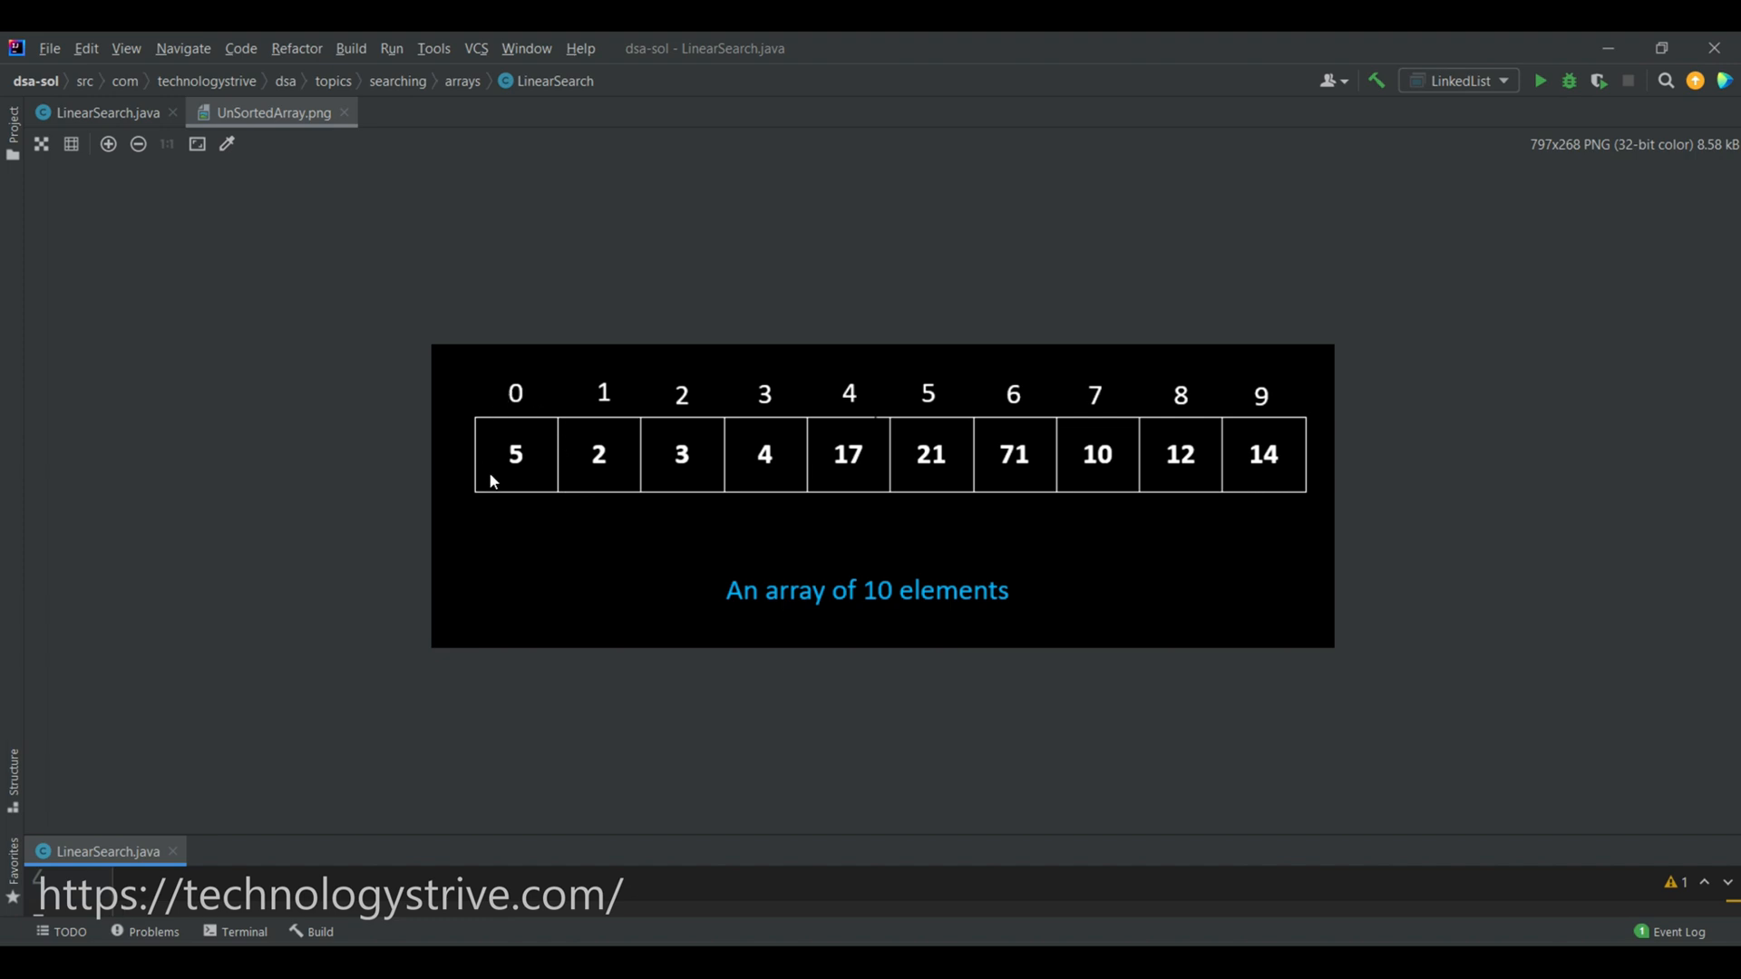
pyautogui.moveTo(530, 460)
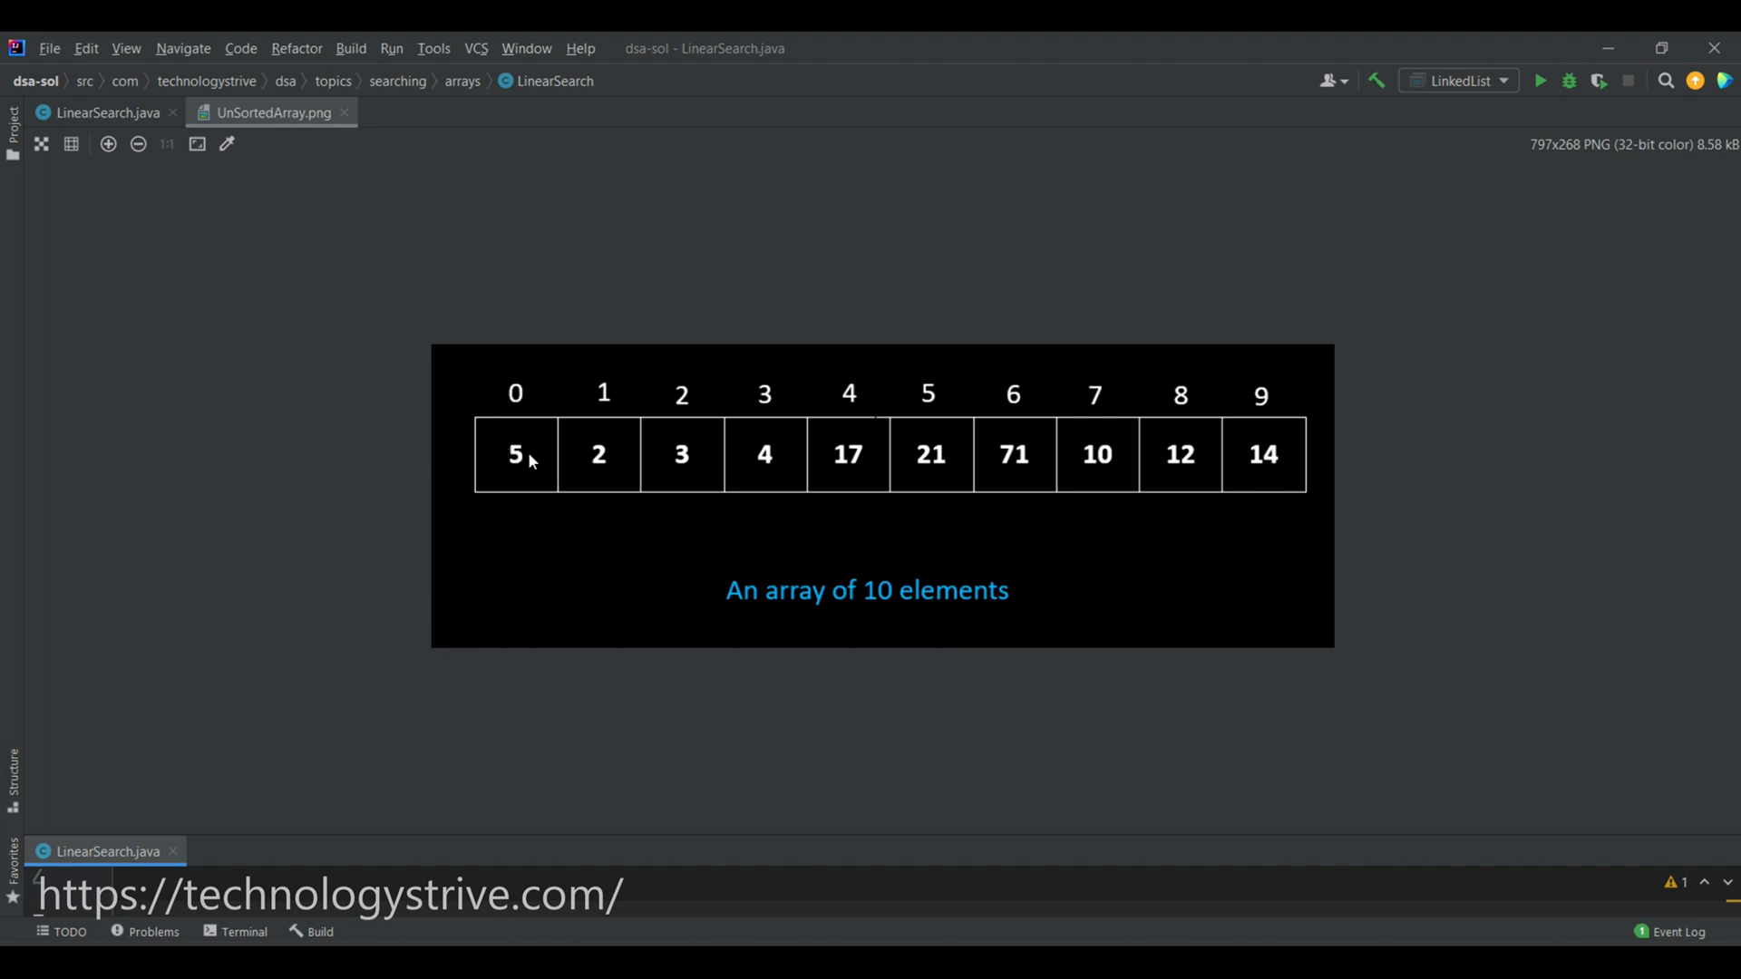
pyautogui.moveTo(510, 462)
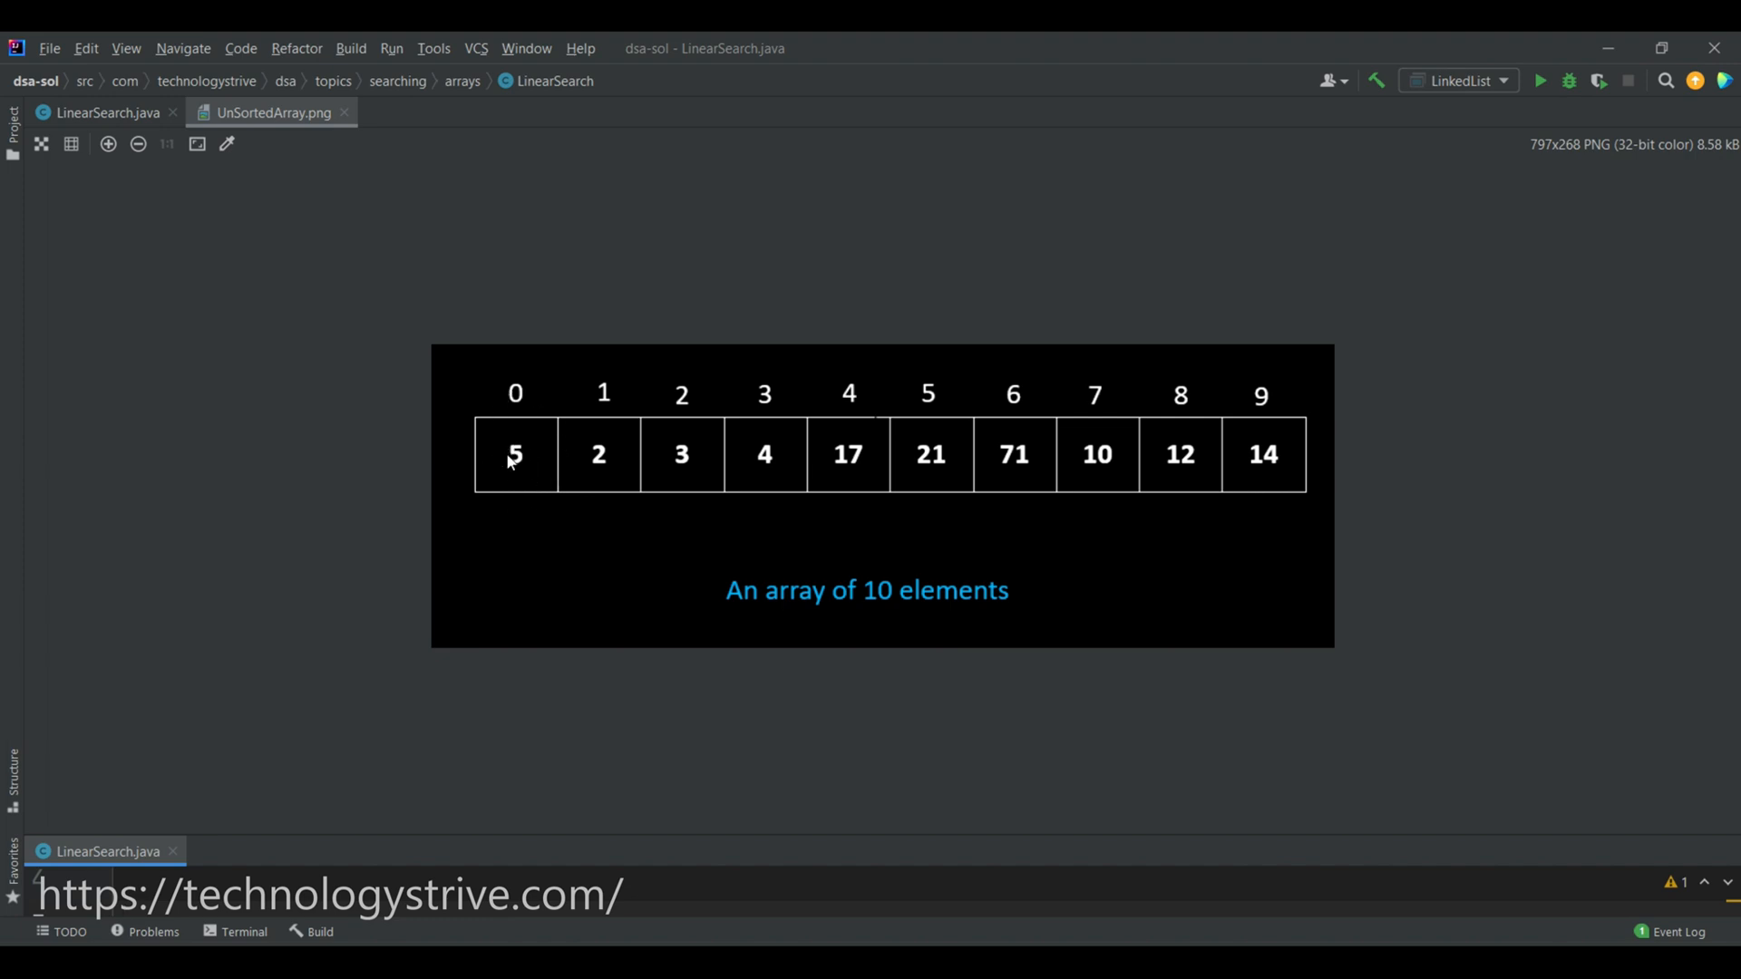
pyautogui.moveTo(591, 548)
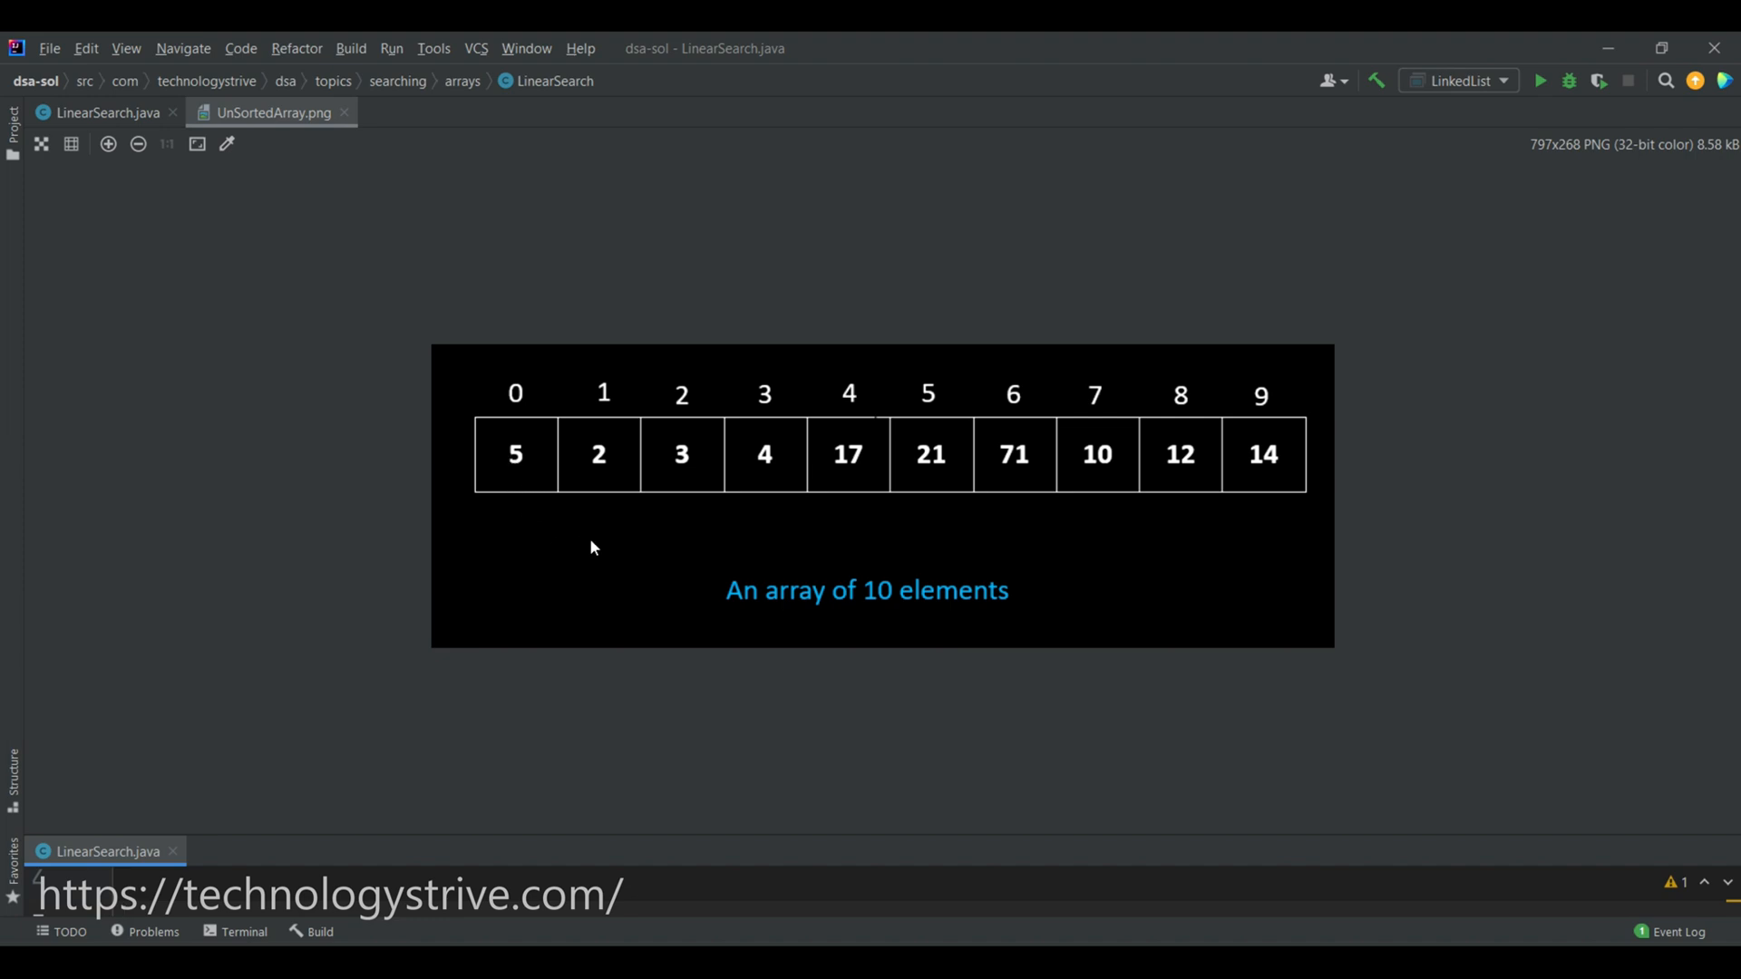
pyautogui.moveTo(504, 490)
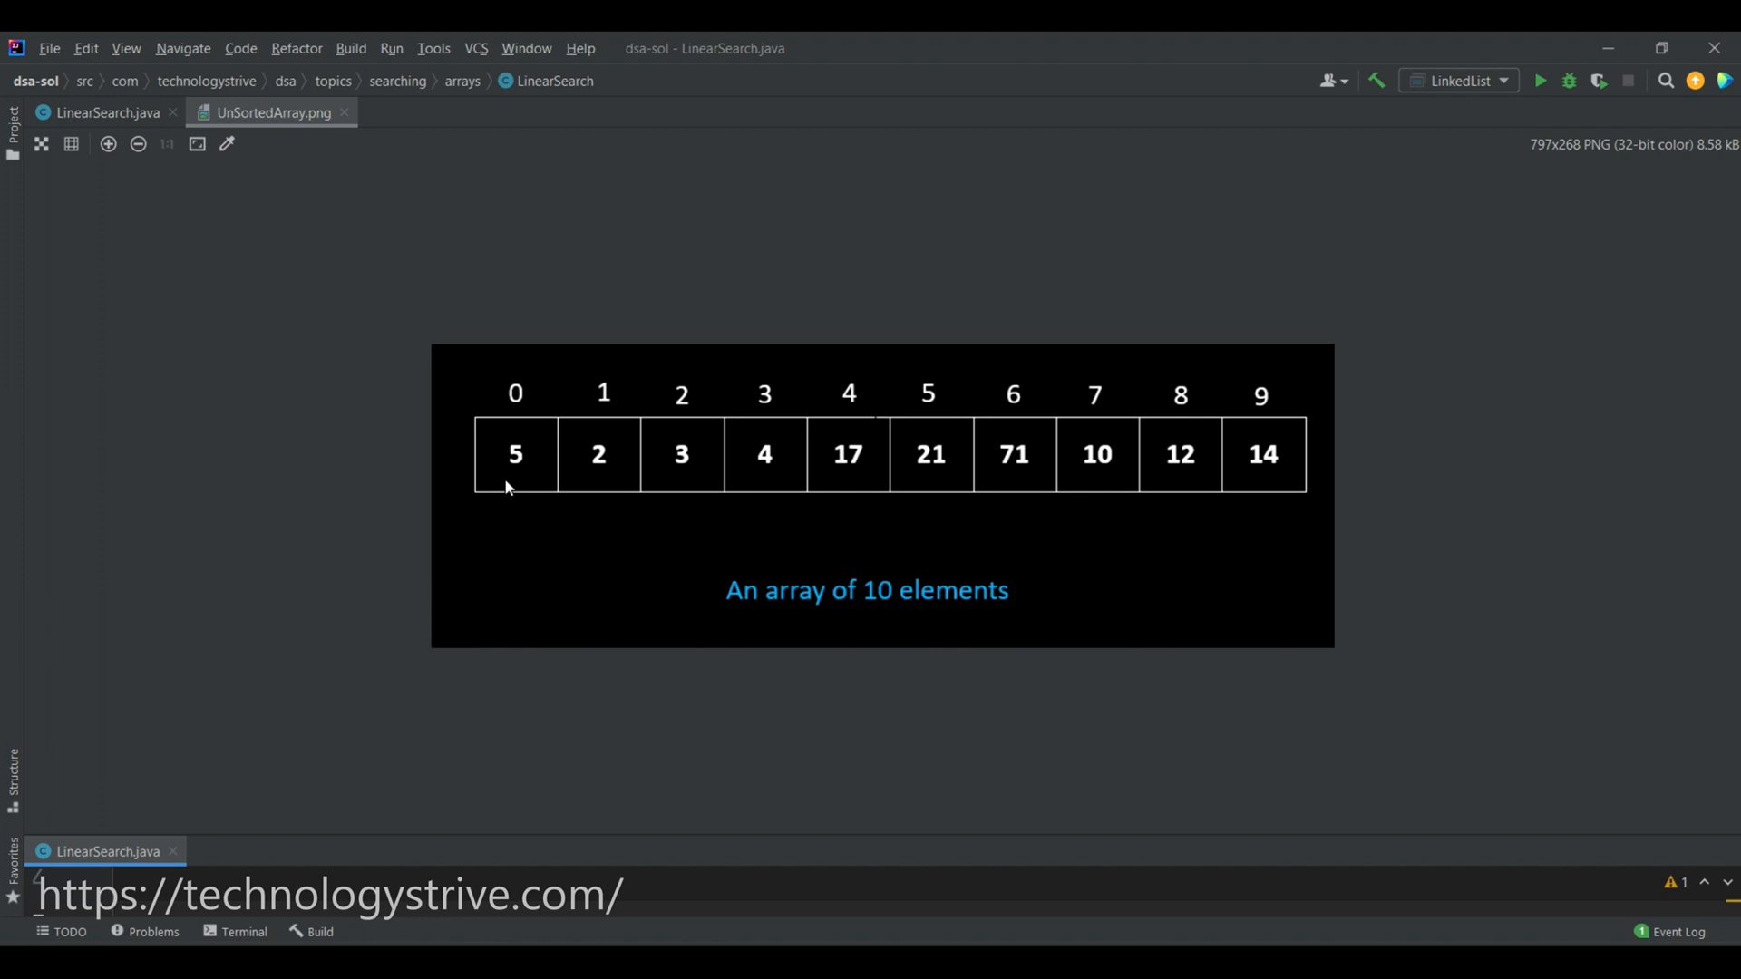
pyautogui.moveTo(599, 500)
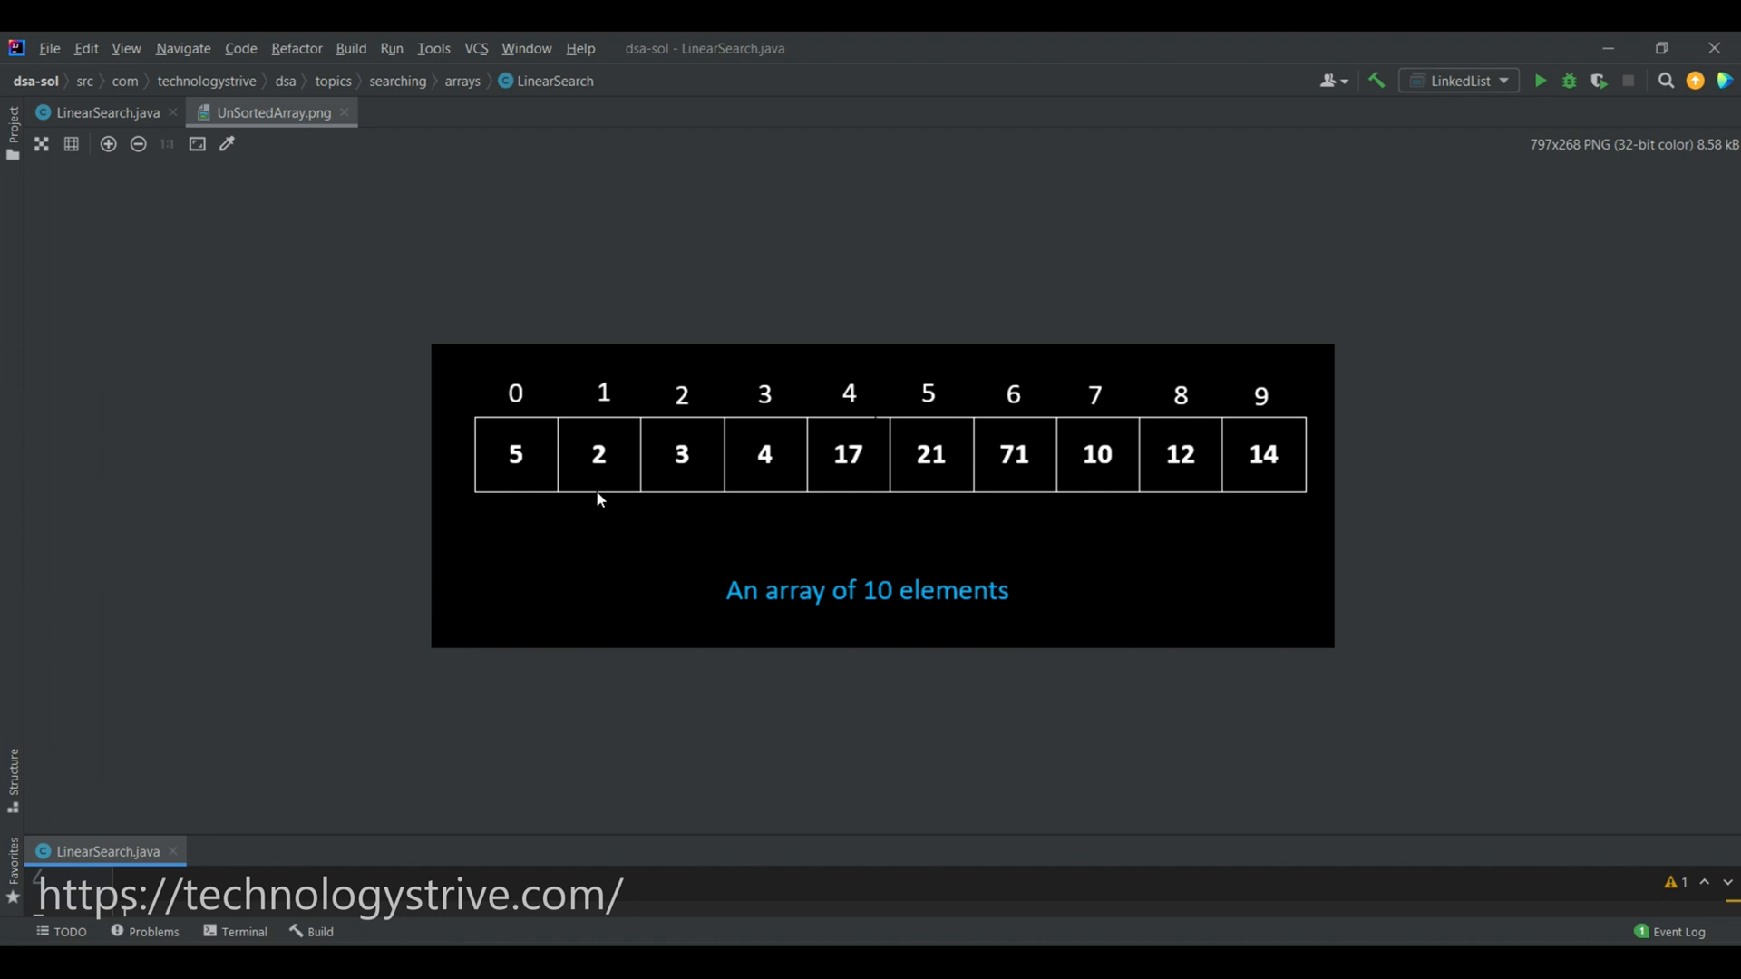
pyautogui.moveTo(686, 512)
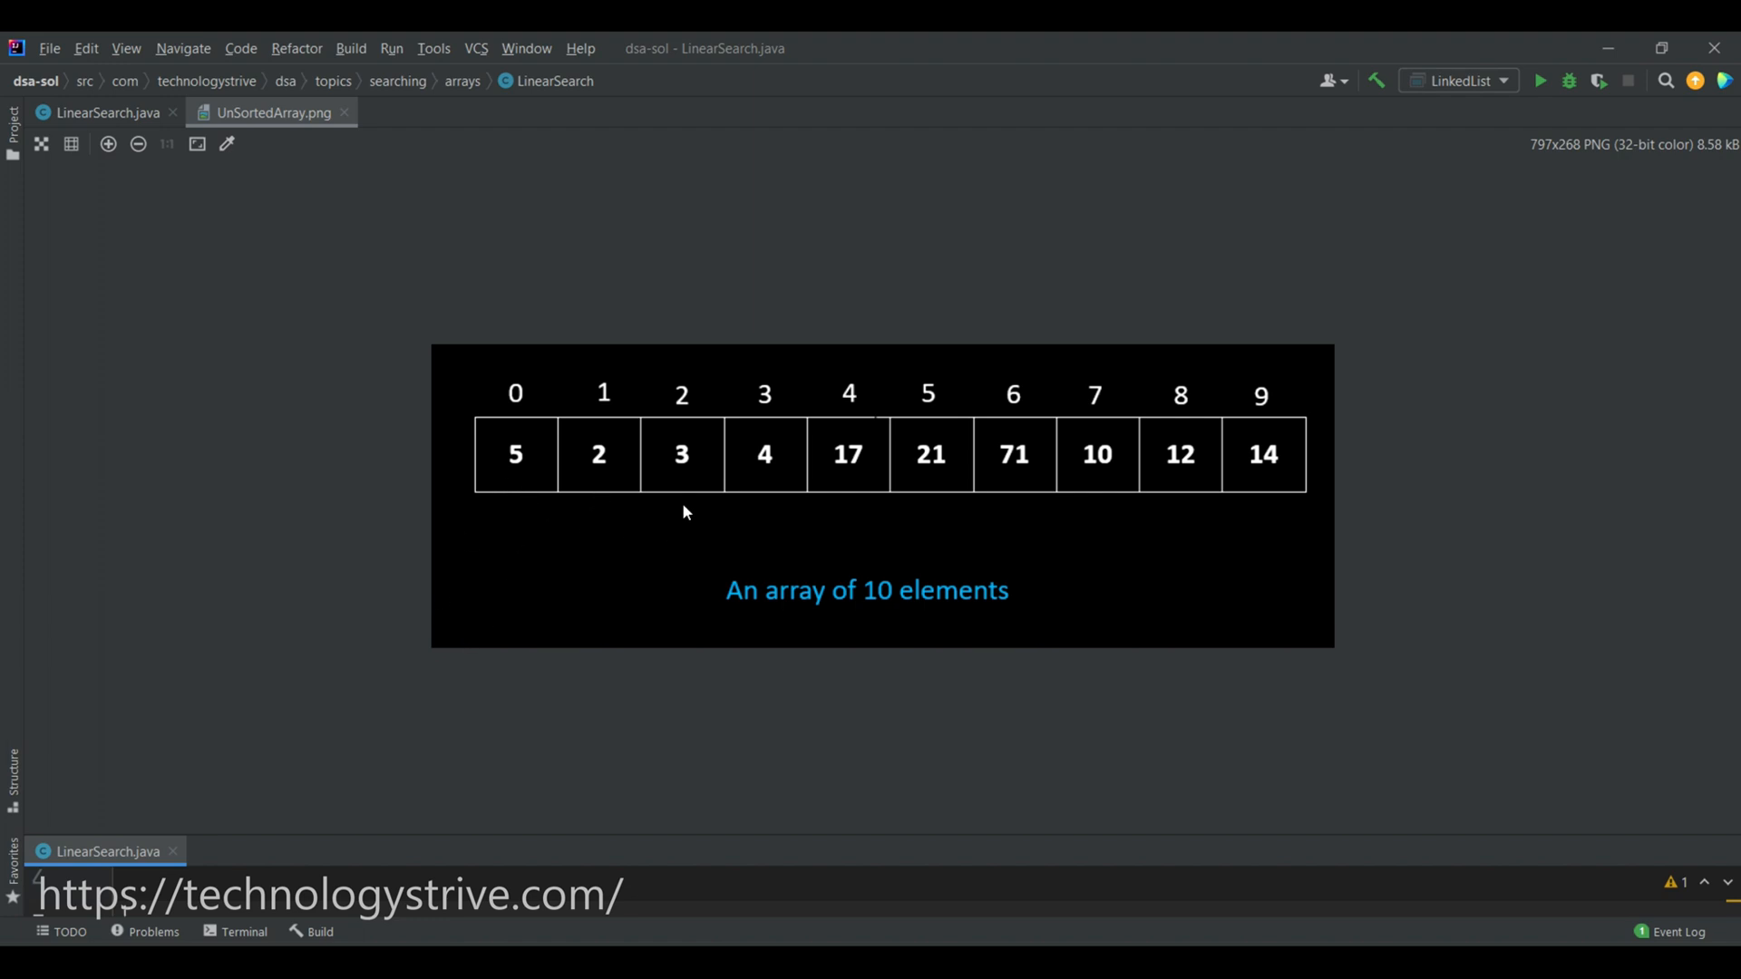
pyautogui.moveTo(1248, 500)
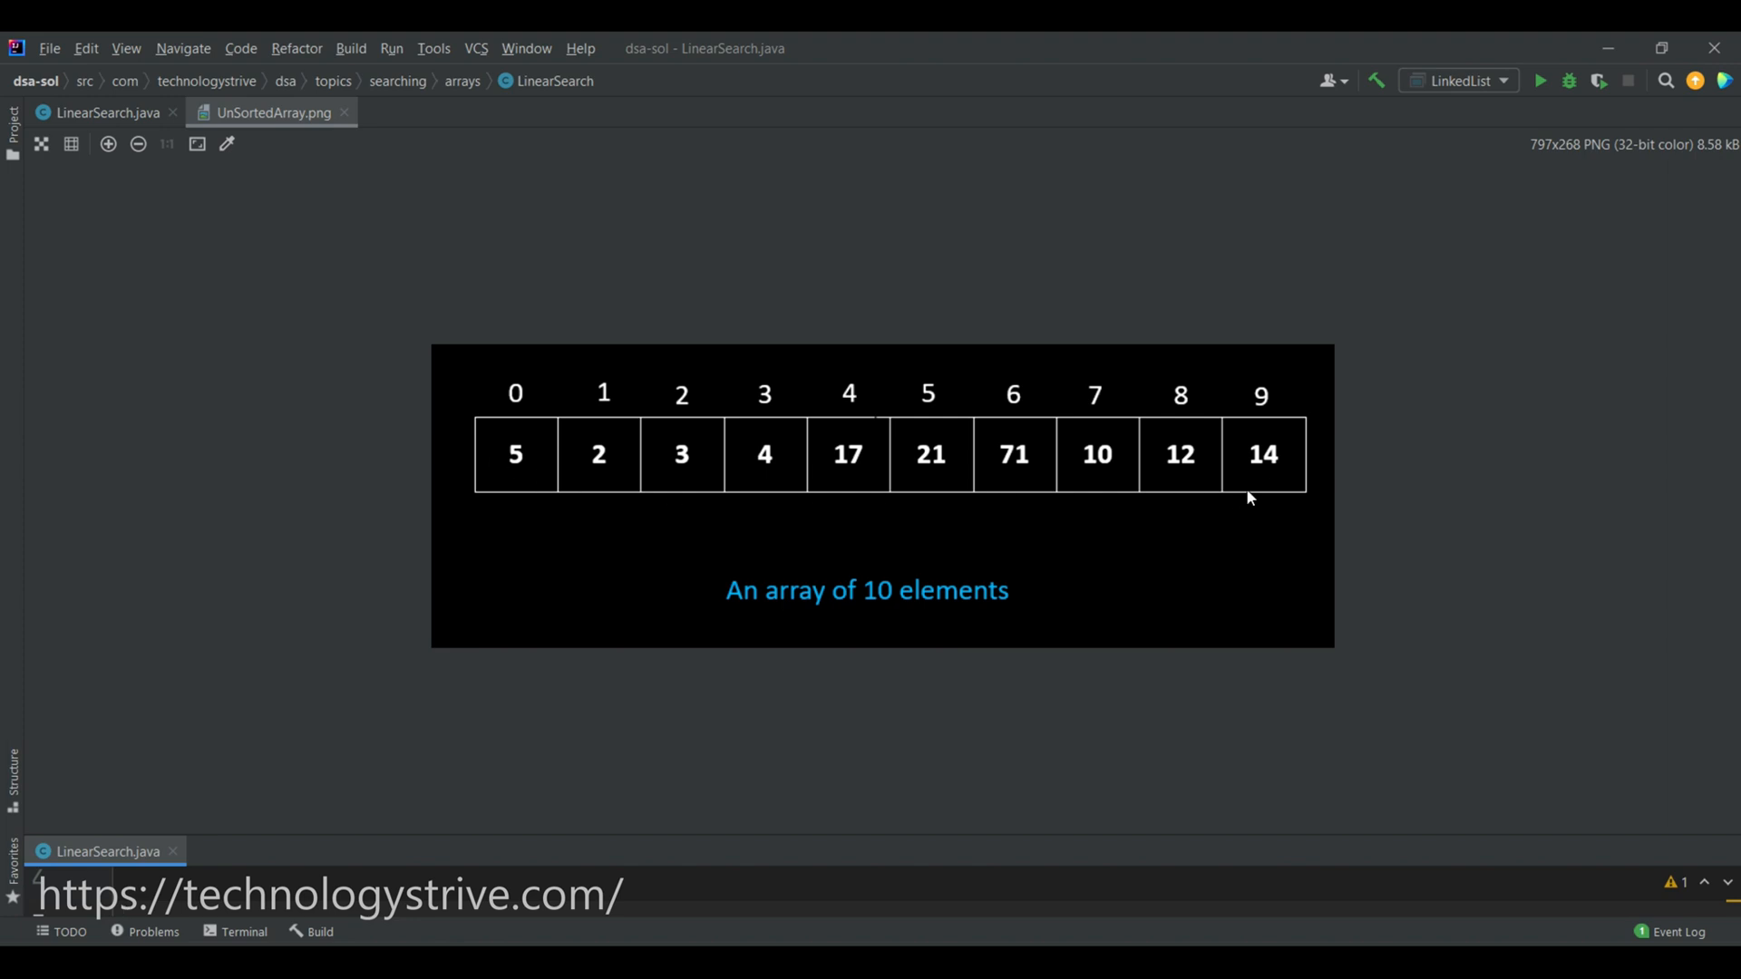
pyautogui.moveTo(1331, 472)
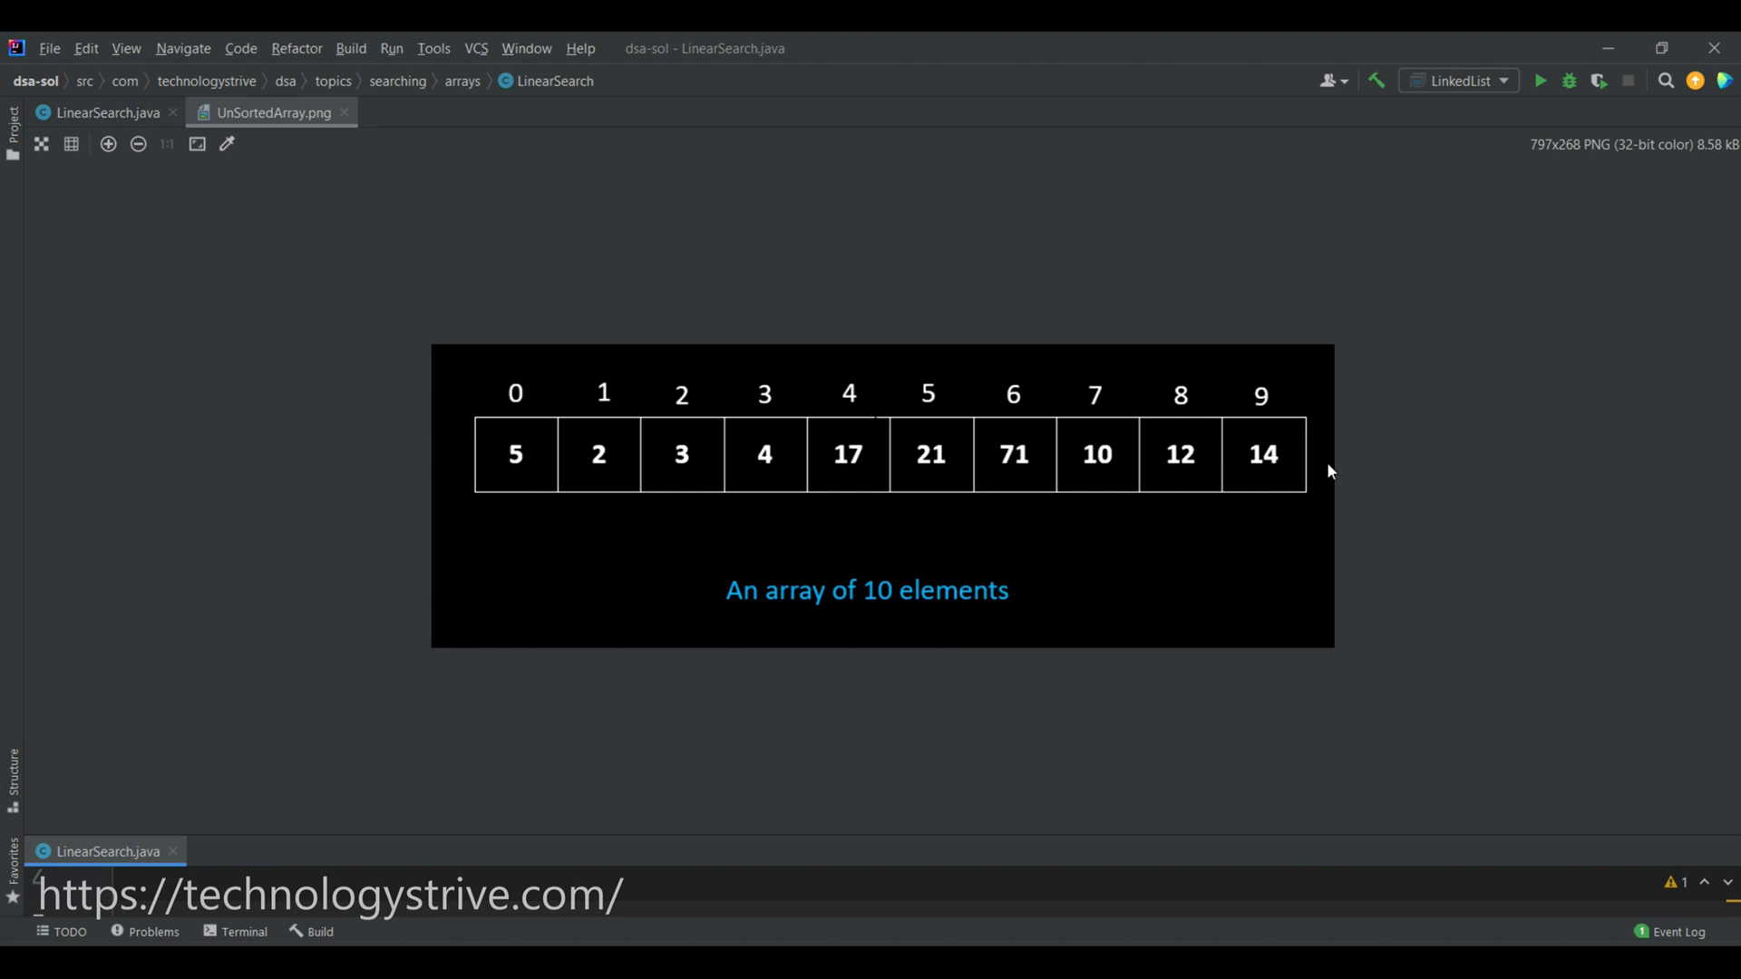
pyautogui.moveTo(682, 604)
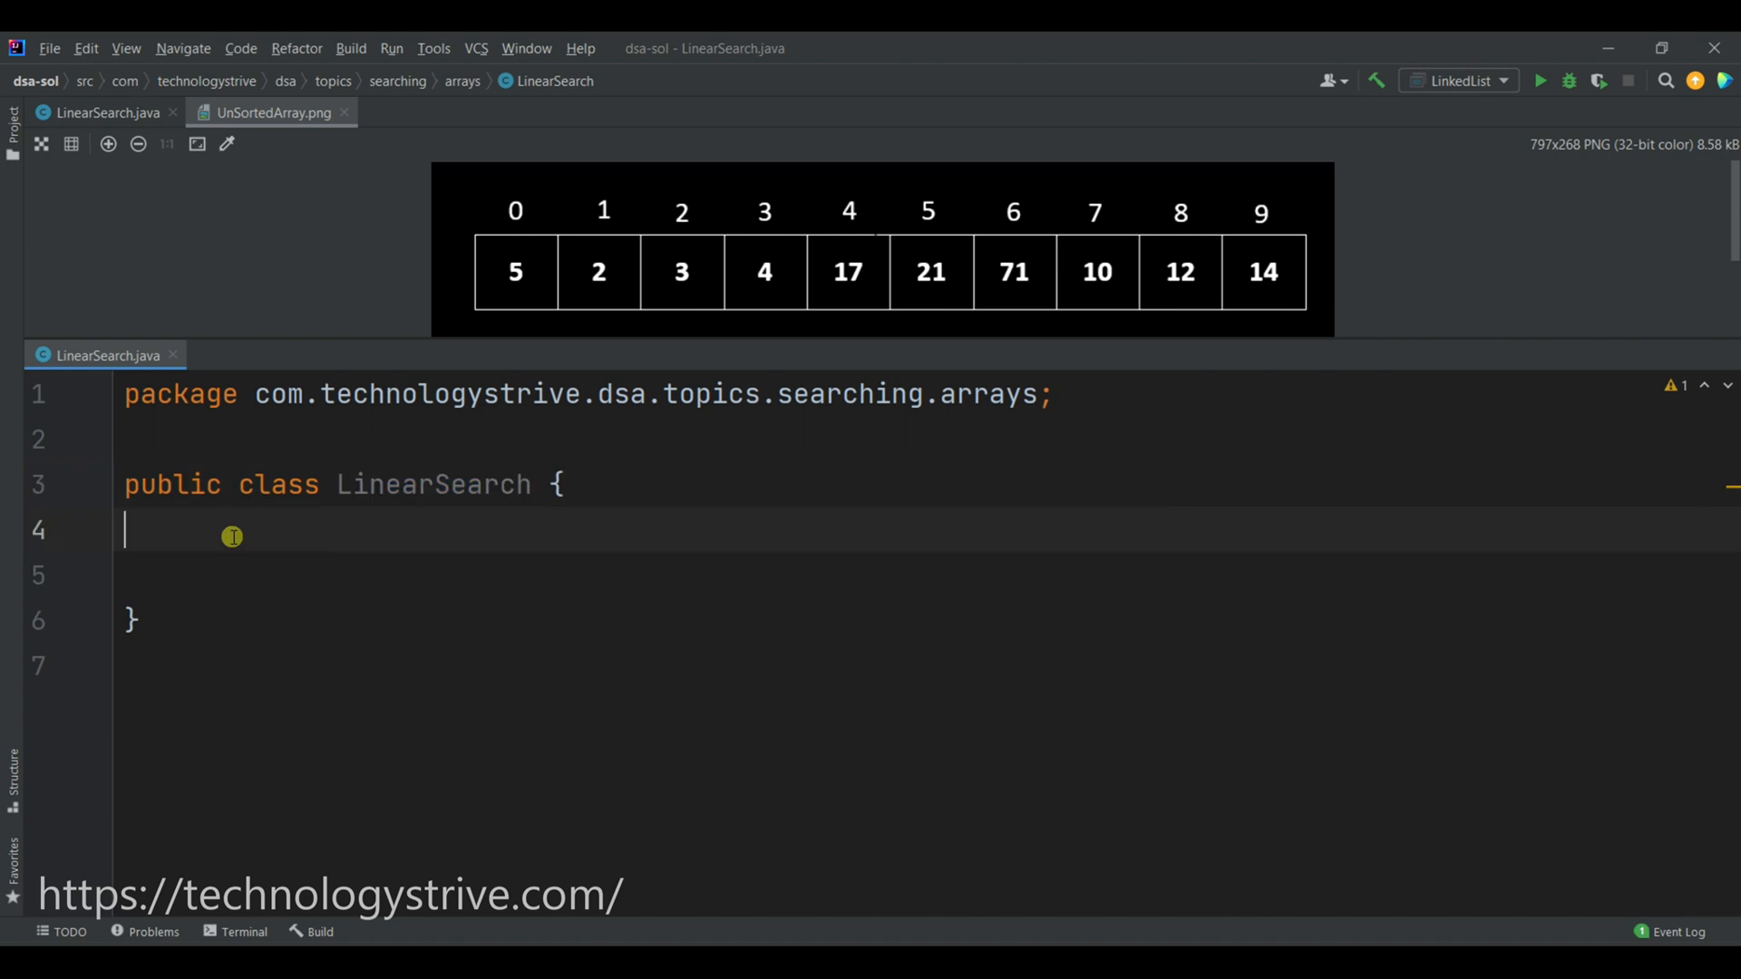
# Declare an empty public boolean search(int[] array, int ele) method in LinearSearch.
pyautogui.write('public boolean')
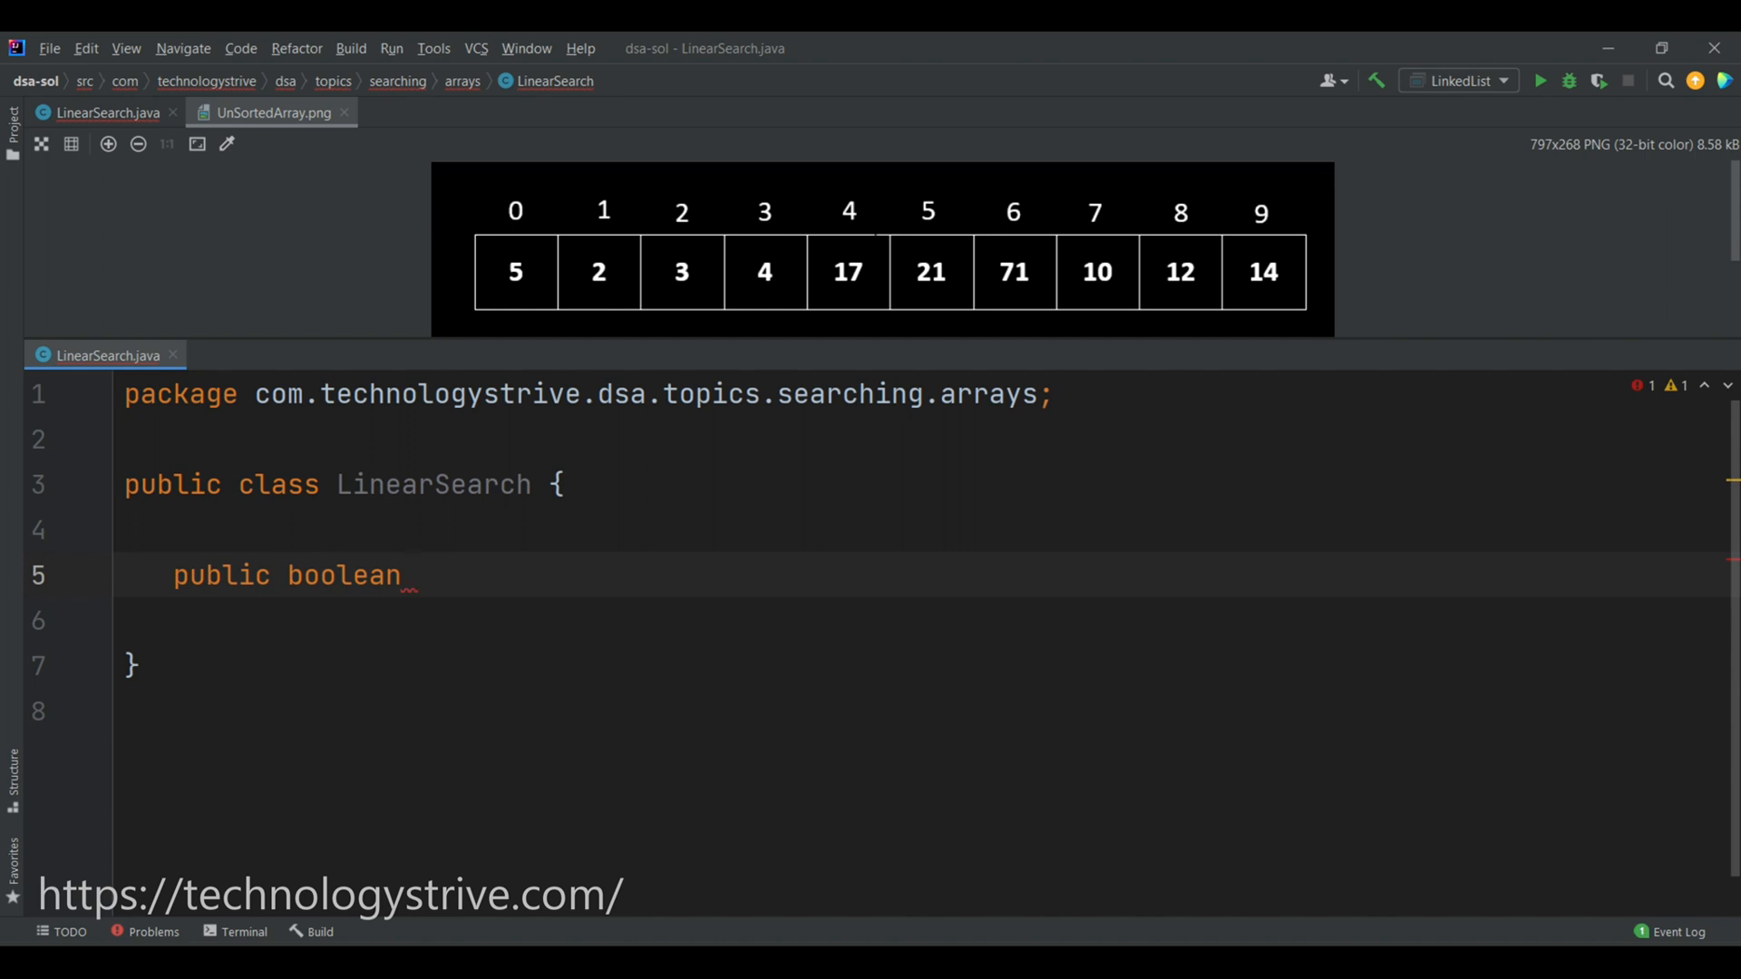
pyautogui.write('search(int')
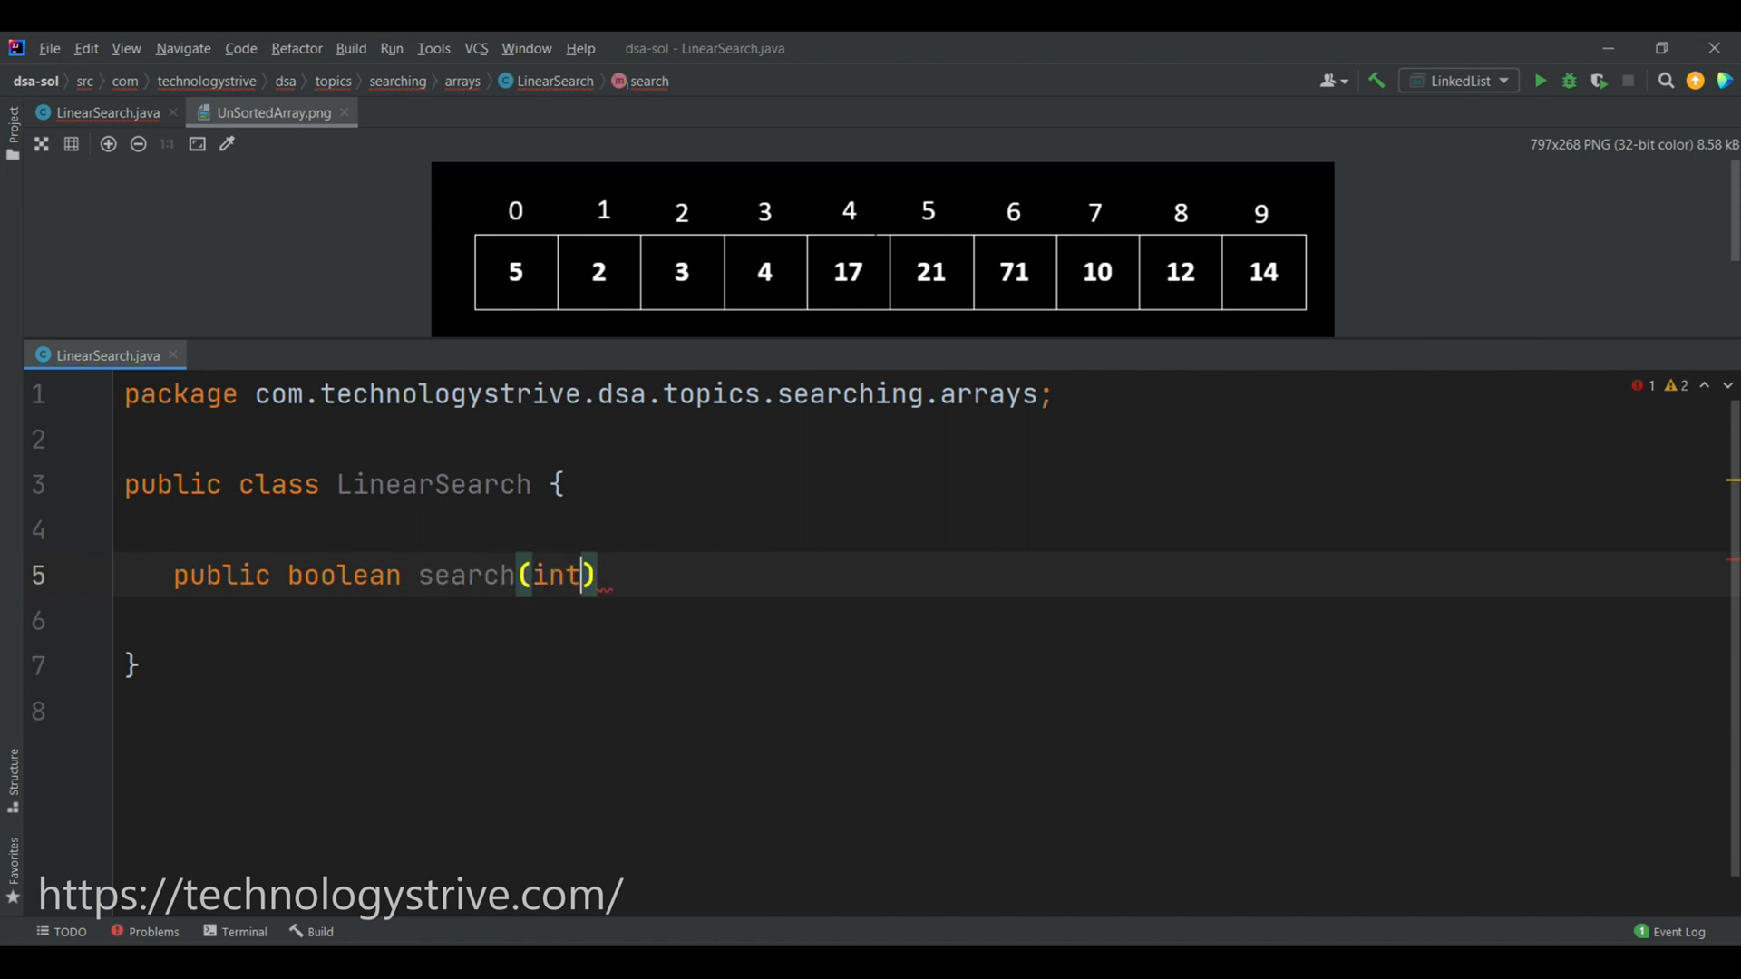
pyautogui.write('[] array,')
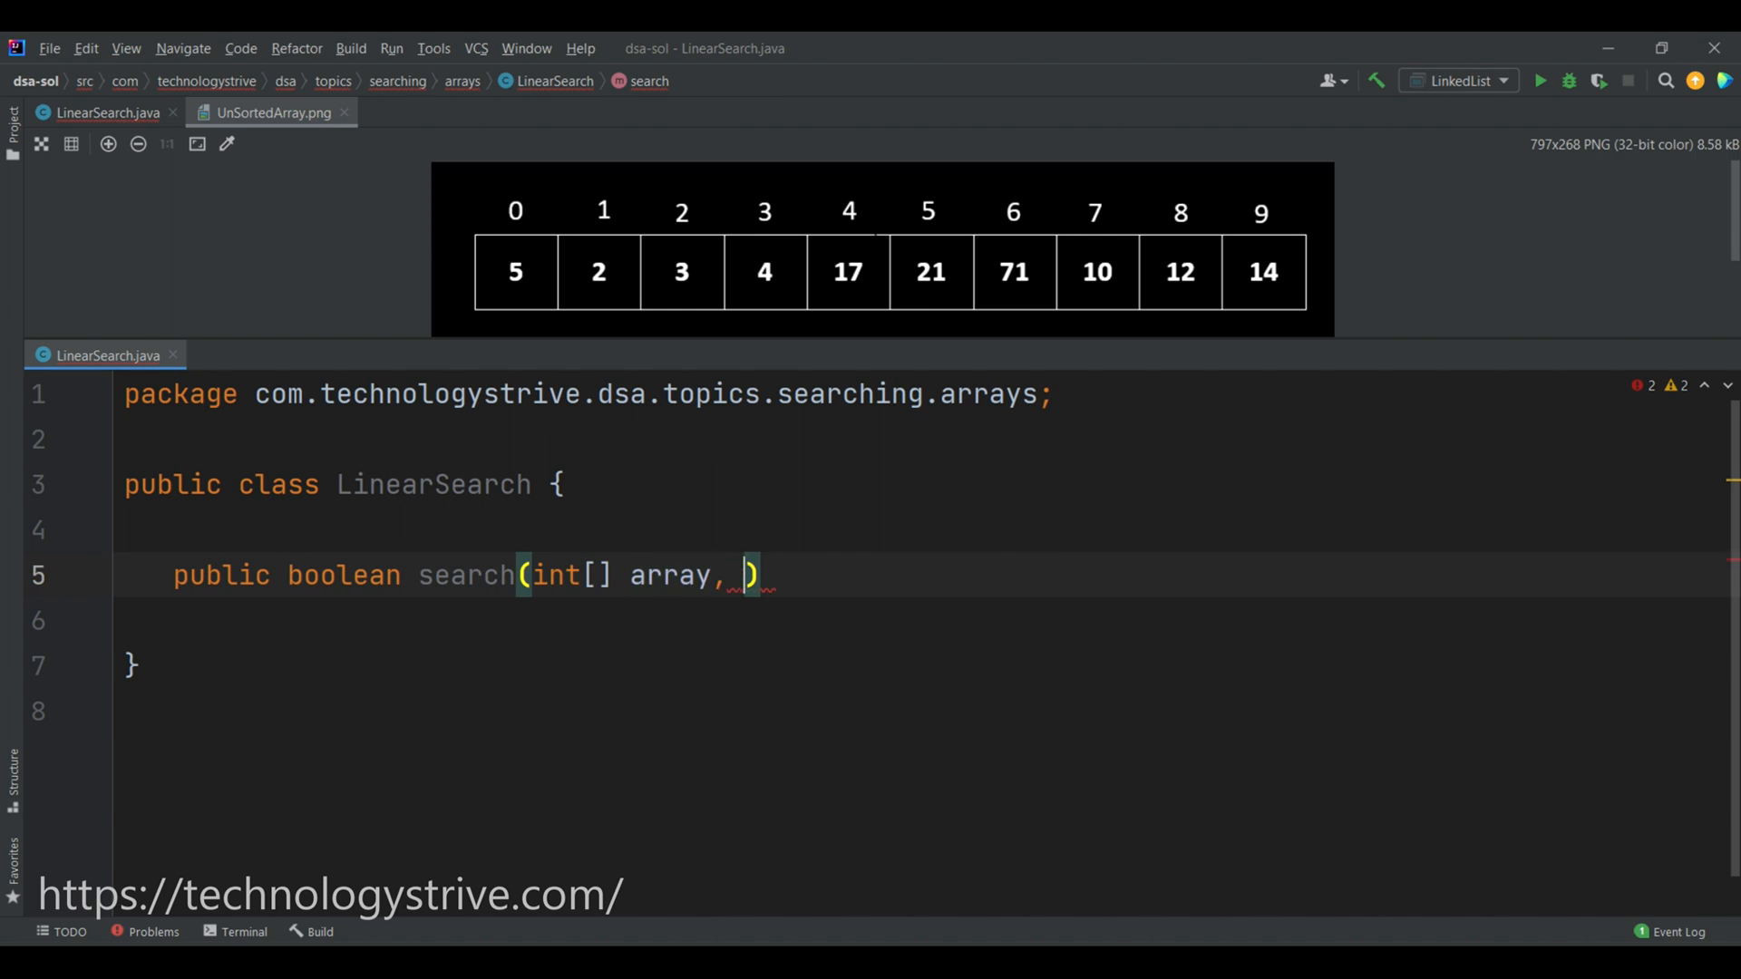
pyautogui.write('int ele')
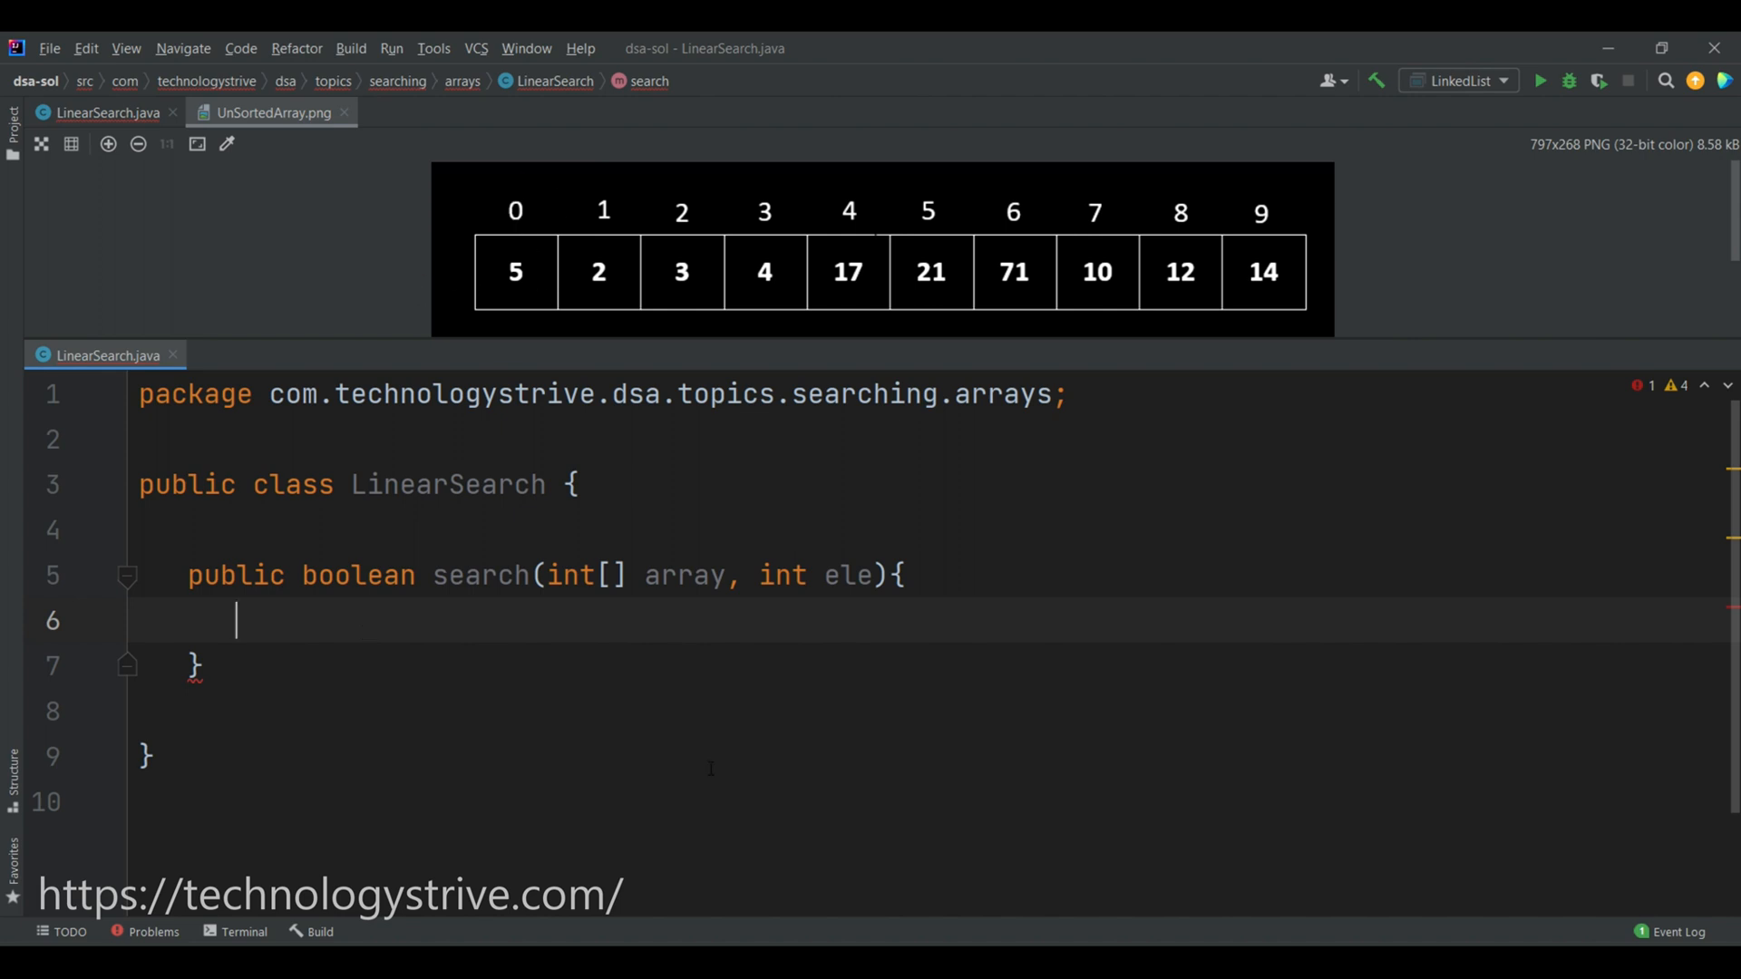
pyautogui.moveTo(519, 194)
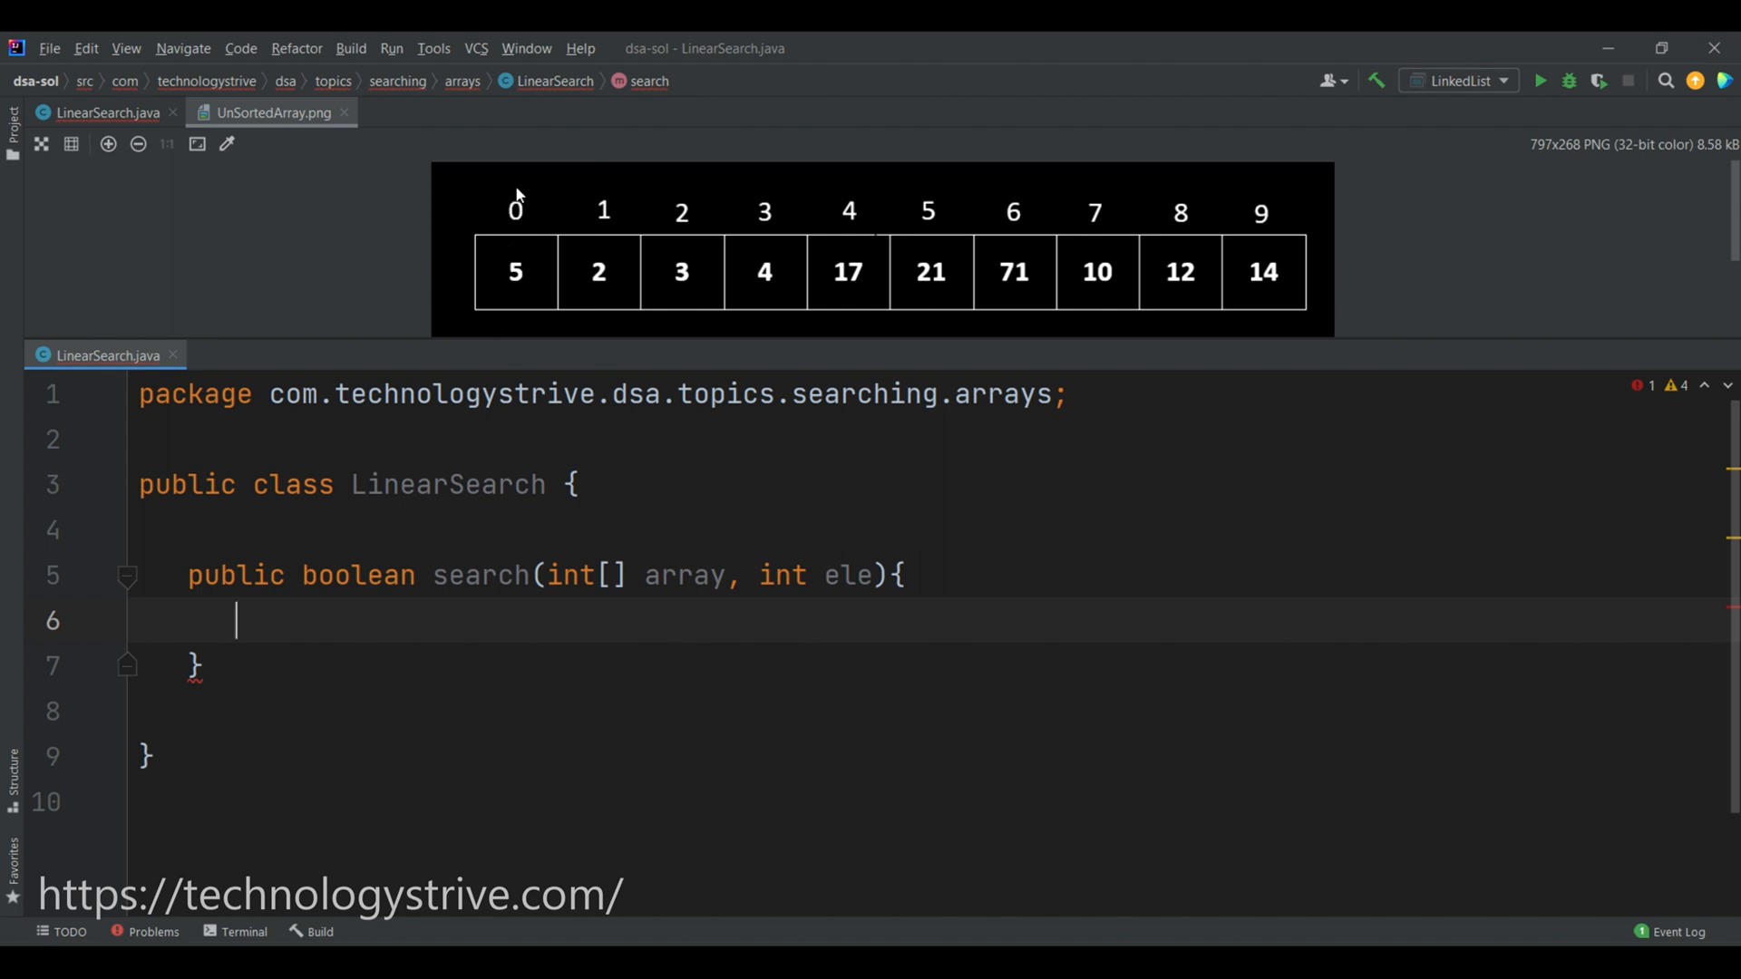
pyautogui.moveTo(1288, 211)
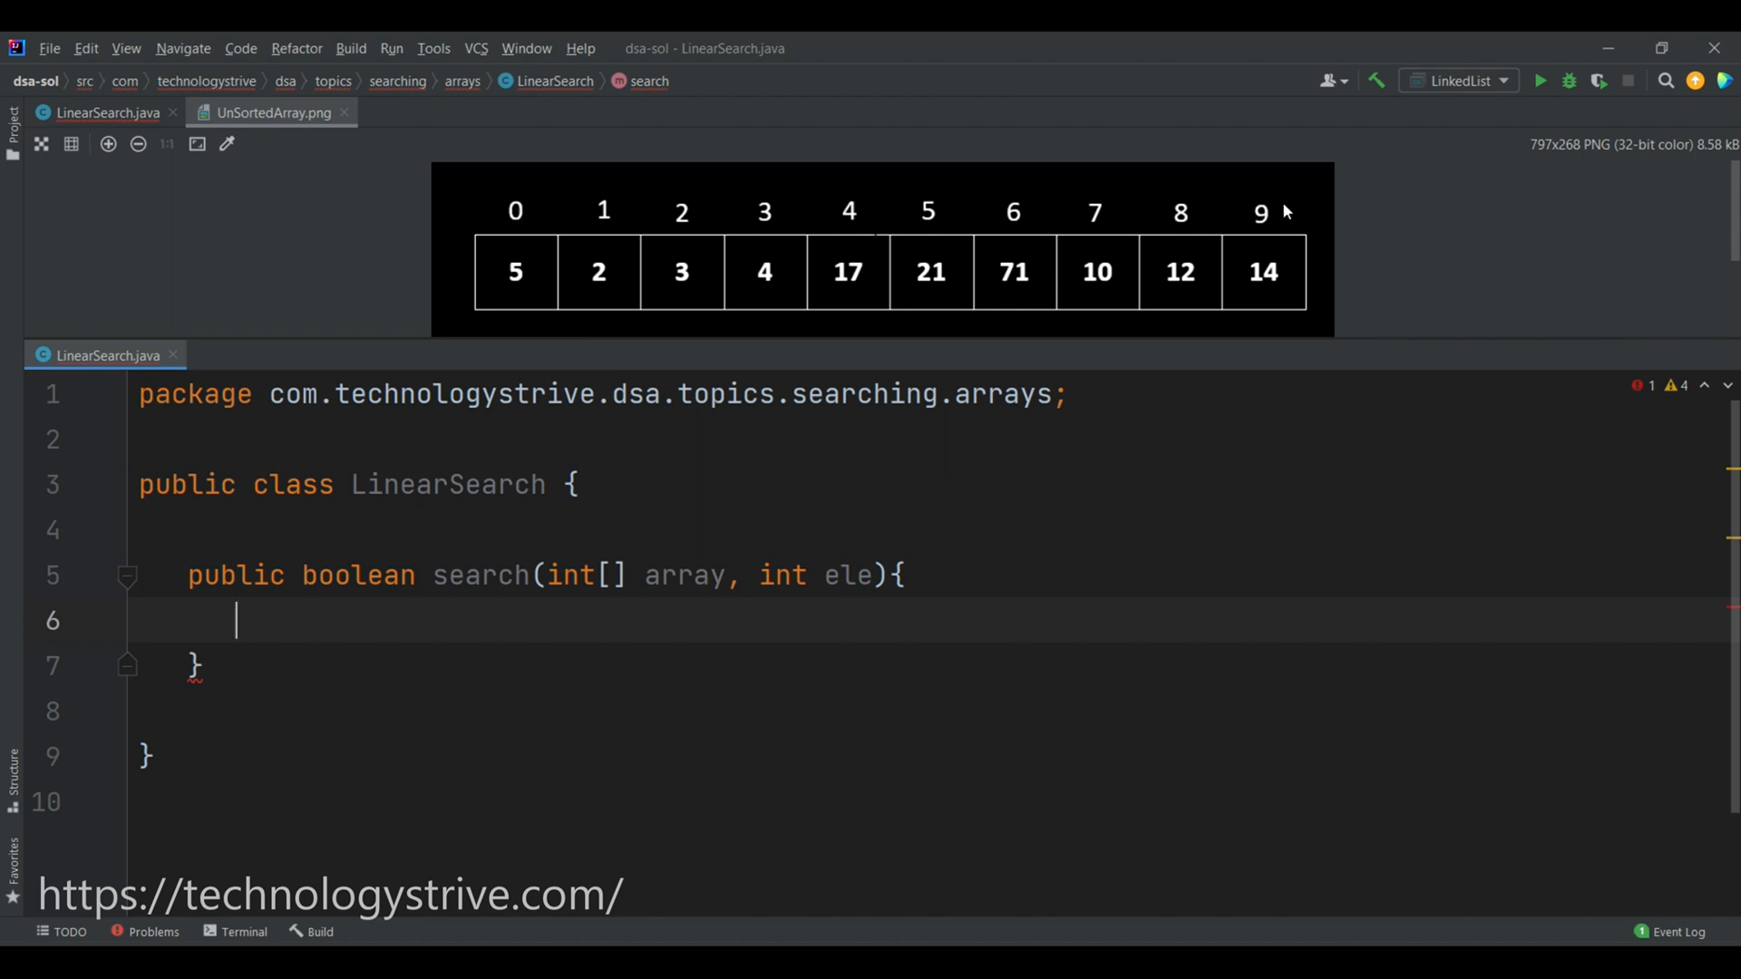
# Write for(int index=0; index <= array.length-1; index++) { with an empty body inside search.
pyautogui.write('for')
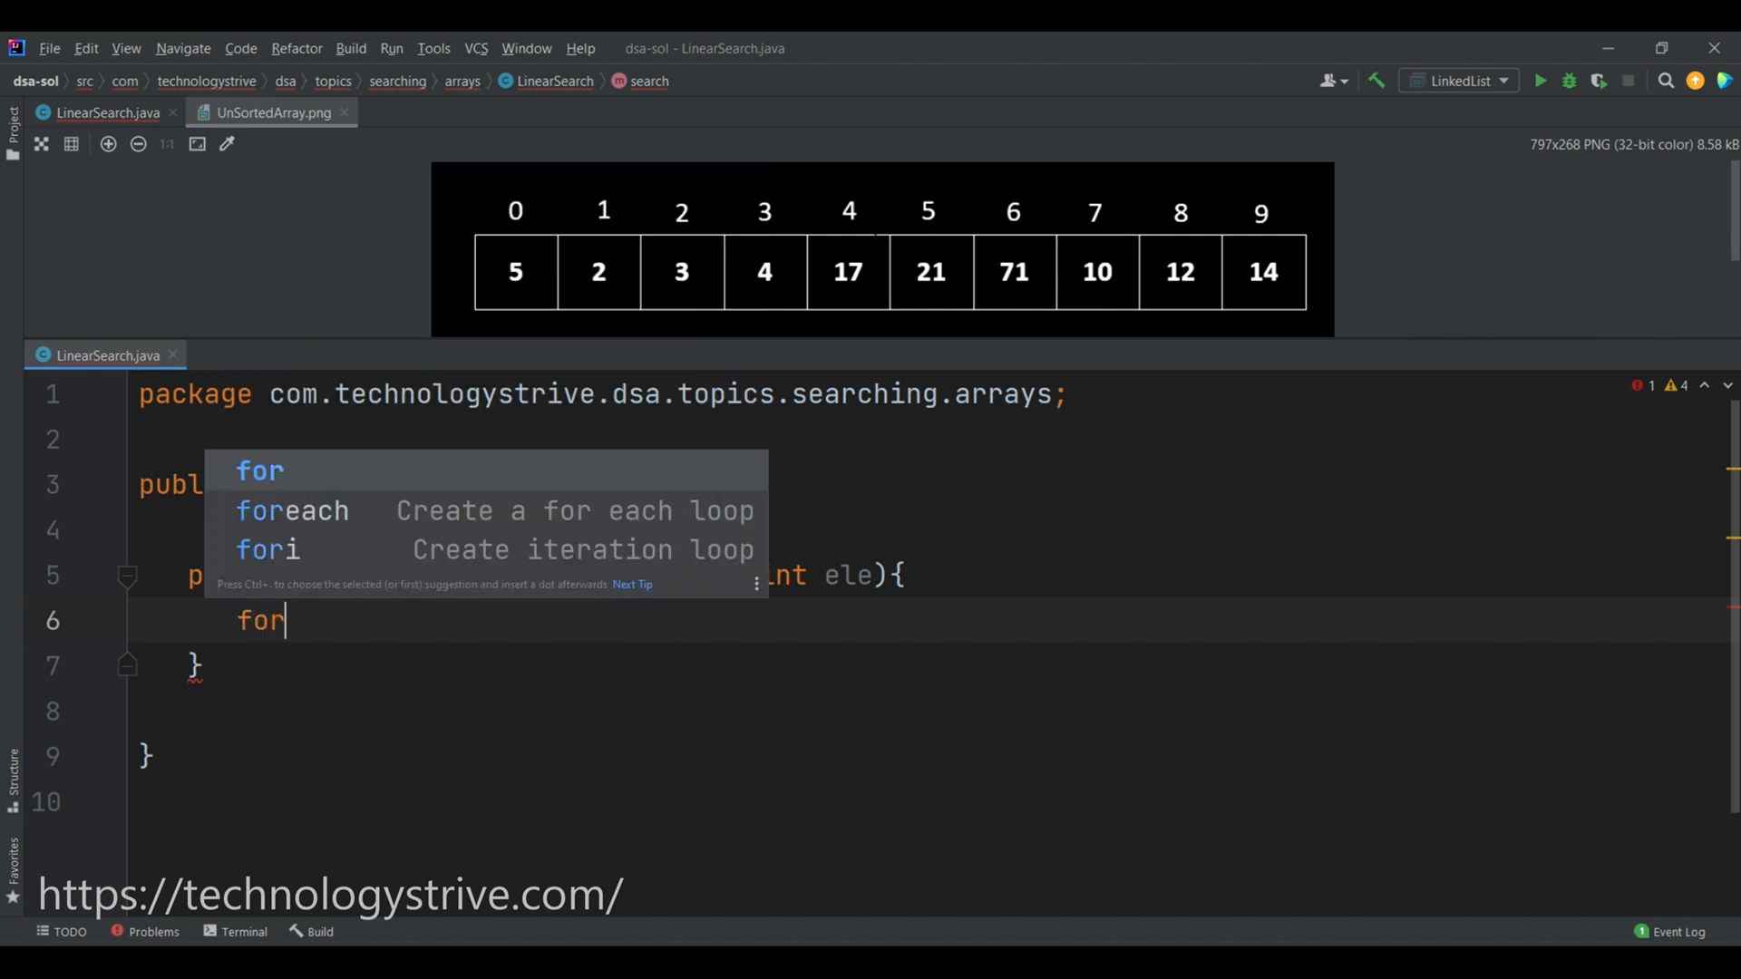
pyautogui.write('(int inde')
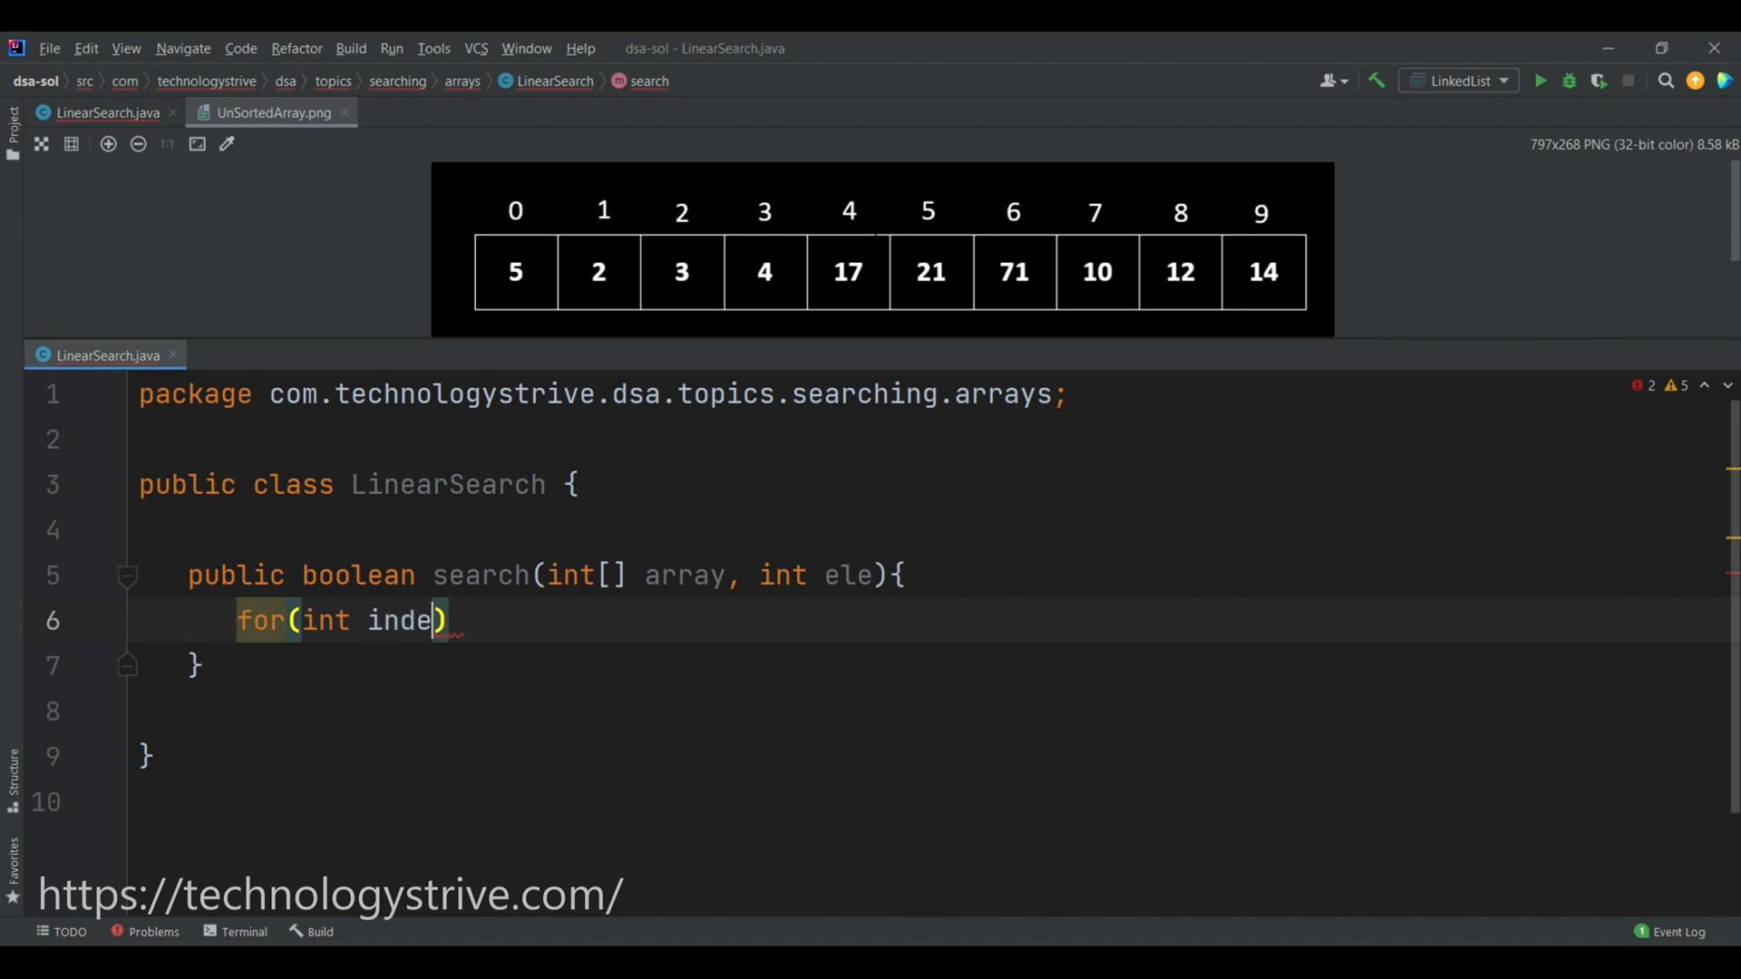
pyautogui.write('x=0;')
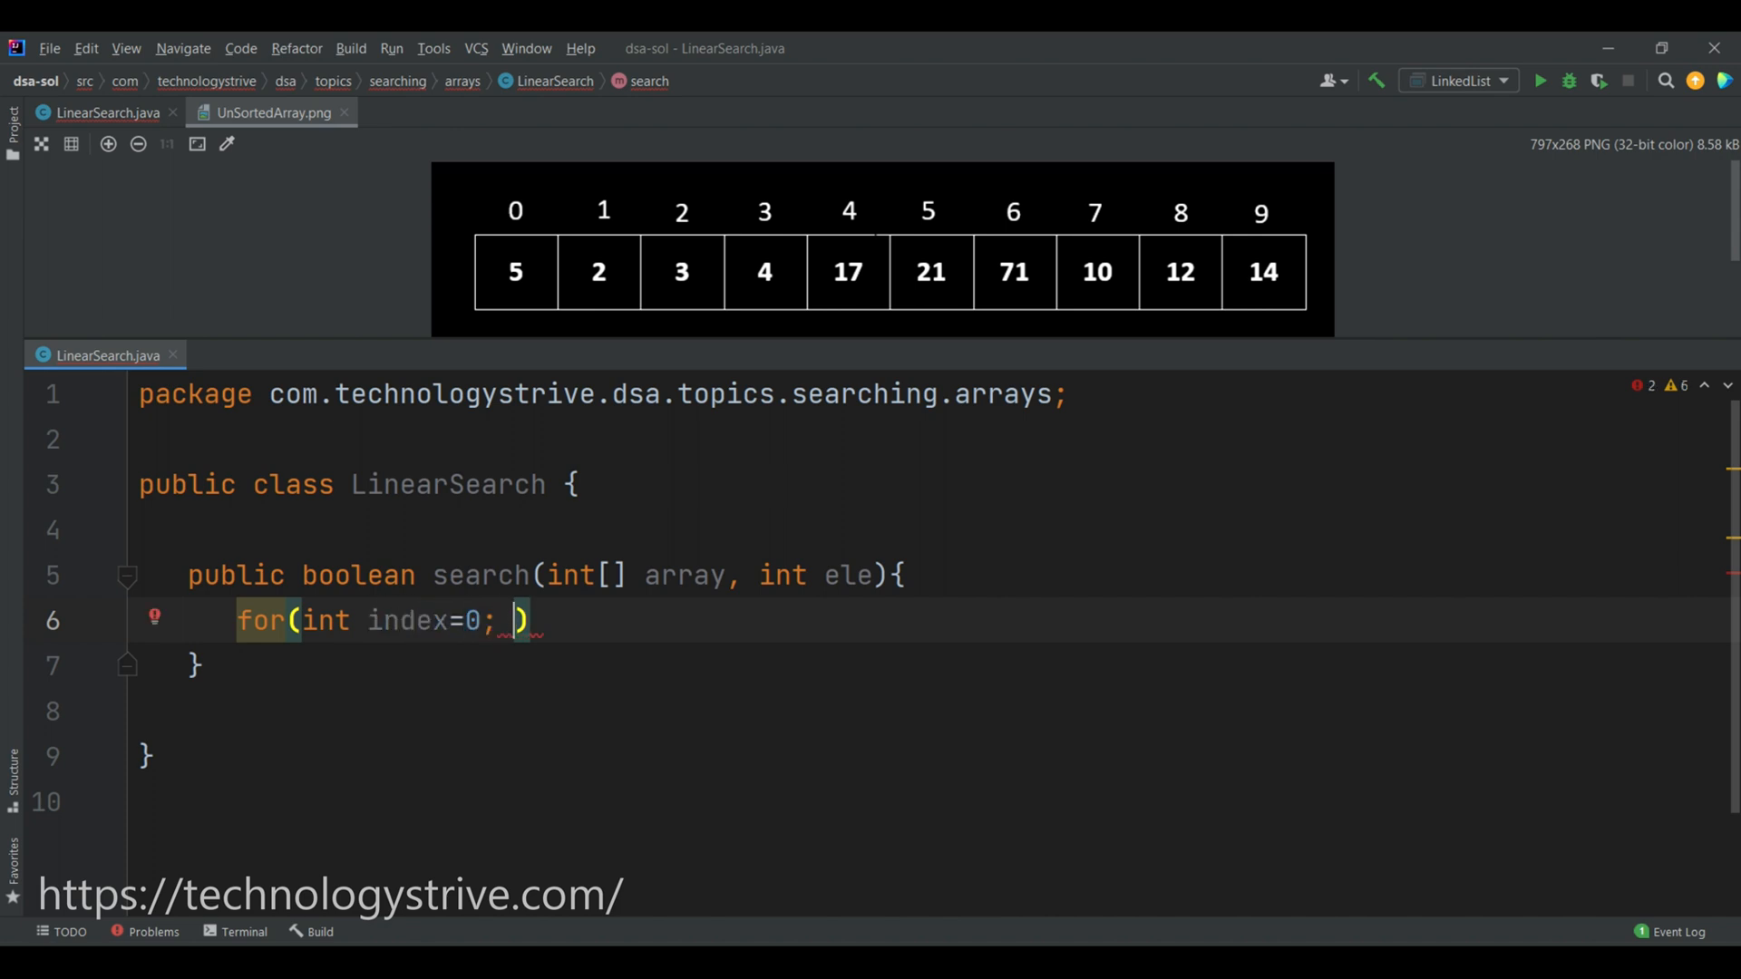
pyautogui.write('index')
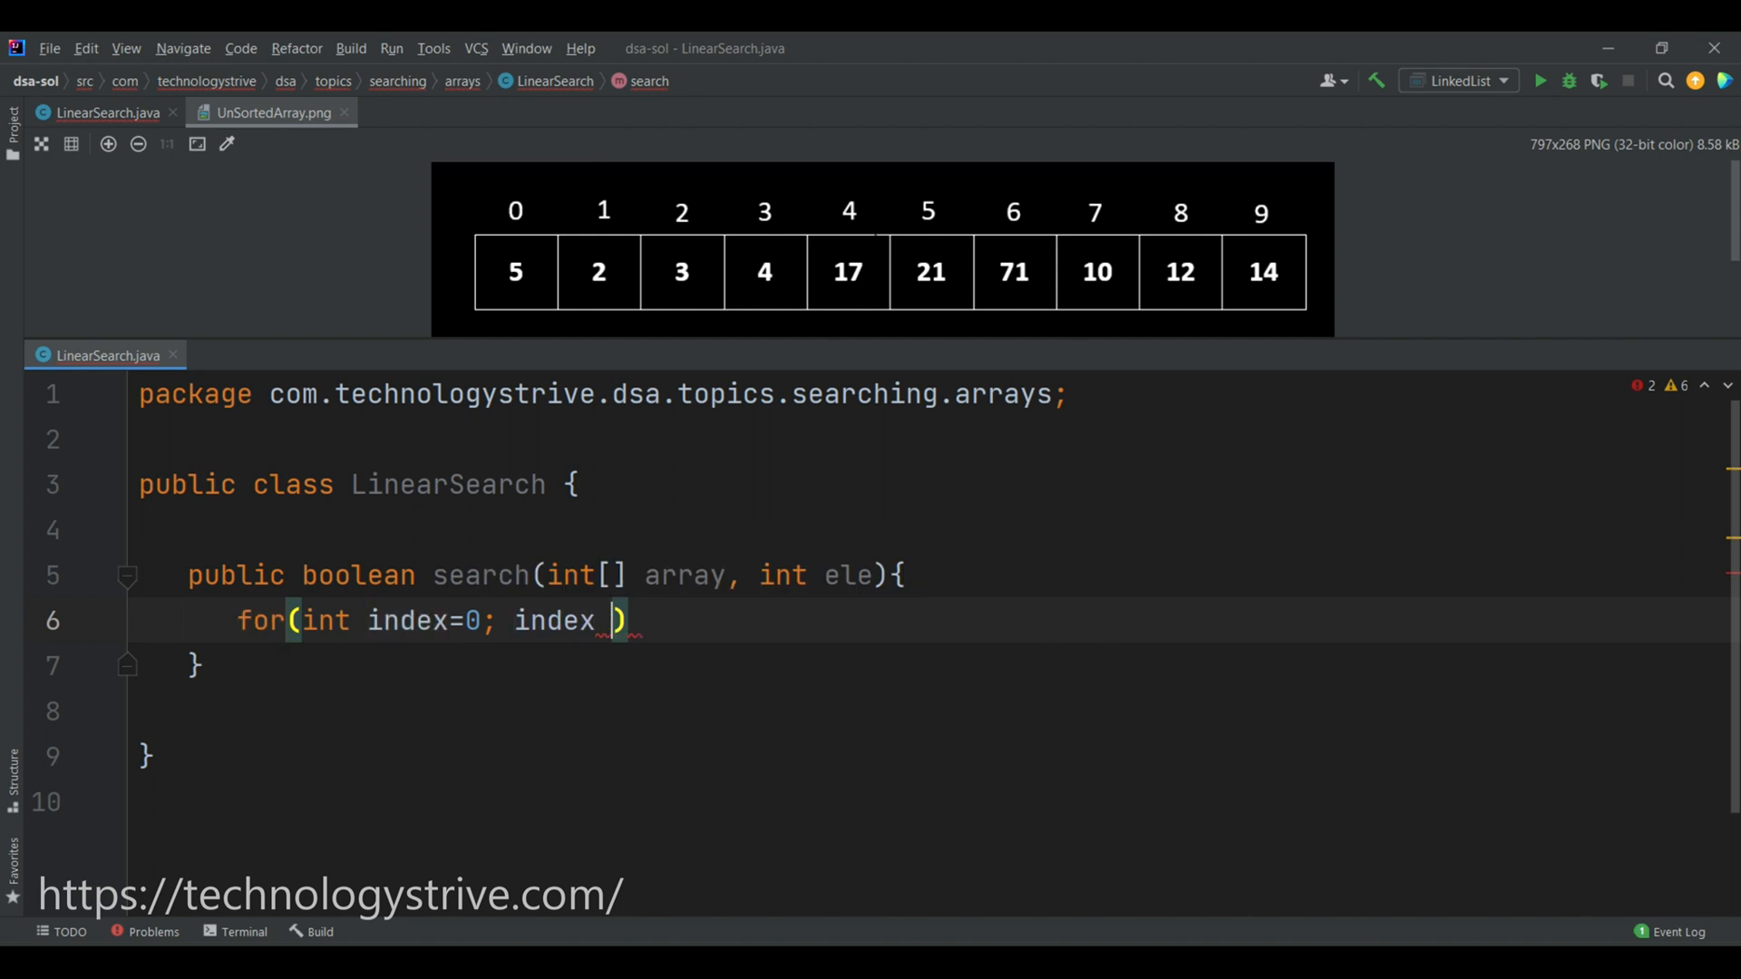
pyautogui.write('<')
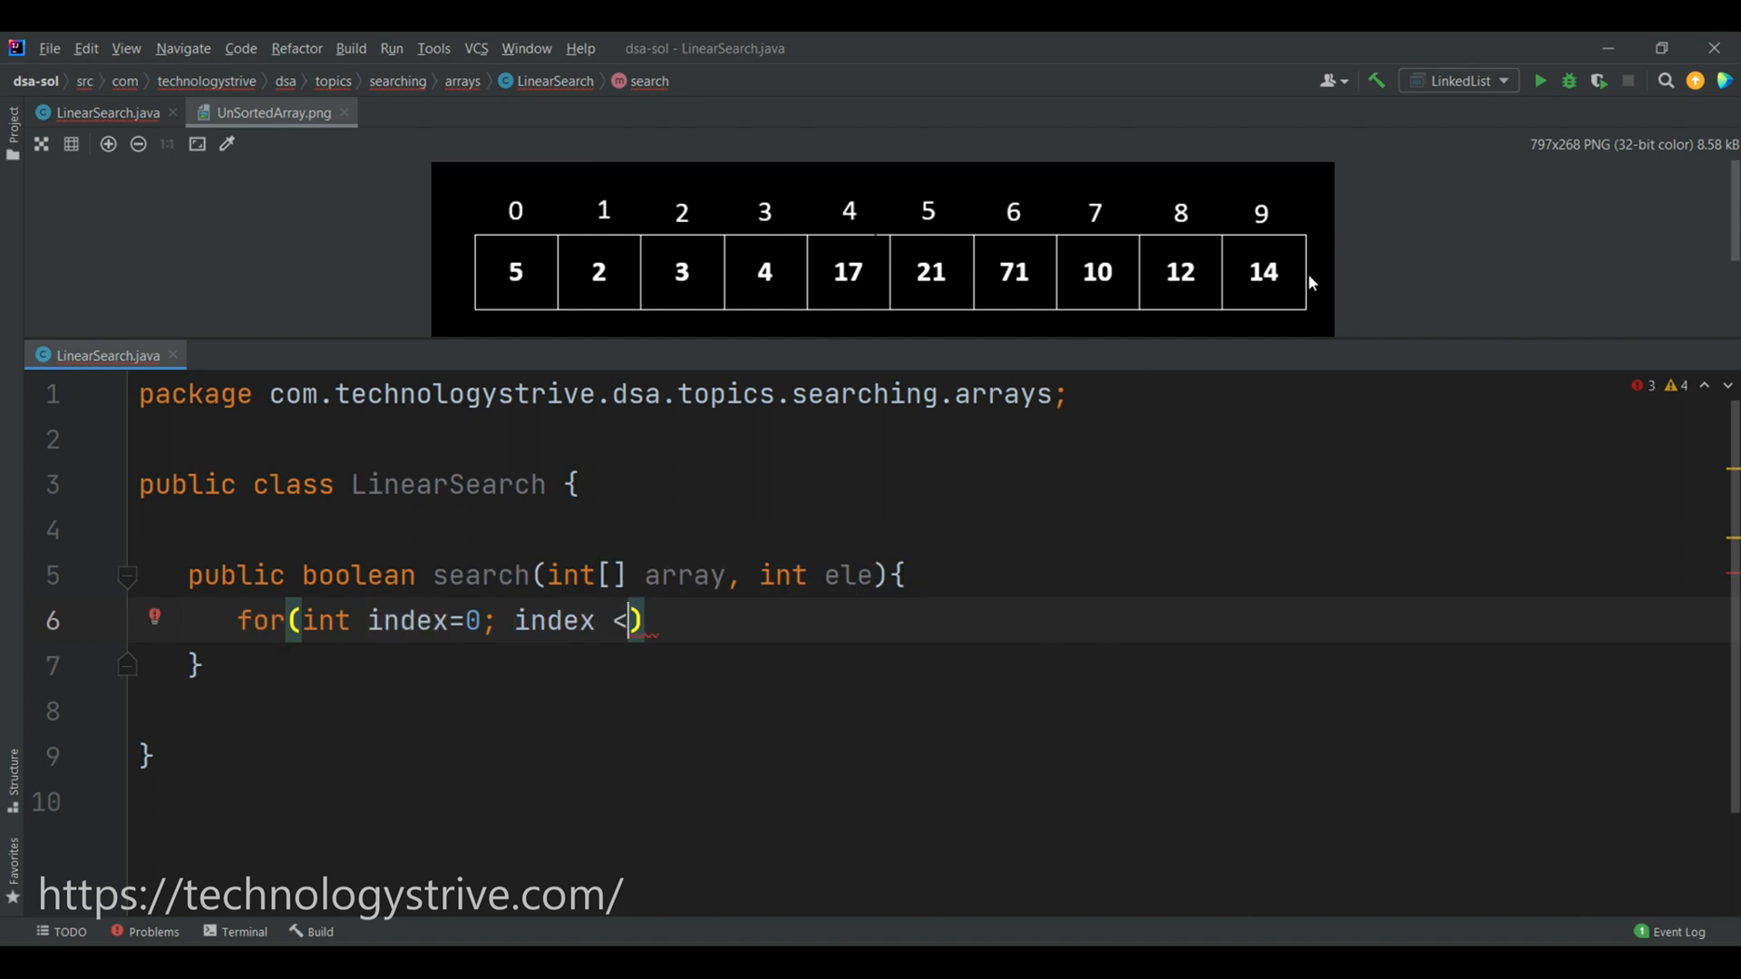
pyautogui.moveTo(568, 631)
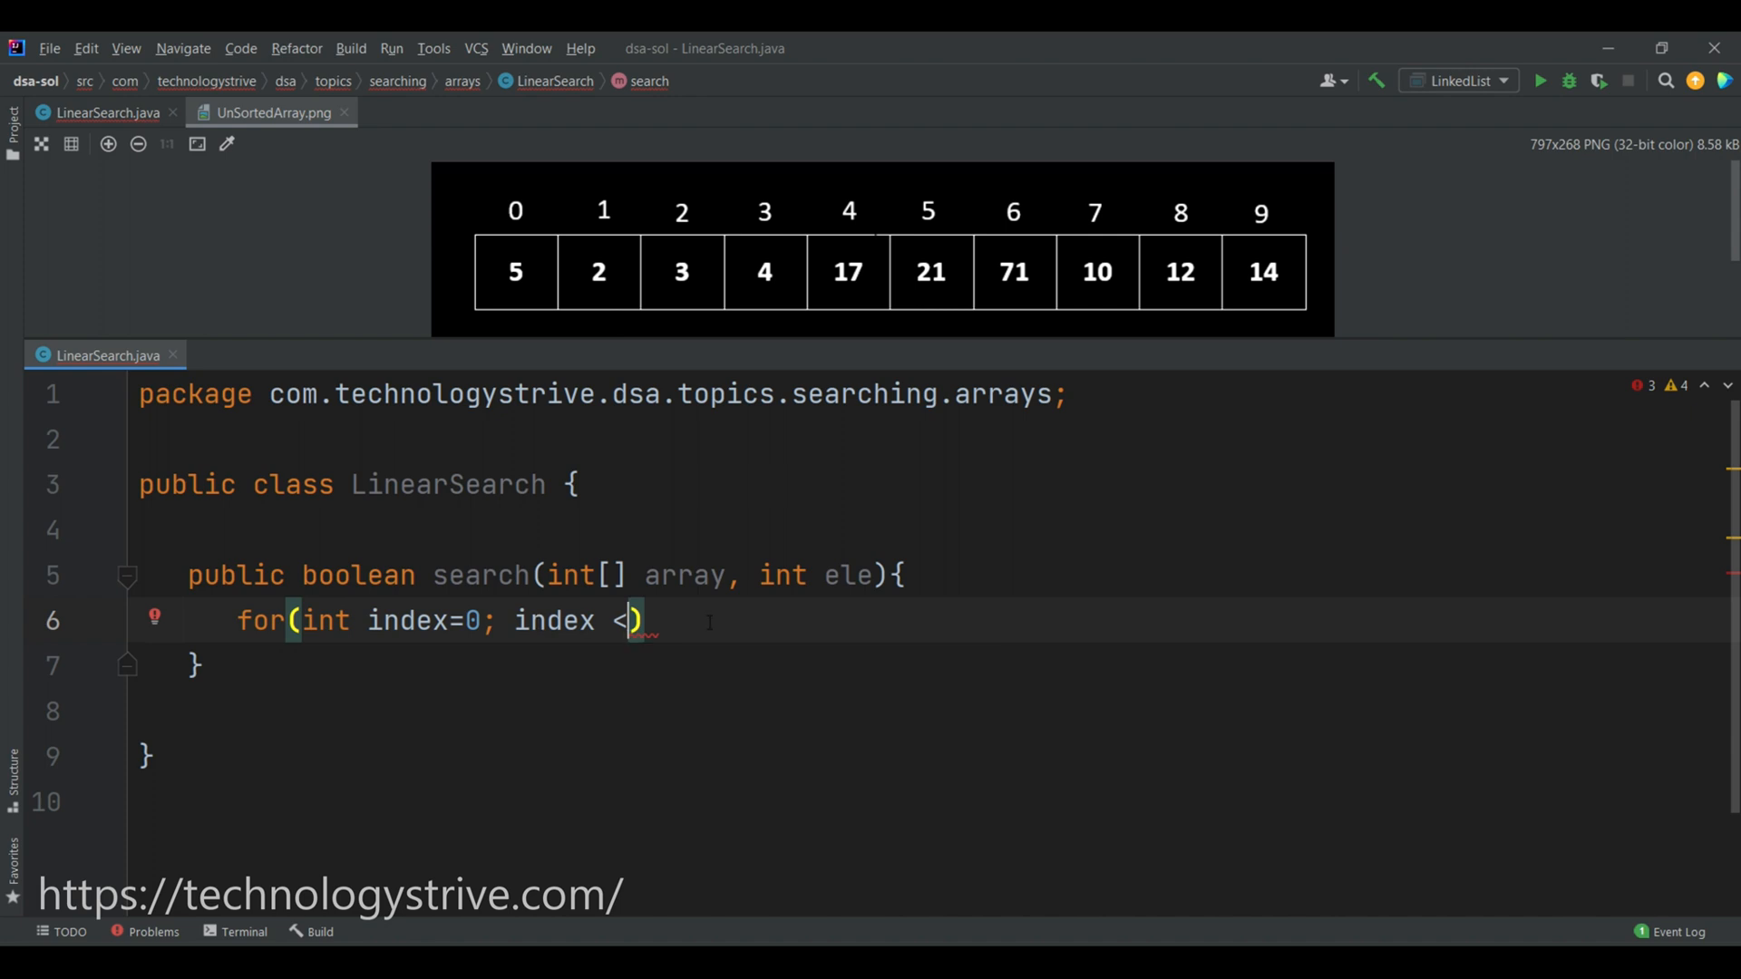
pyautogui.write('= array.length-')
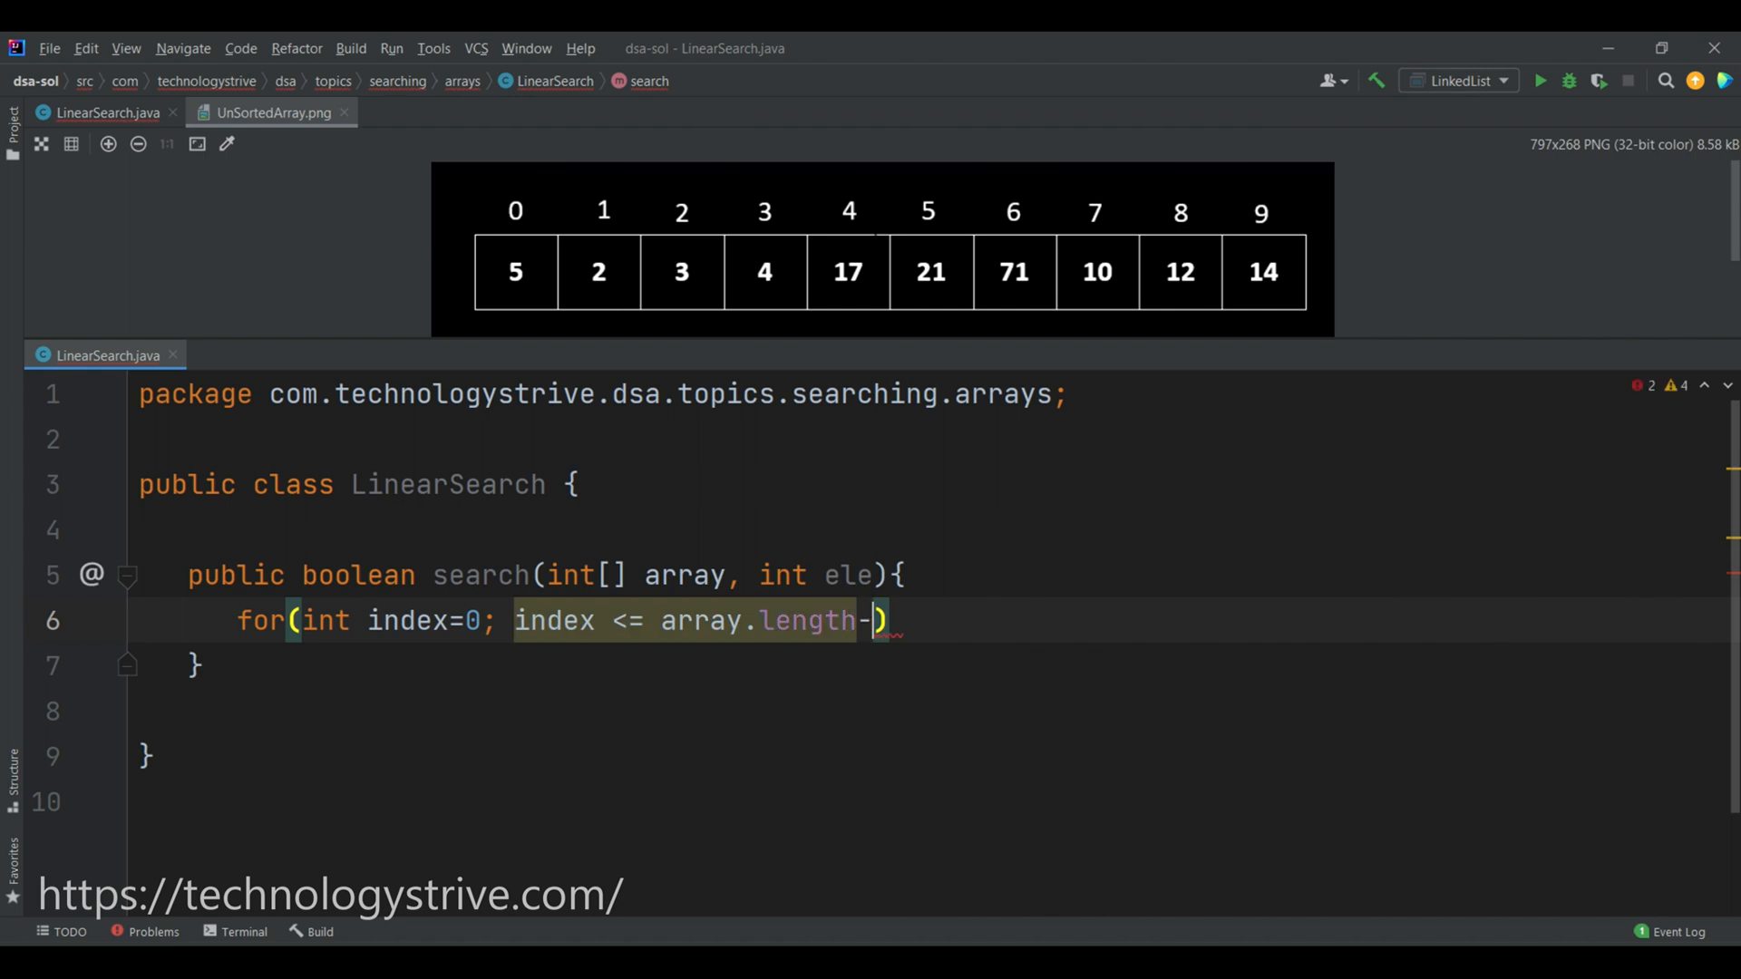
pyautogui.write('1; index++')
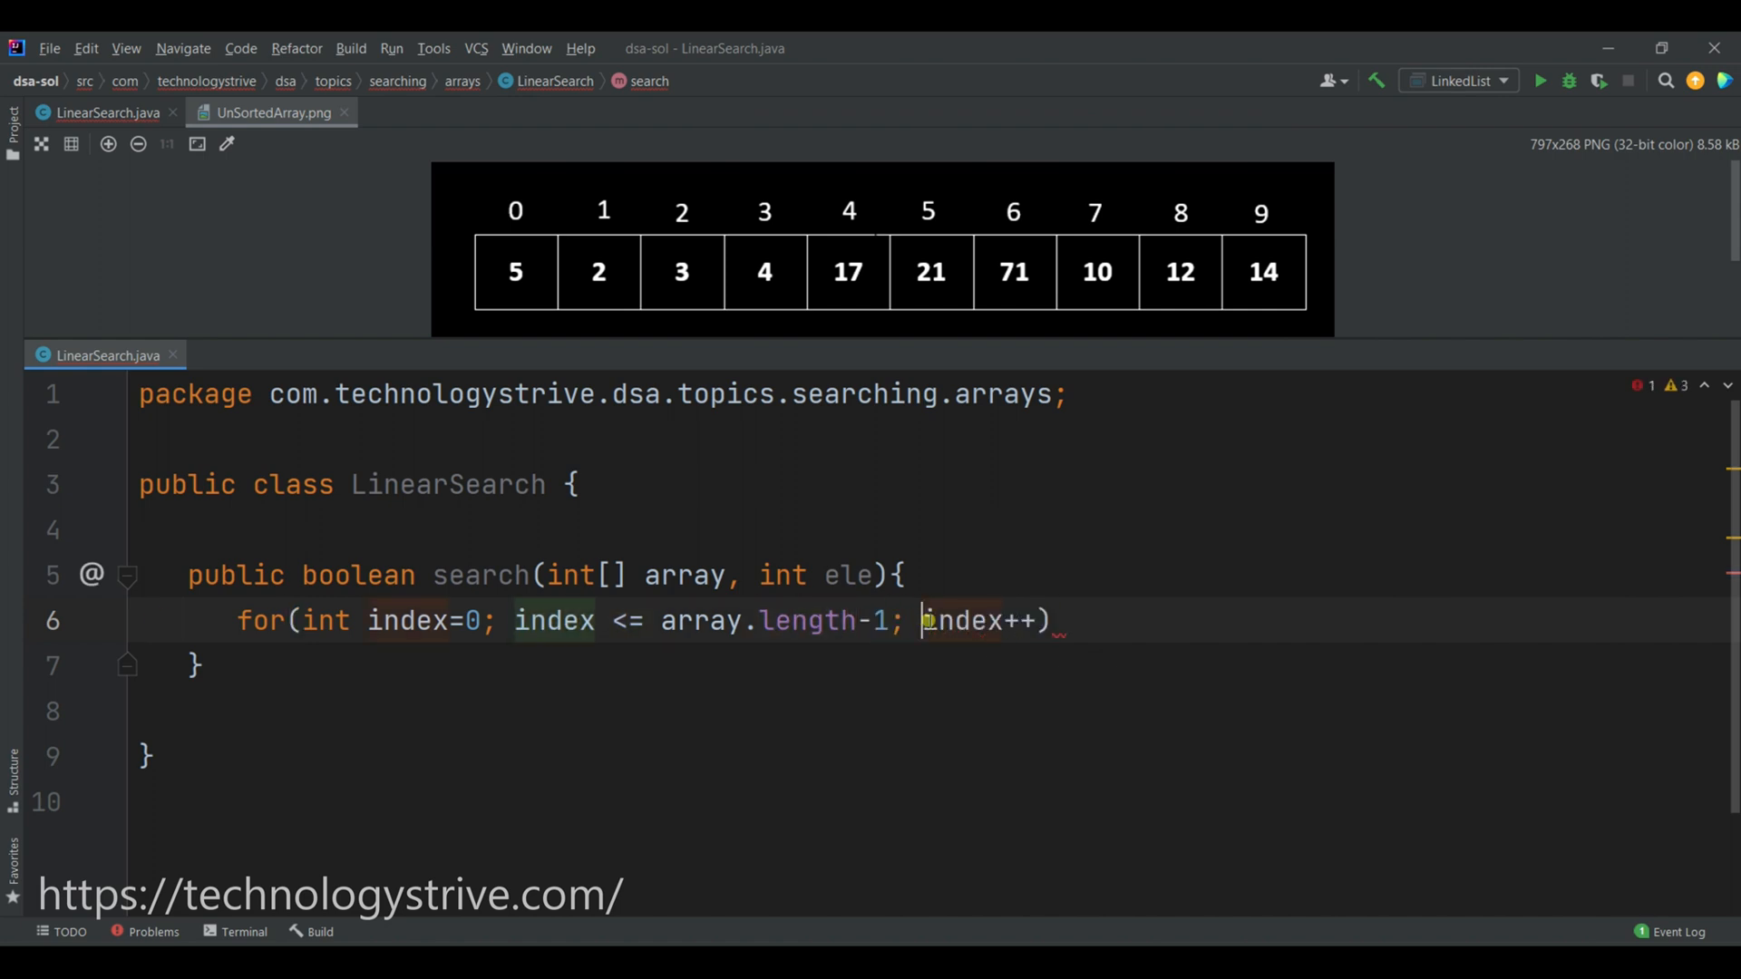
pyautogui.doubleClick(961, 620)
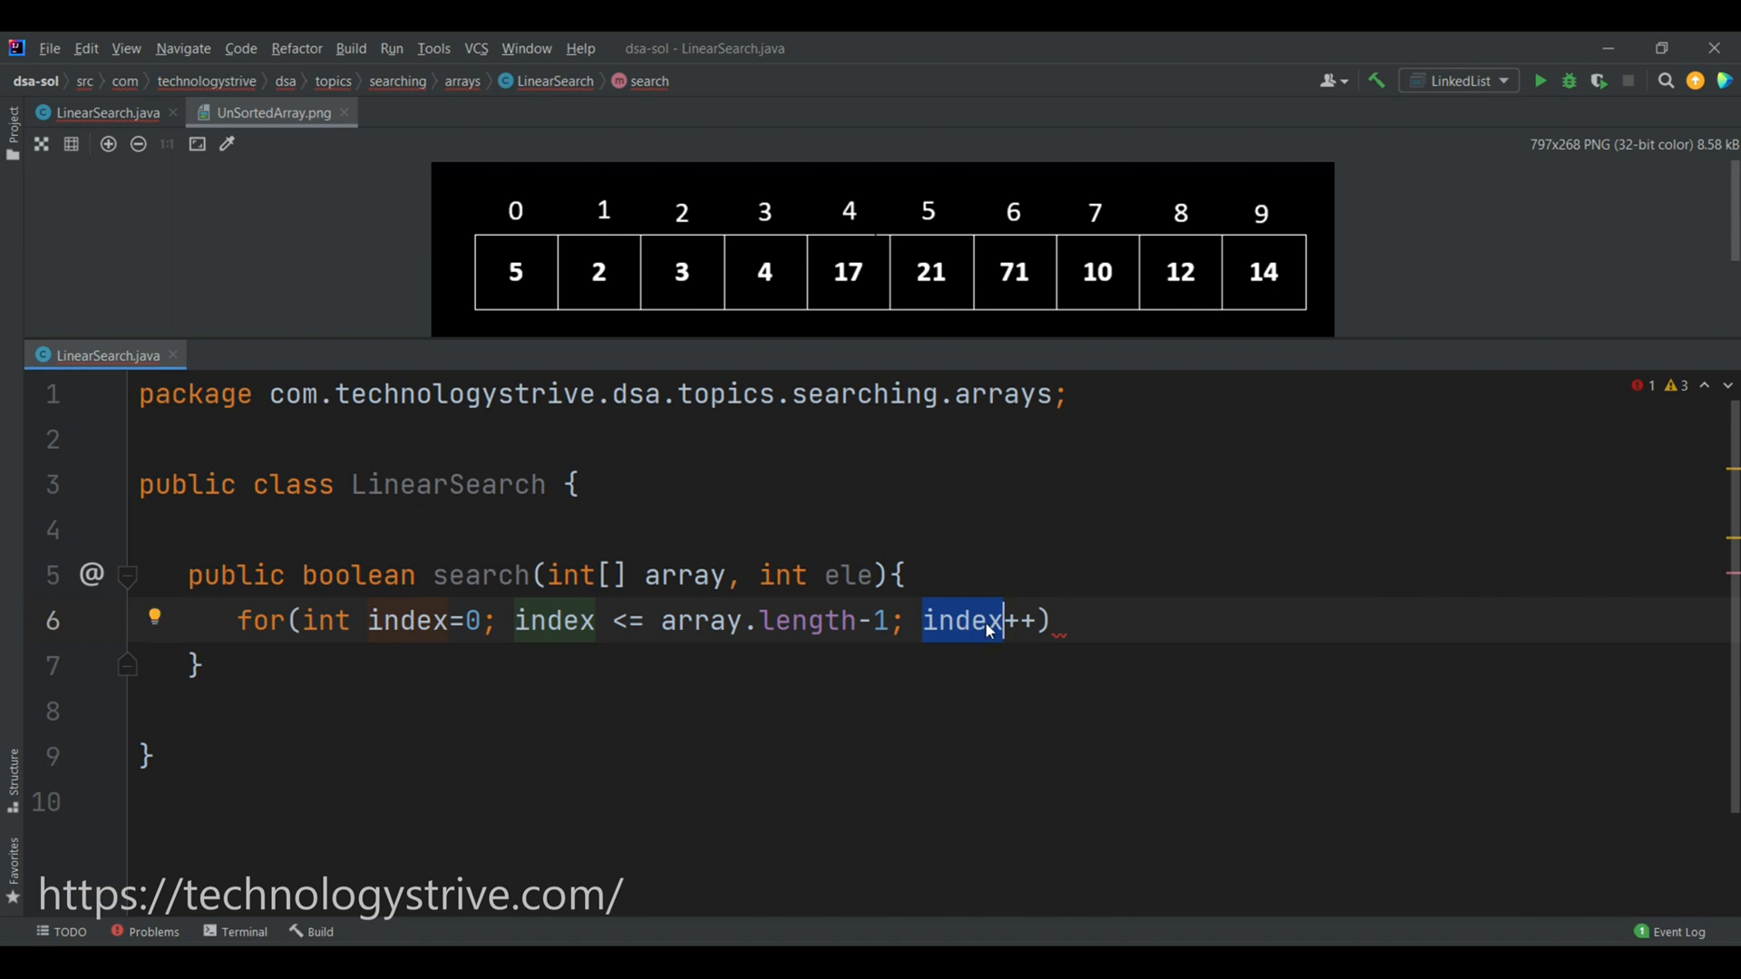
pyautogui.moveTo(989, 620)
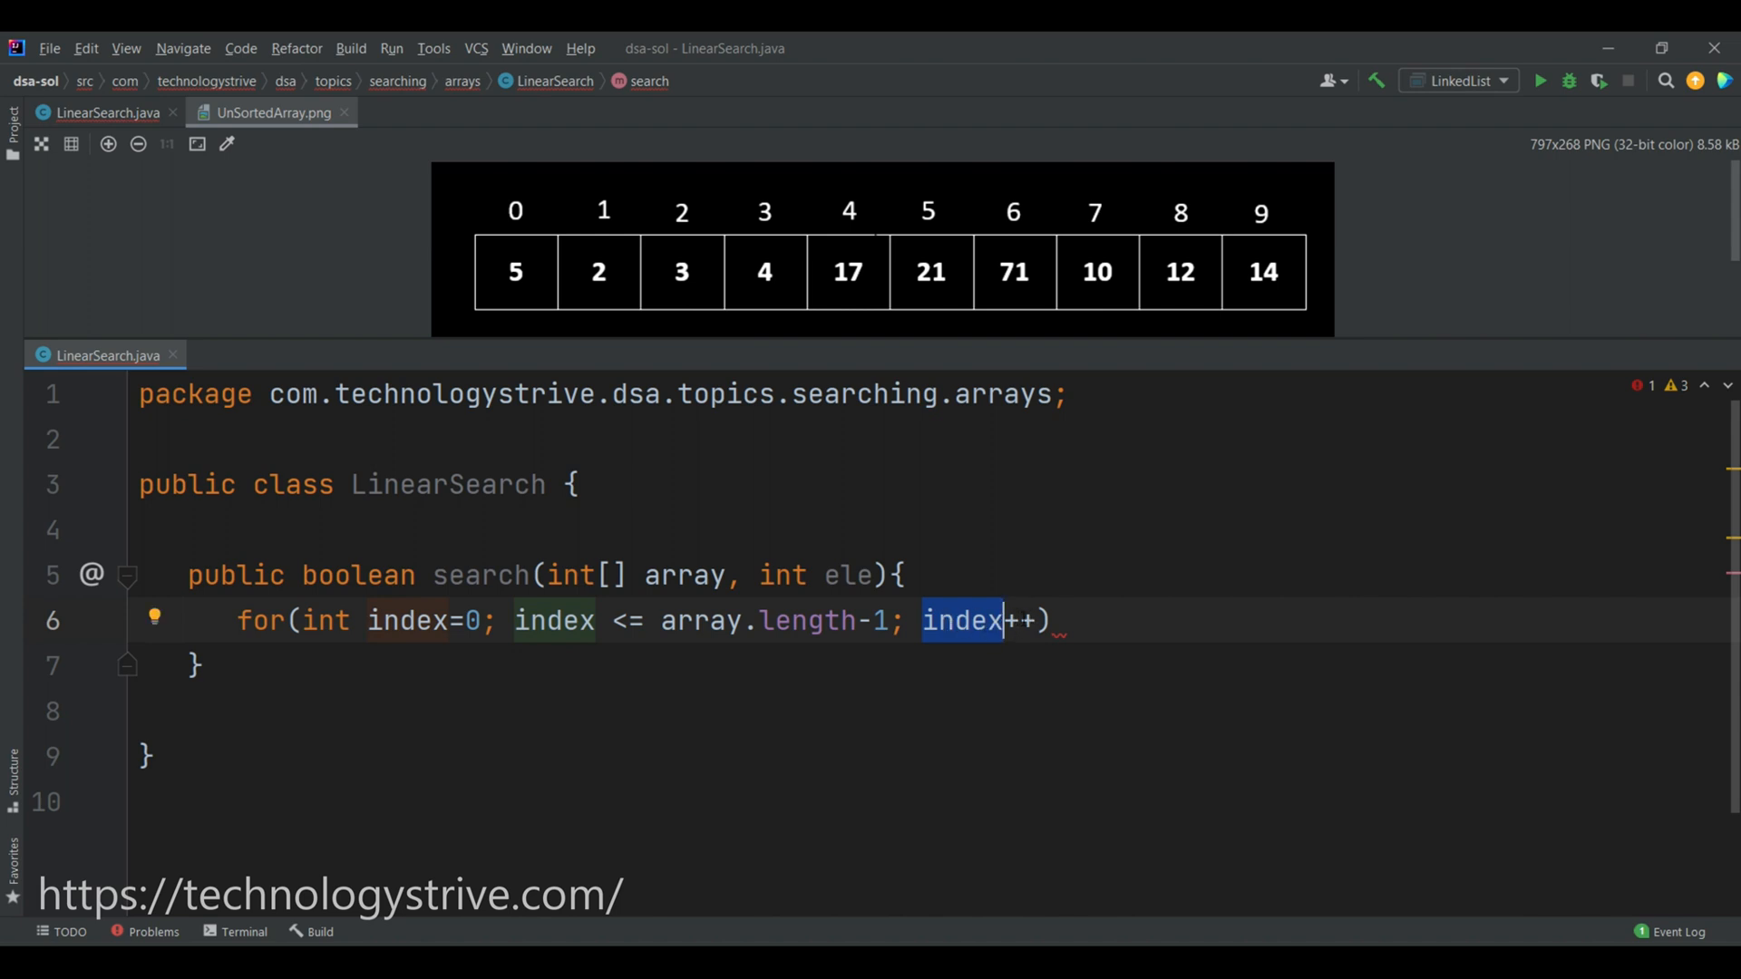
pyautogui.write('{')
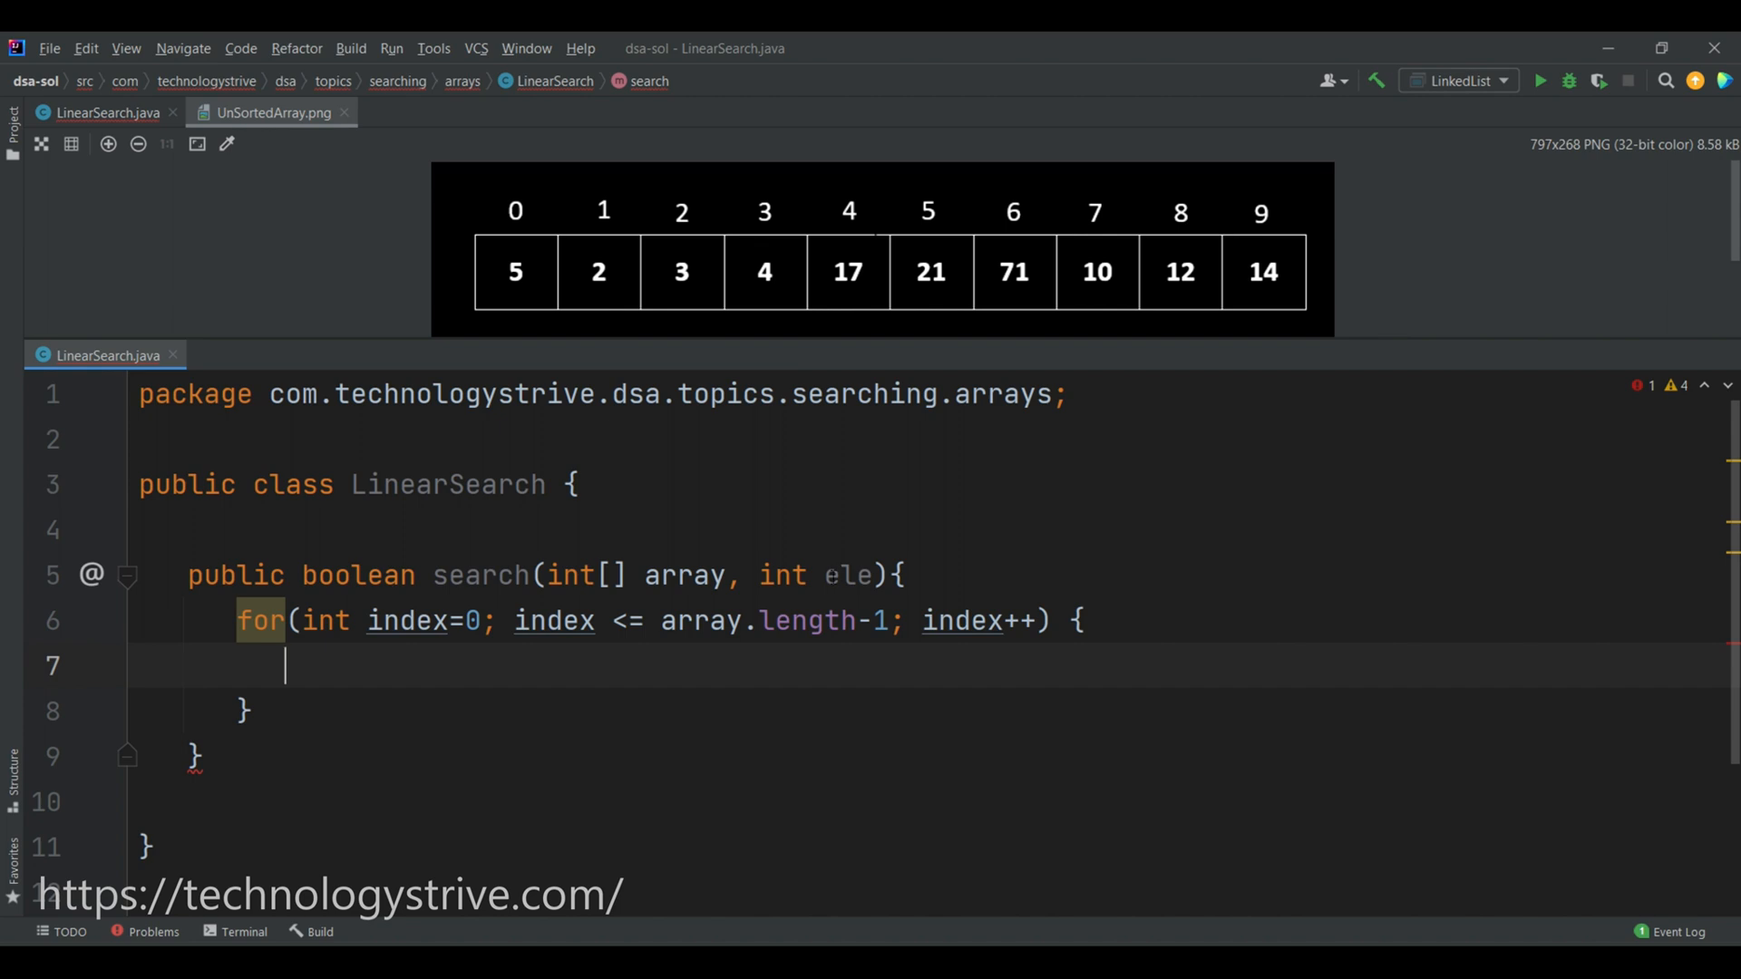
# Inside the loop, return true when array[index] == ele.
pyautogui.doubleClick(849, 576)
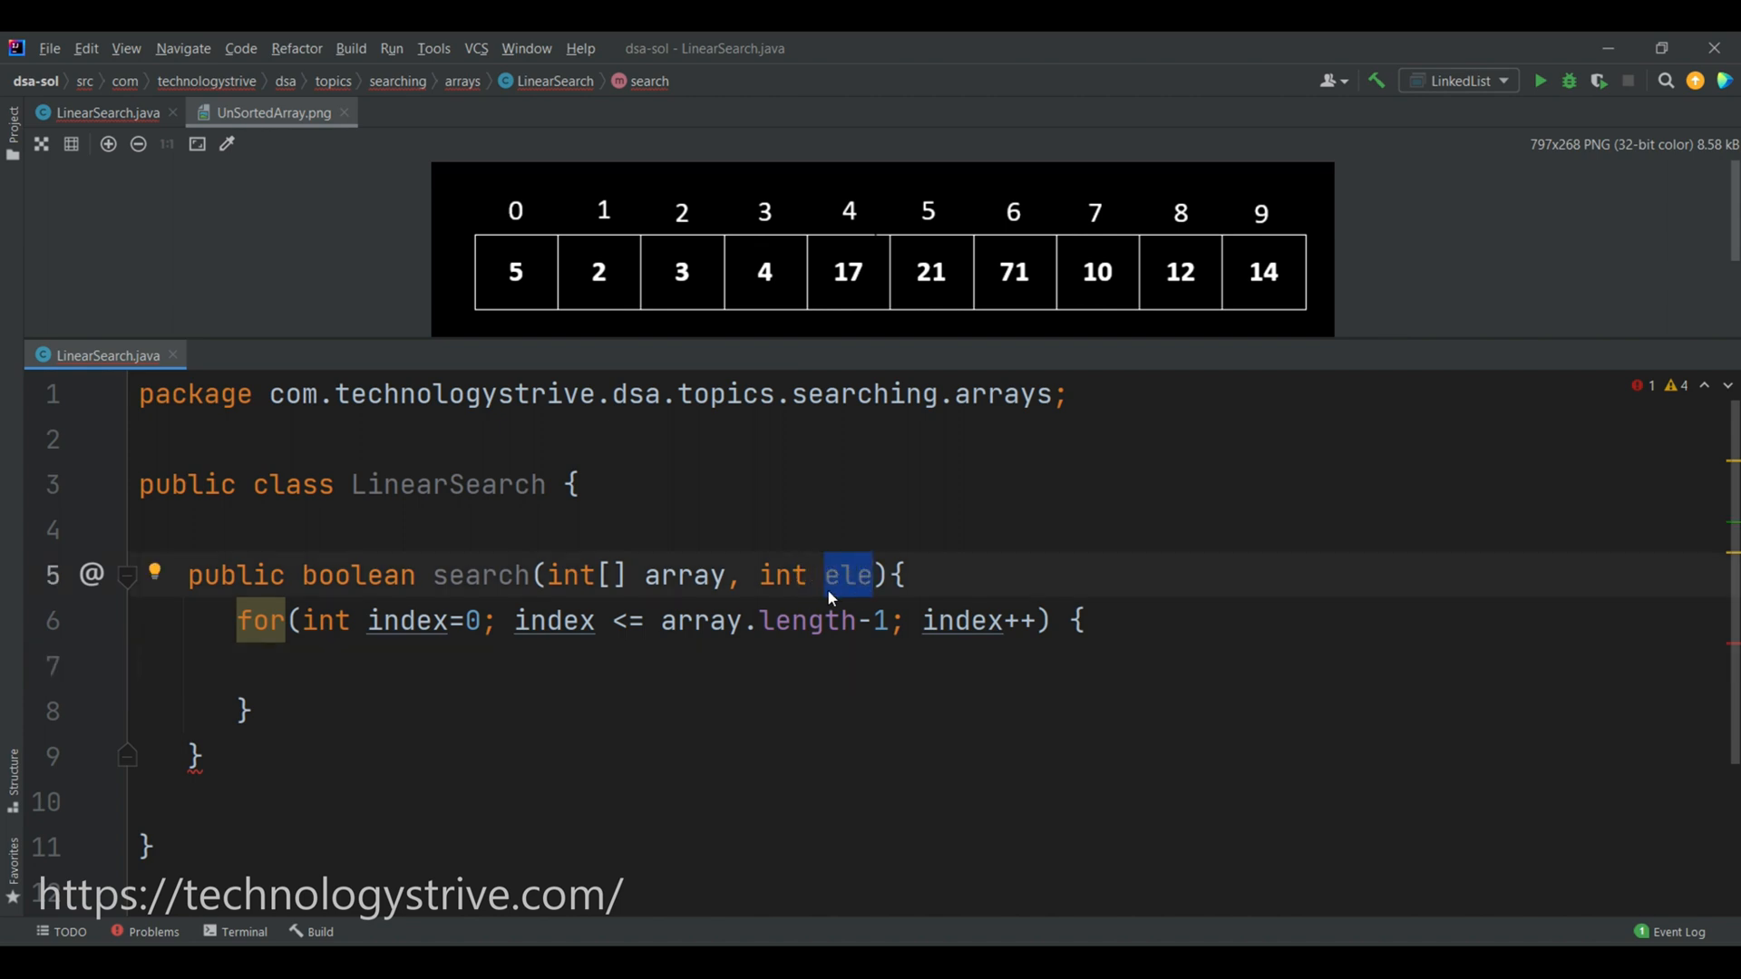
pyautogui.write('if(')
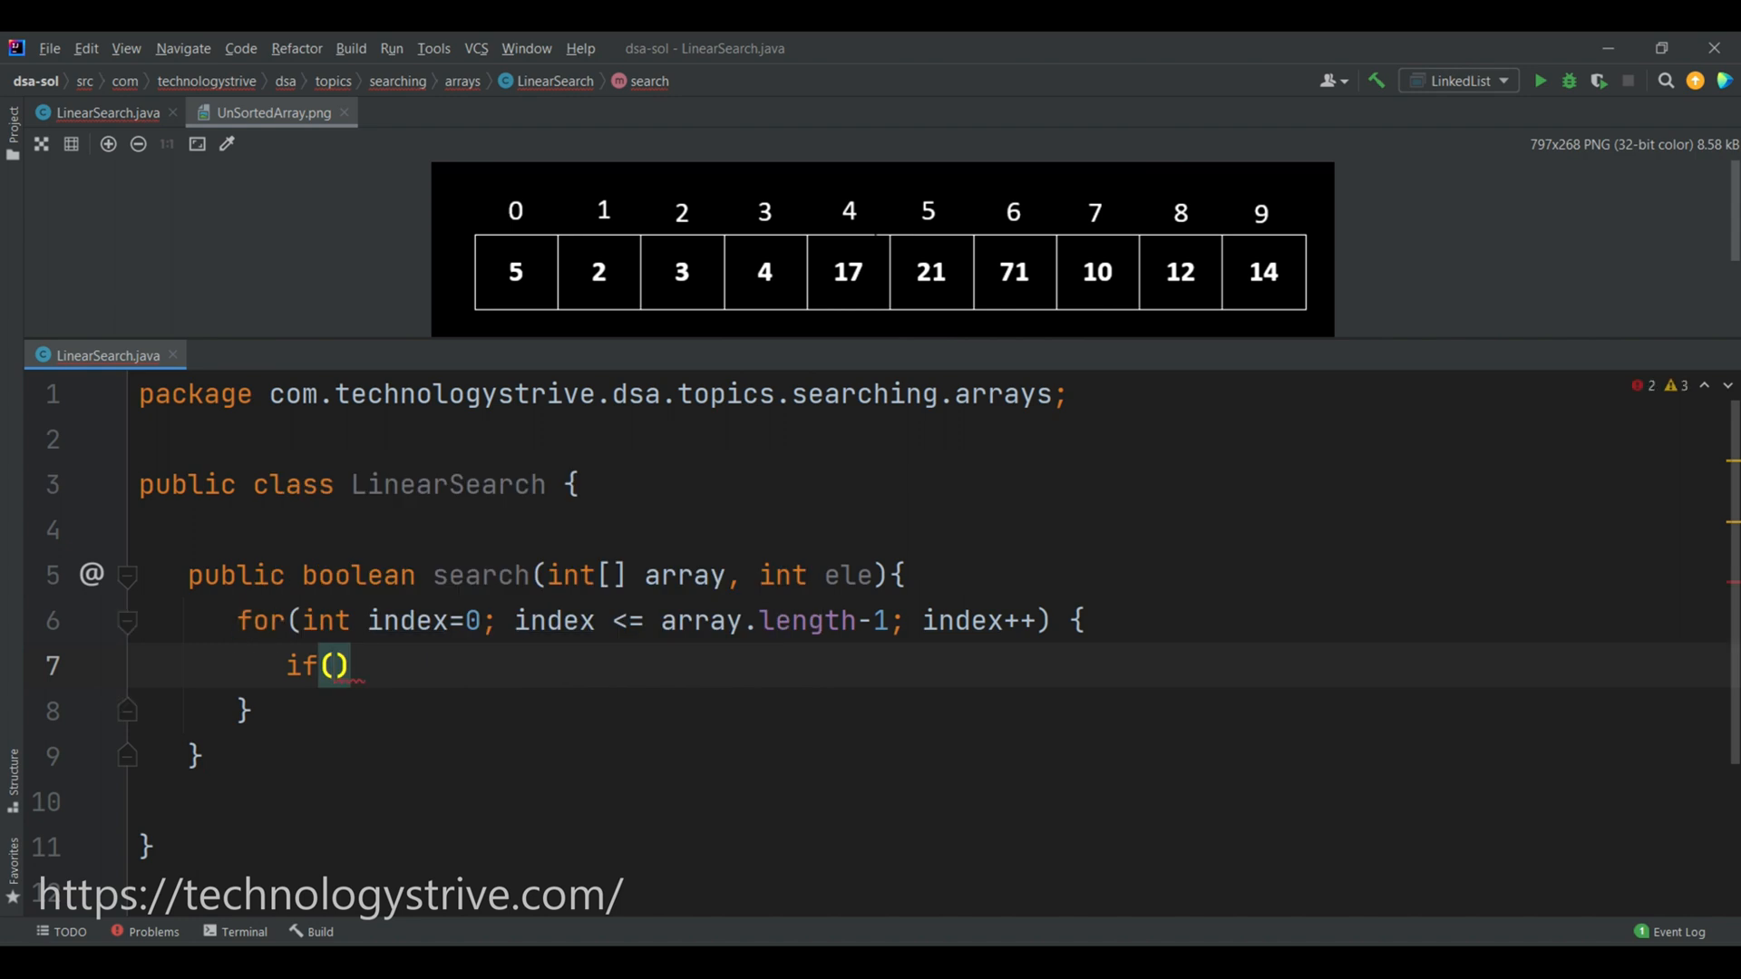
pyautogui.write('array[index]')
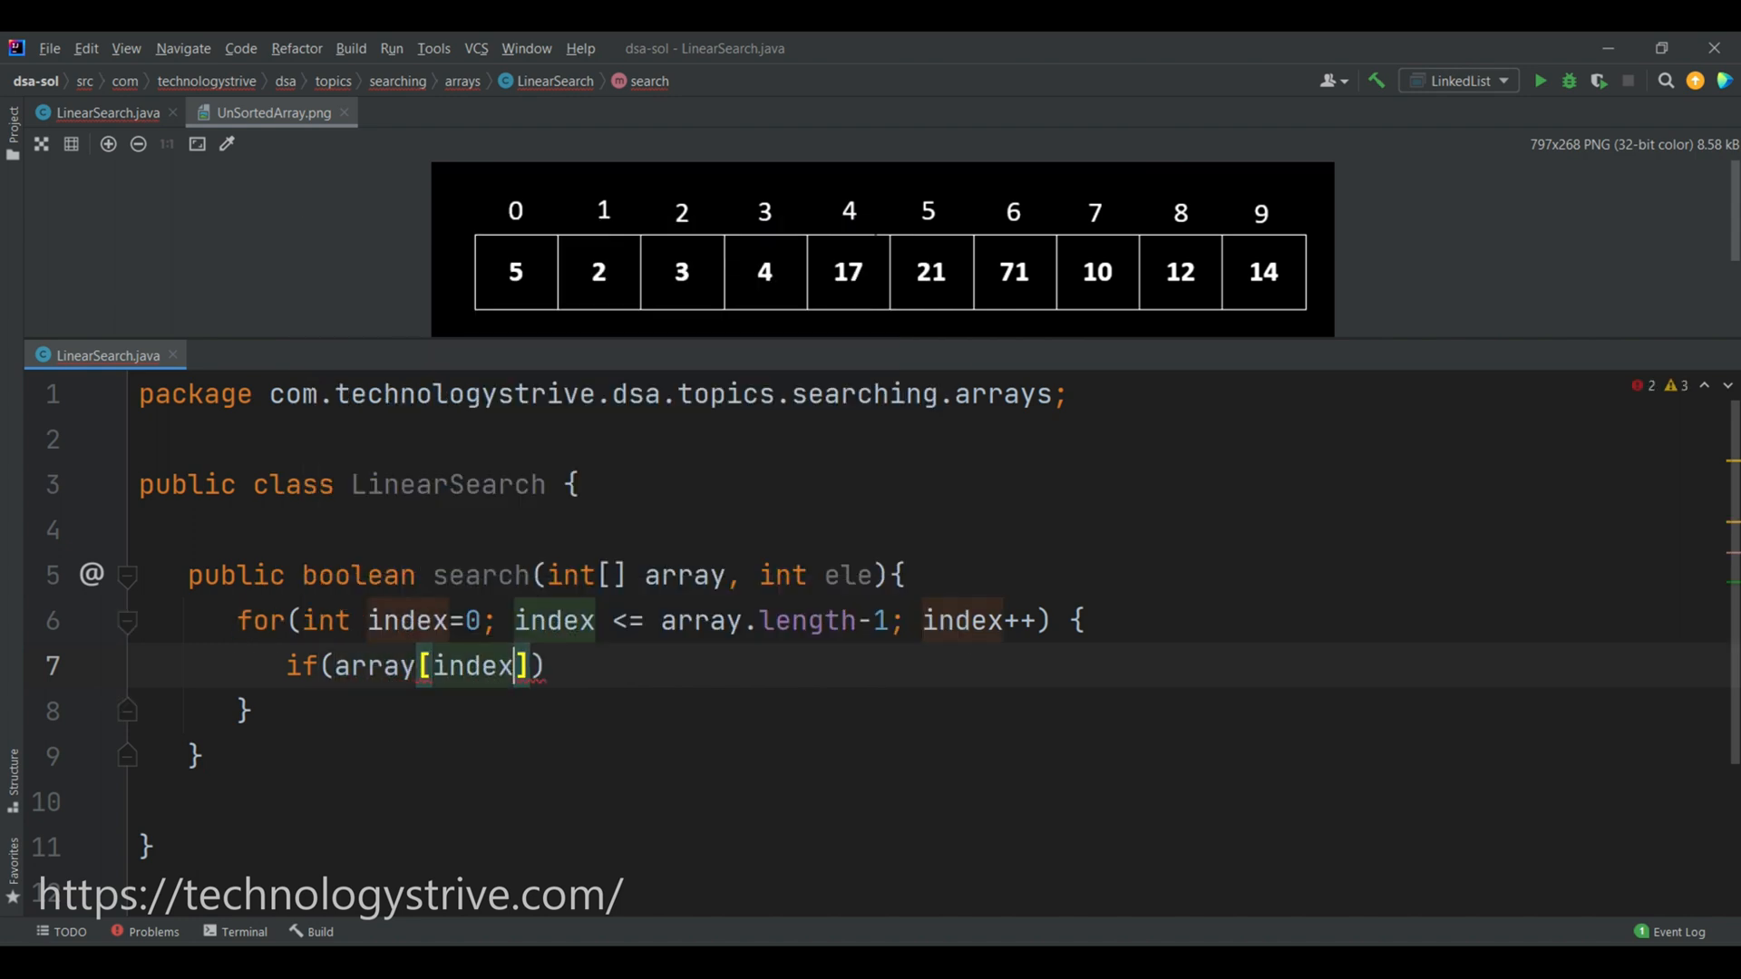
pyautogui.write('==')
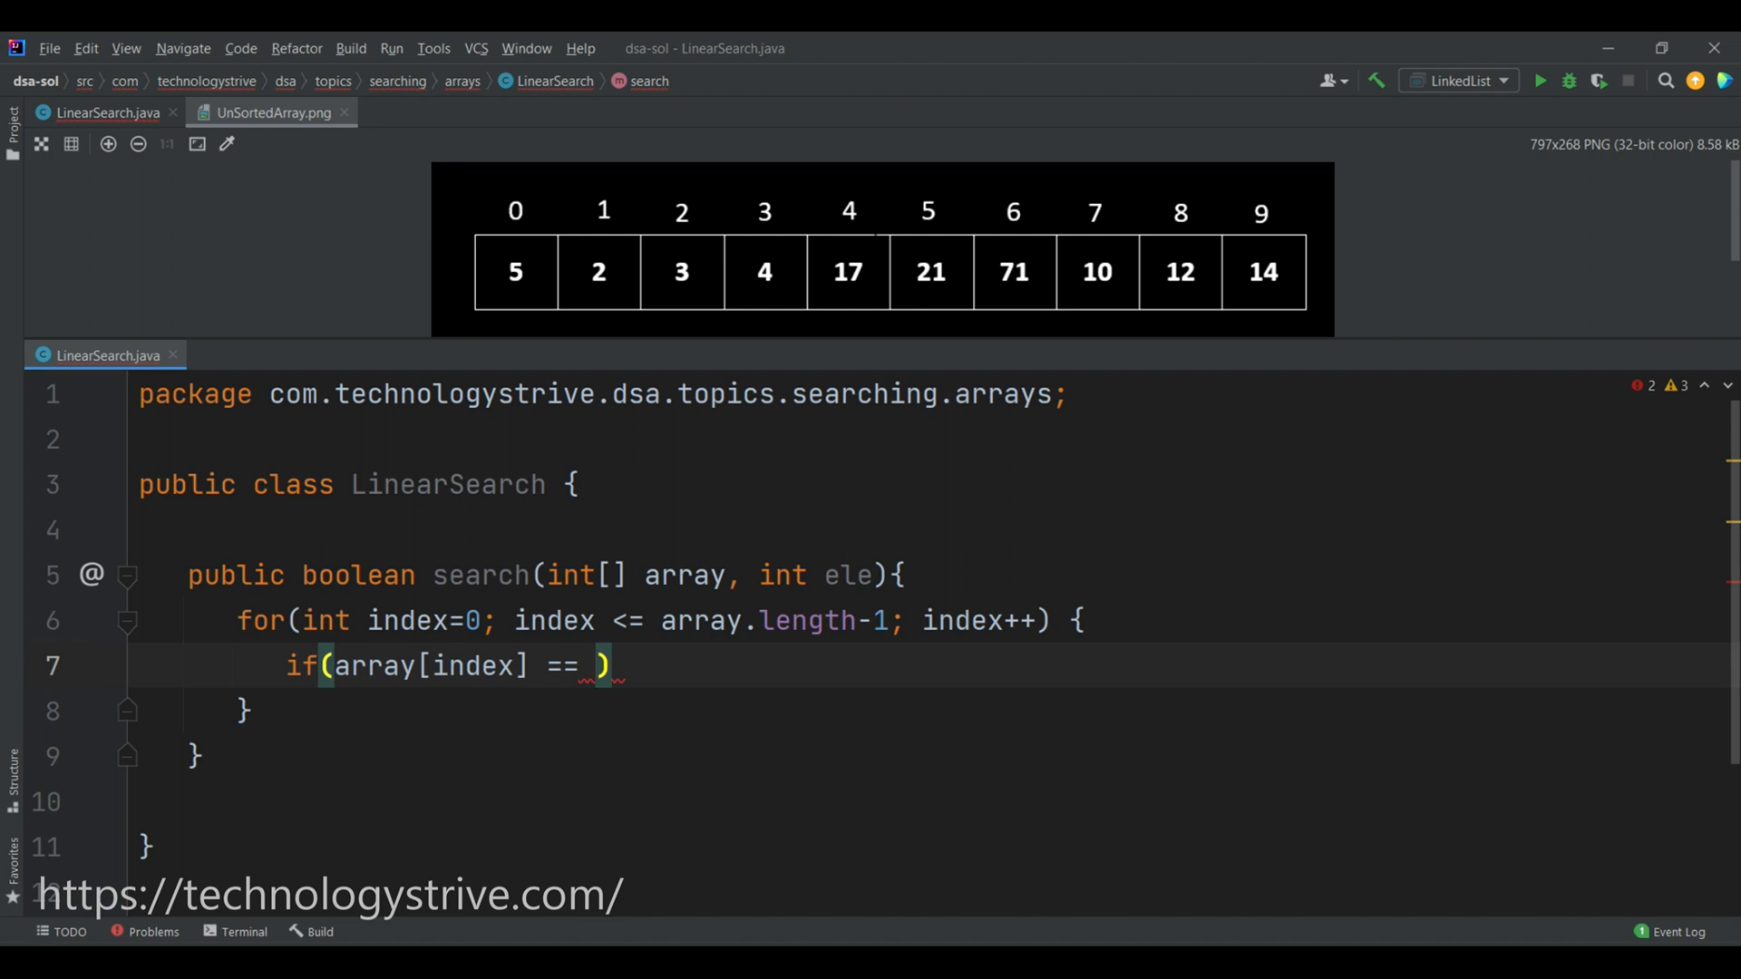
pyautogui.write('ele')
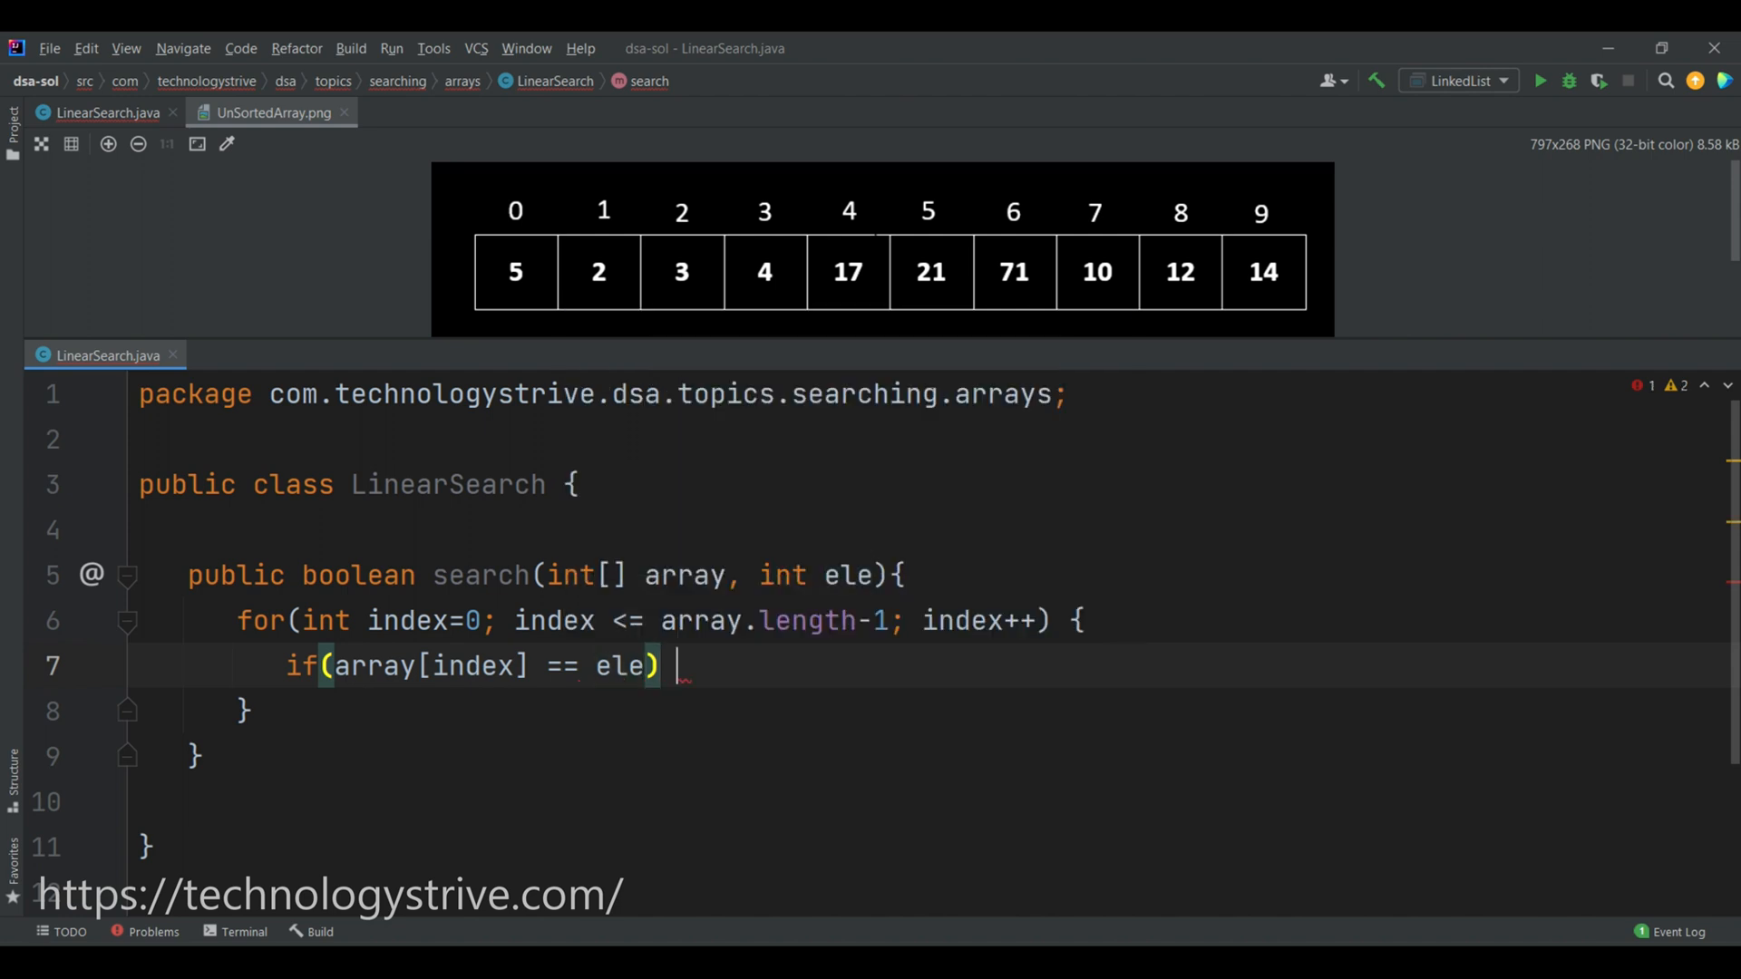
pyautogui.write('{')
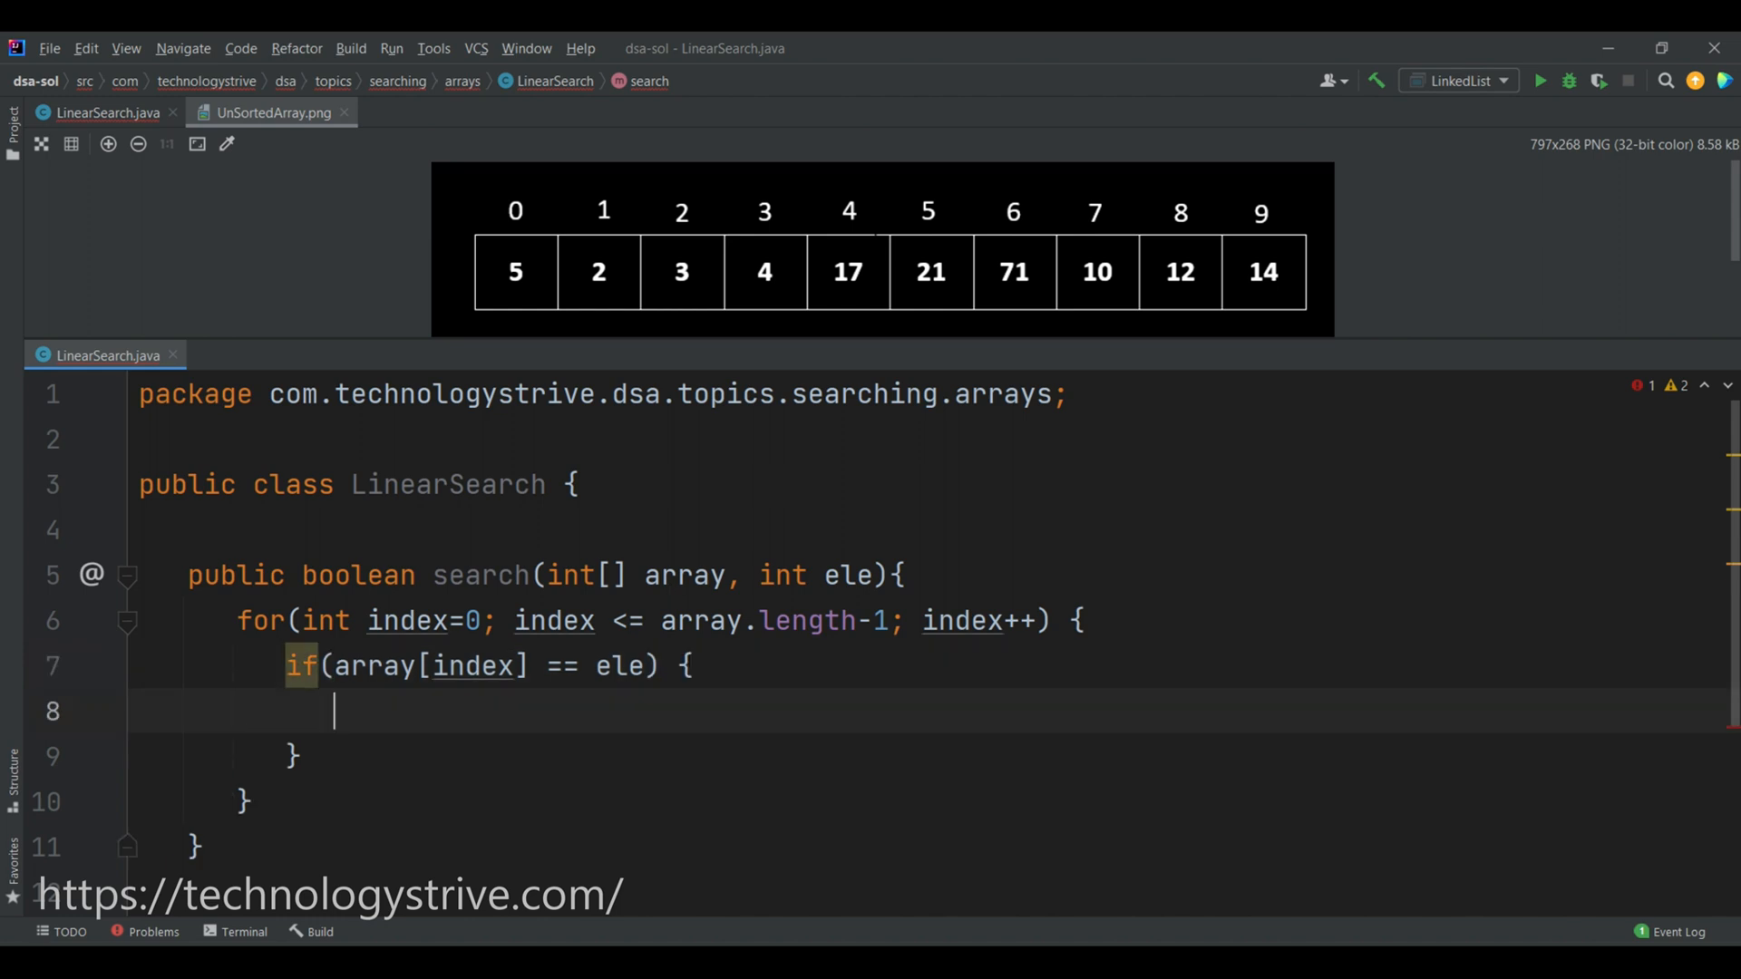
pyautogui.write('return')
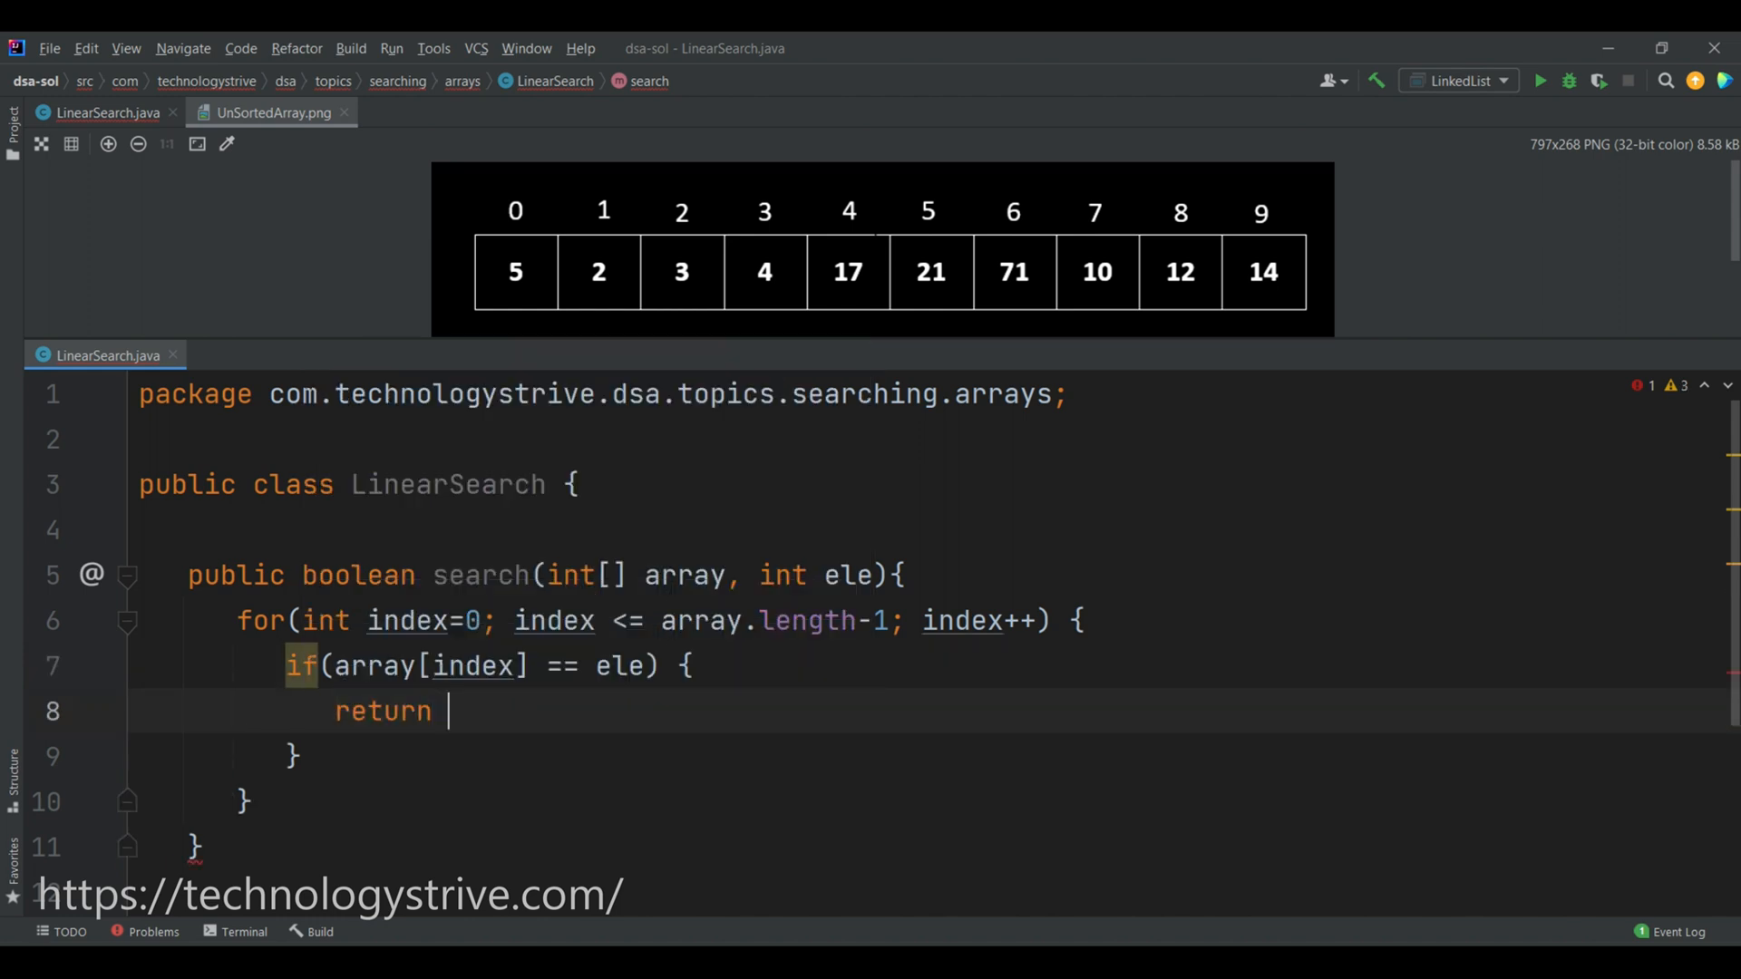
pyautogui.write('true;')
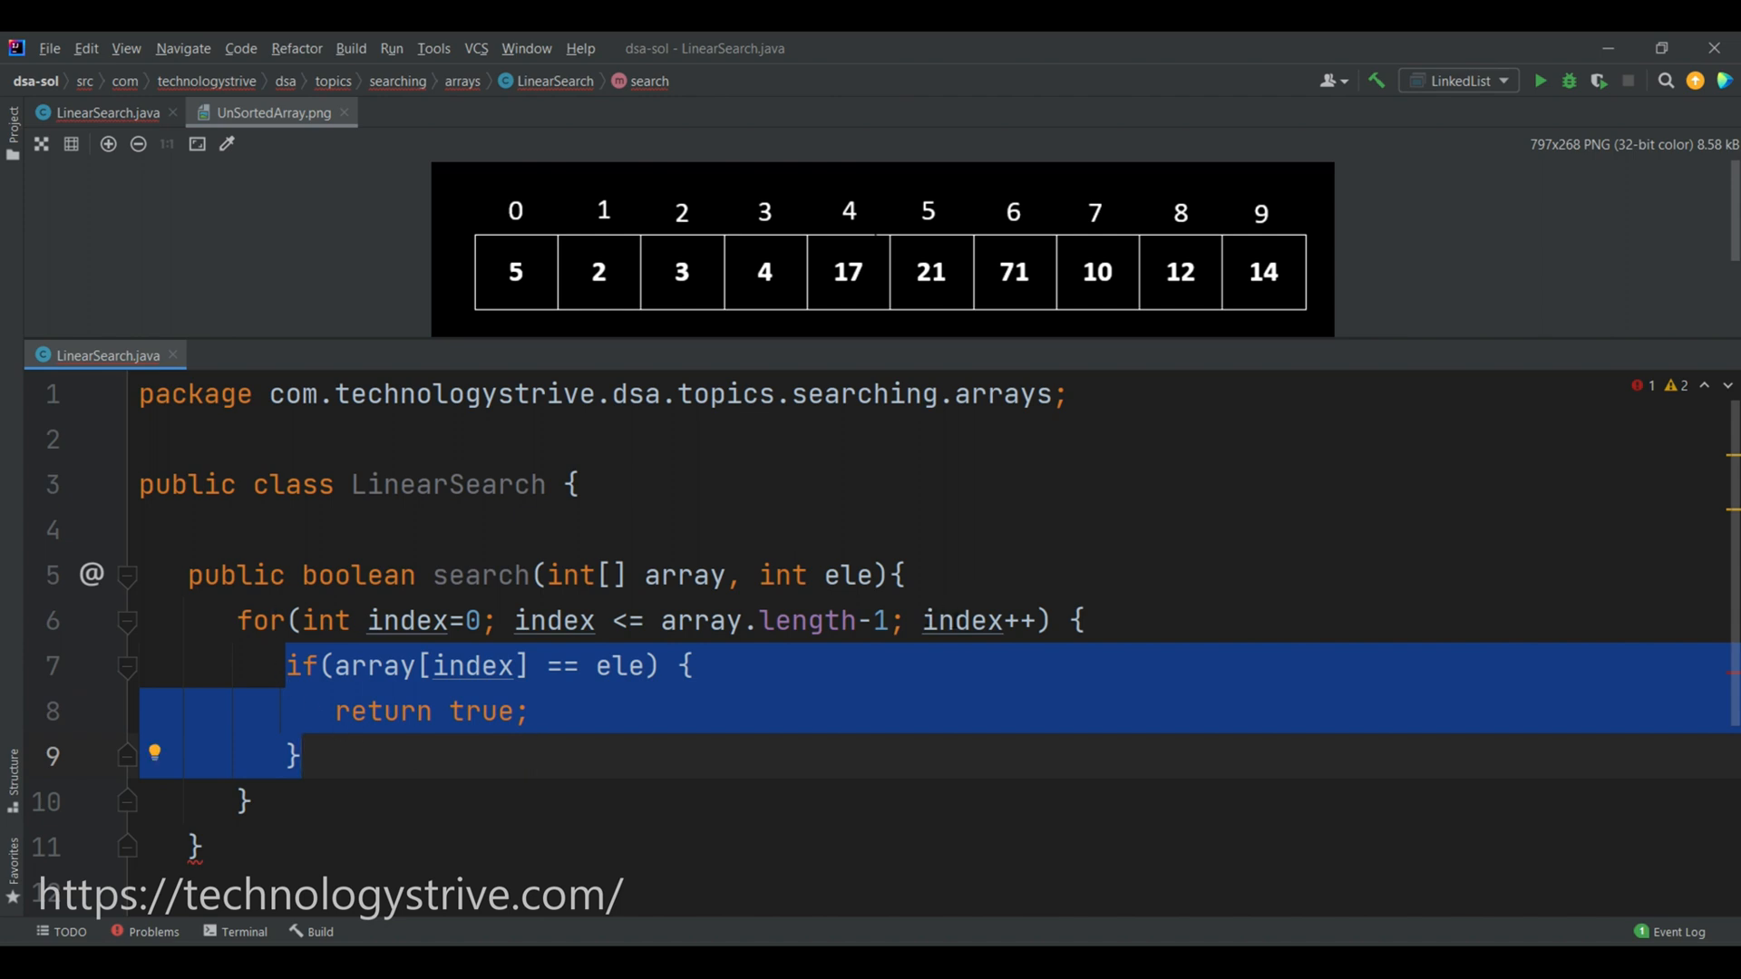
pyautogui.moveTo(406, 715)
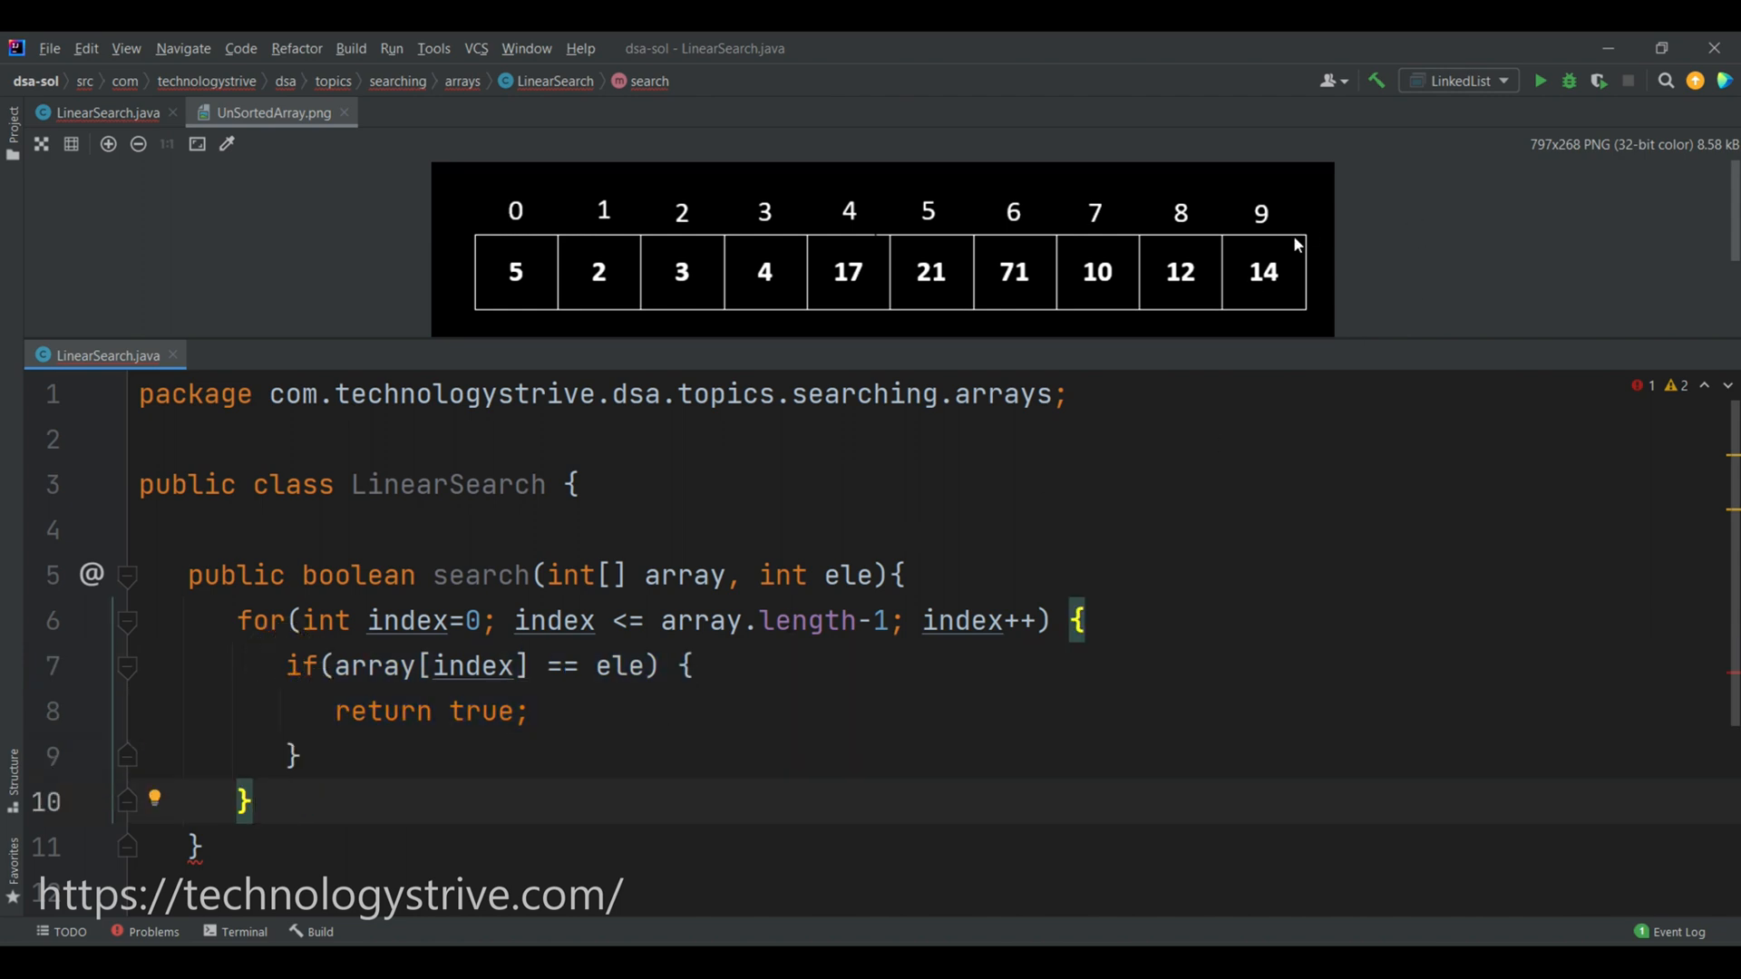
pyautogui.moveTo(619, 203)
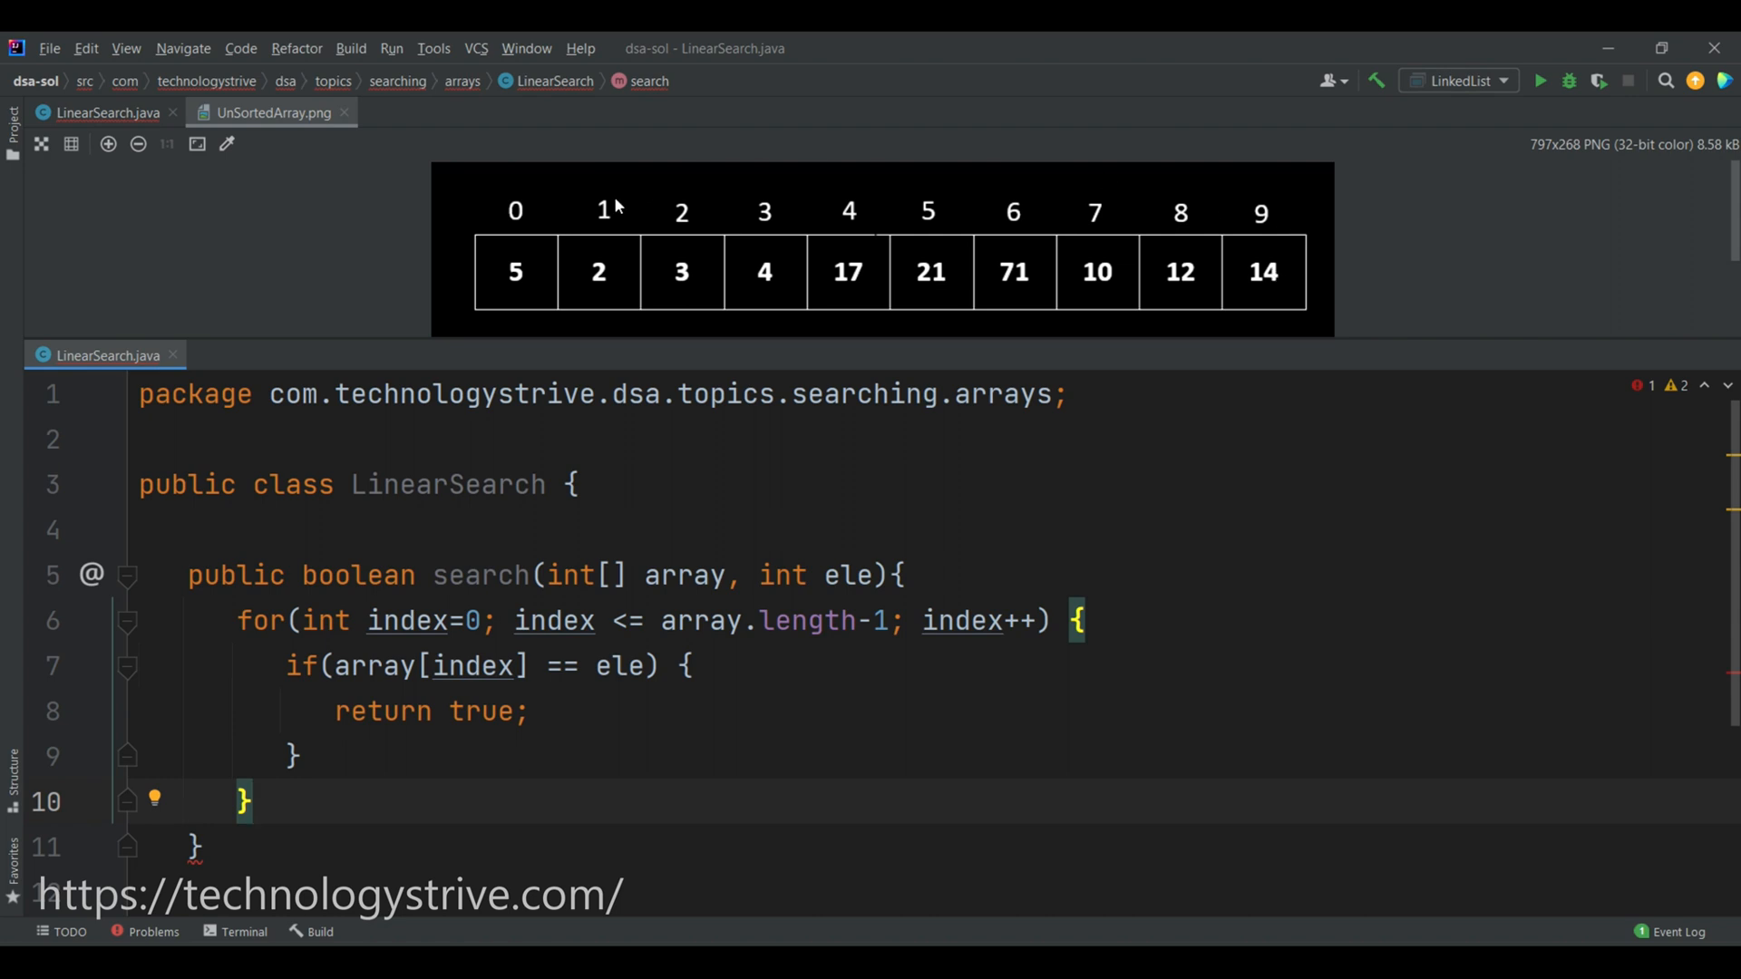
pyautogui.moveTo(1281, 258)
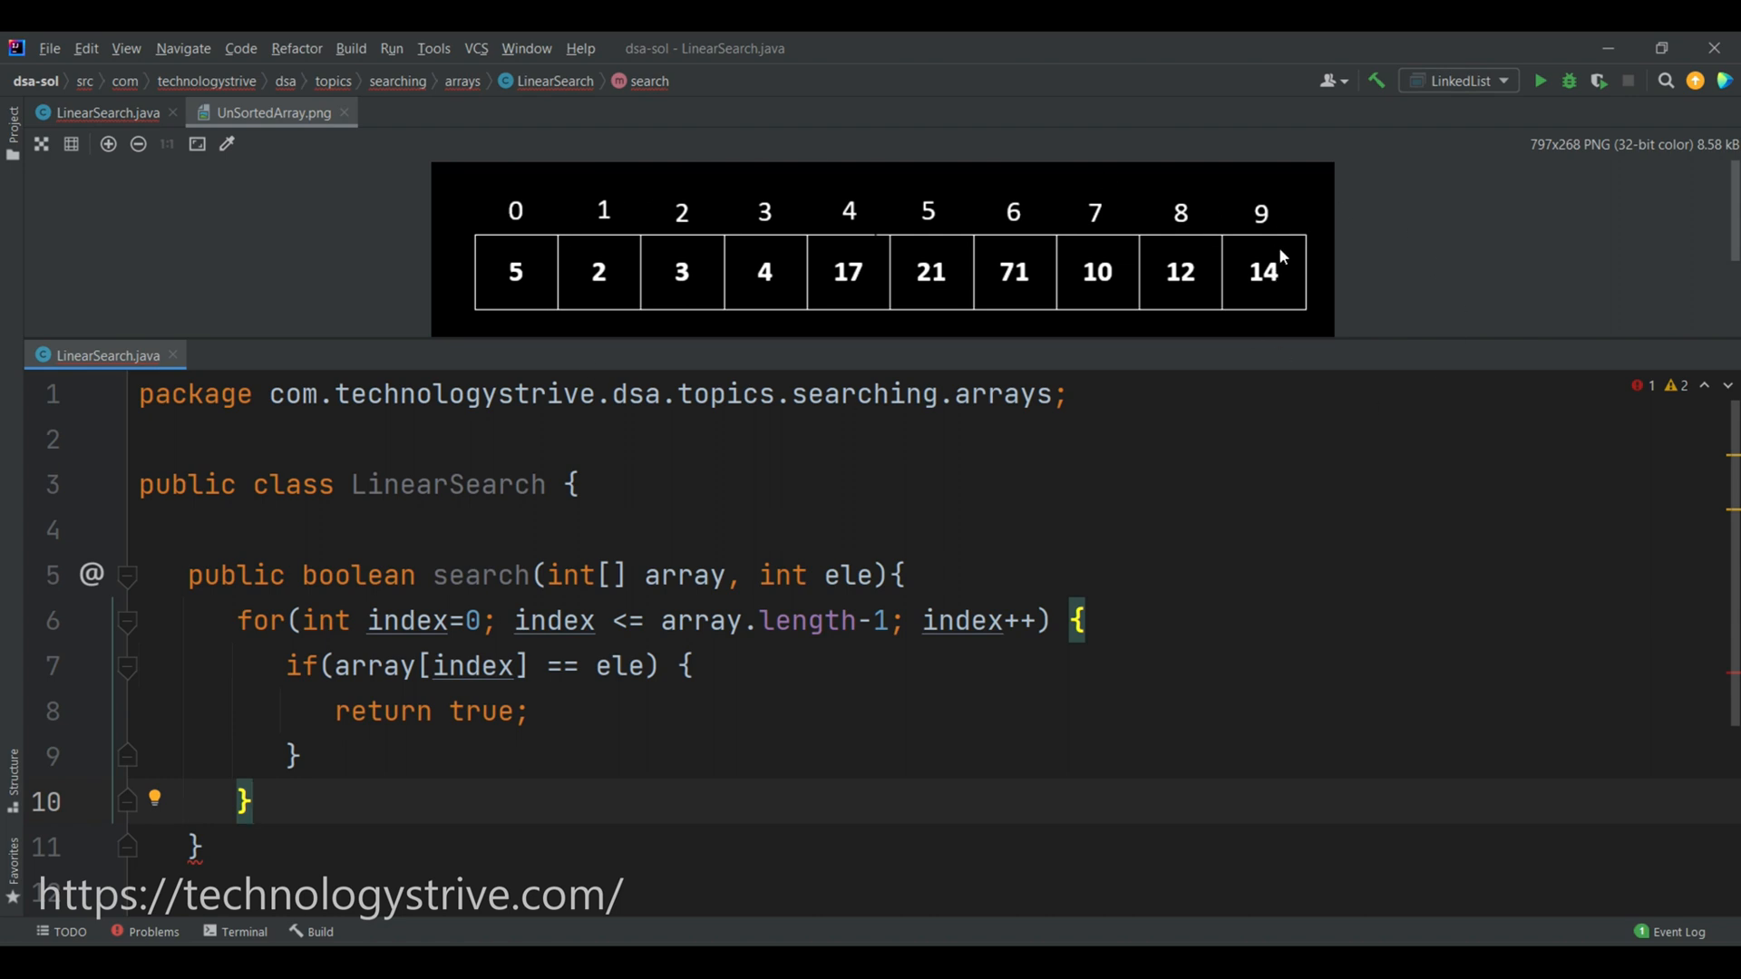
pyautogui.moveTo(1313, 287)
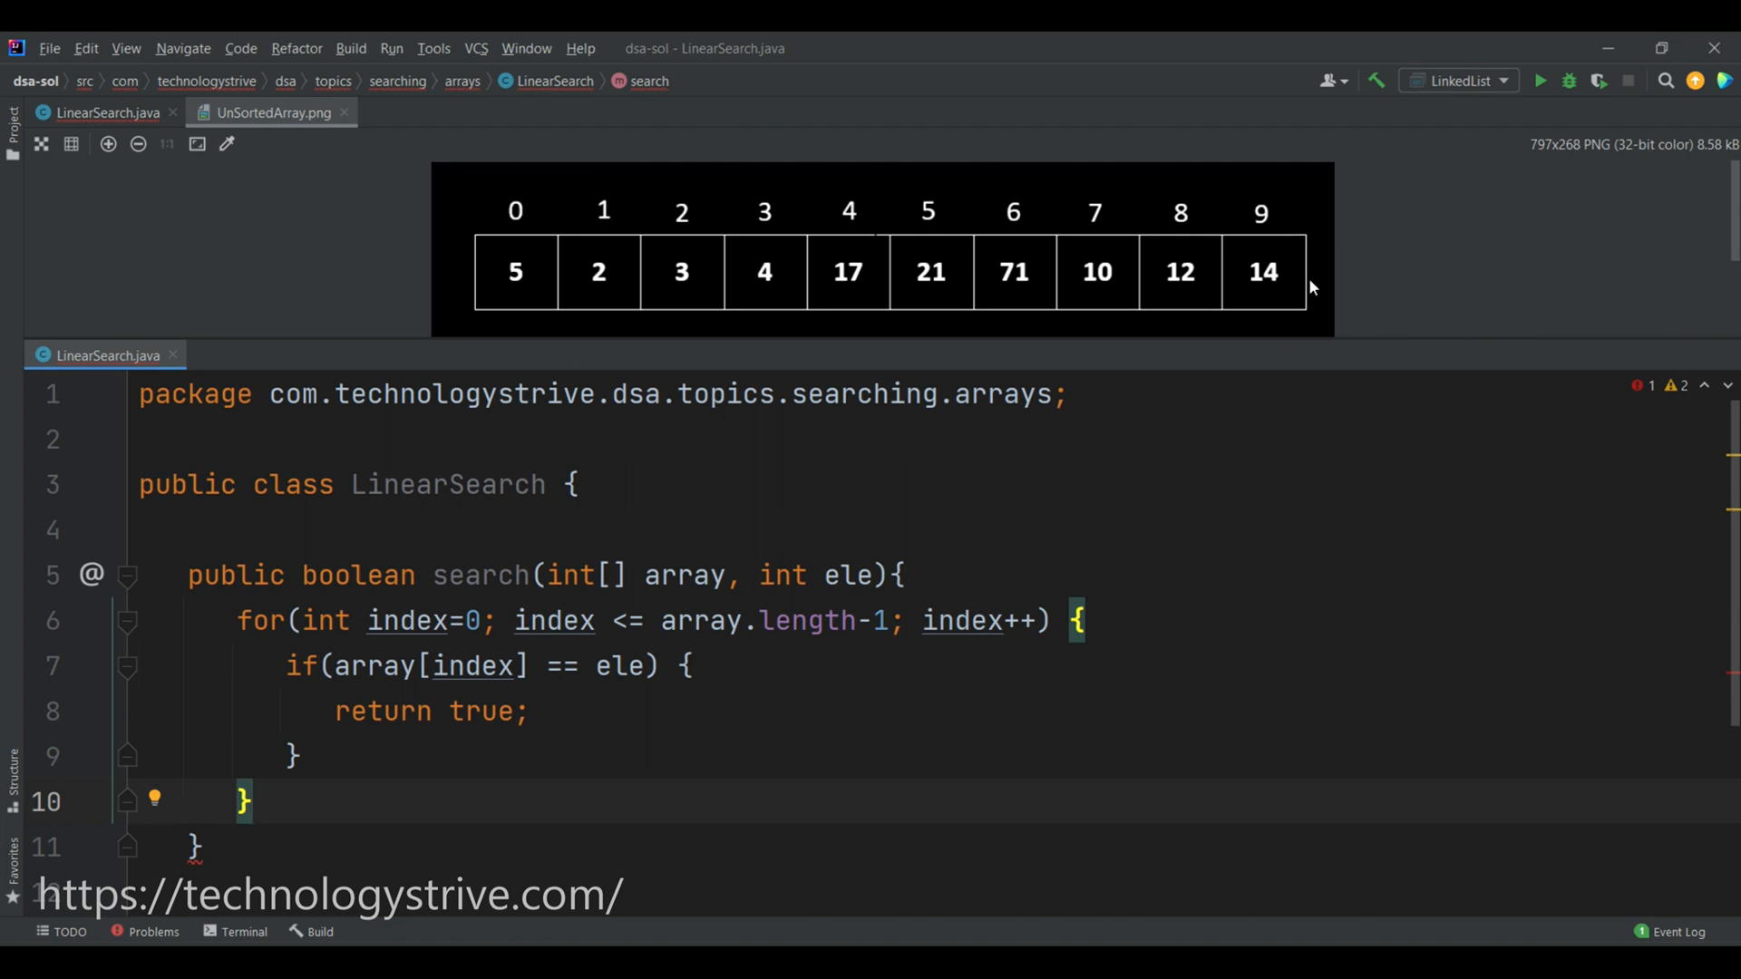
# Return false after the loop, completing the search method.
pyautogui.doubleClick(849, 575)
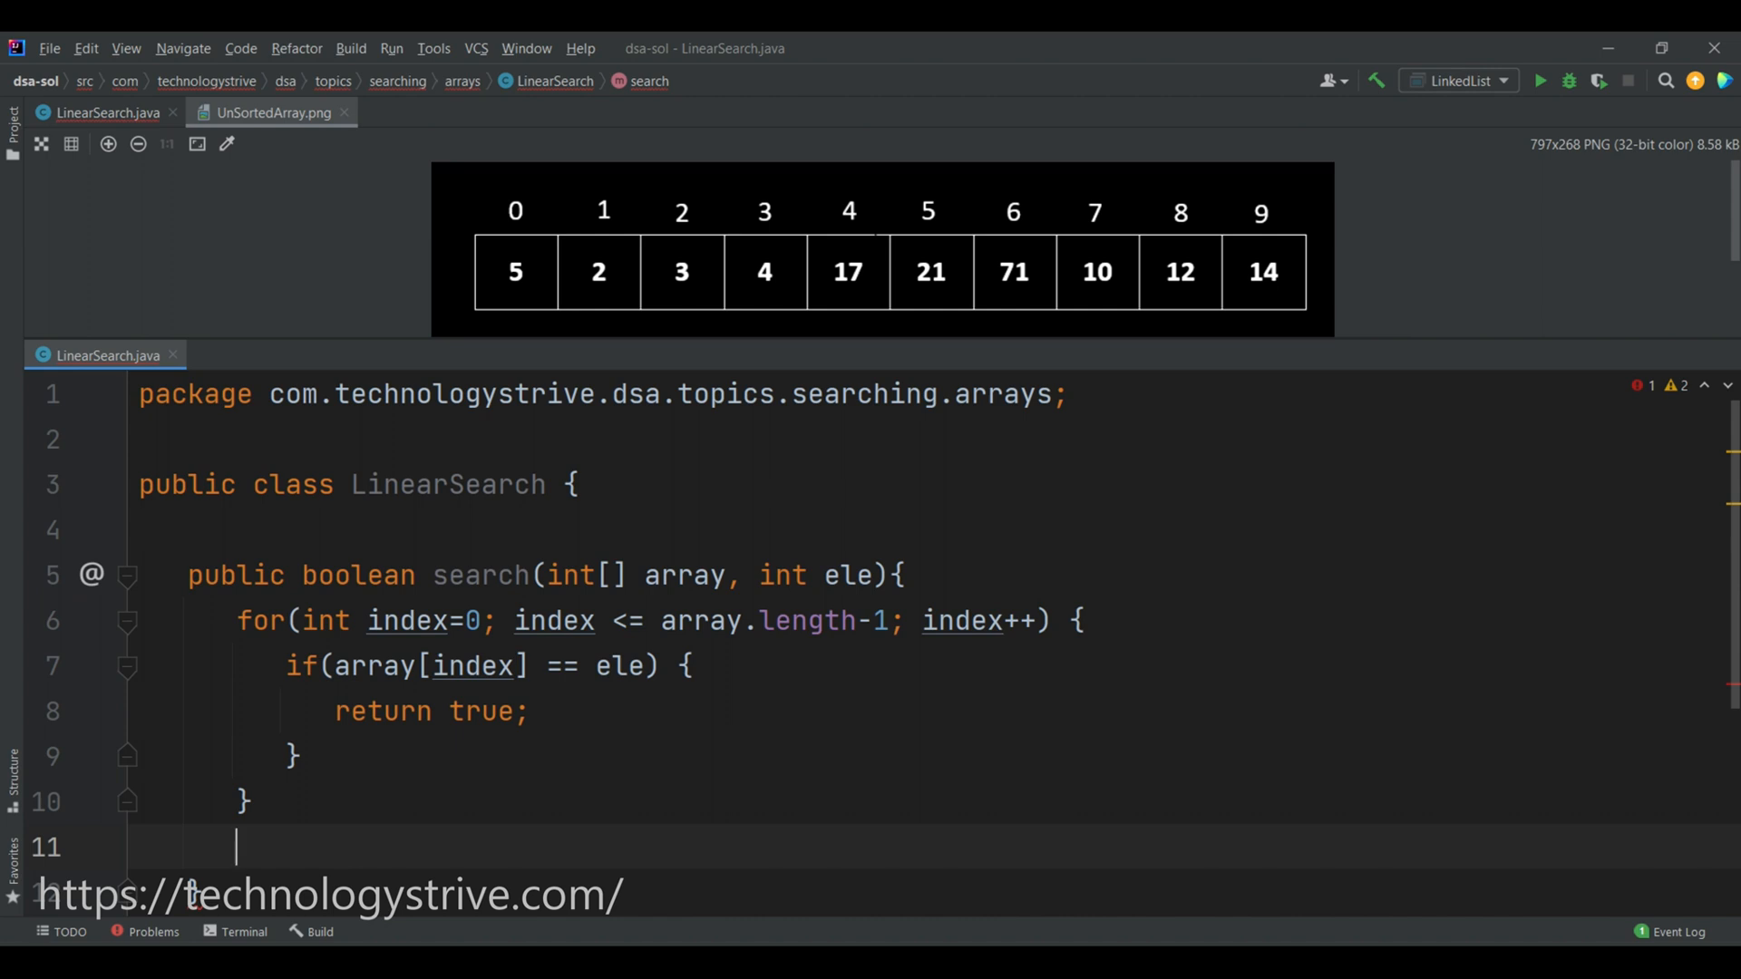
pyautogui.write('return')
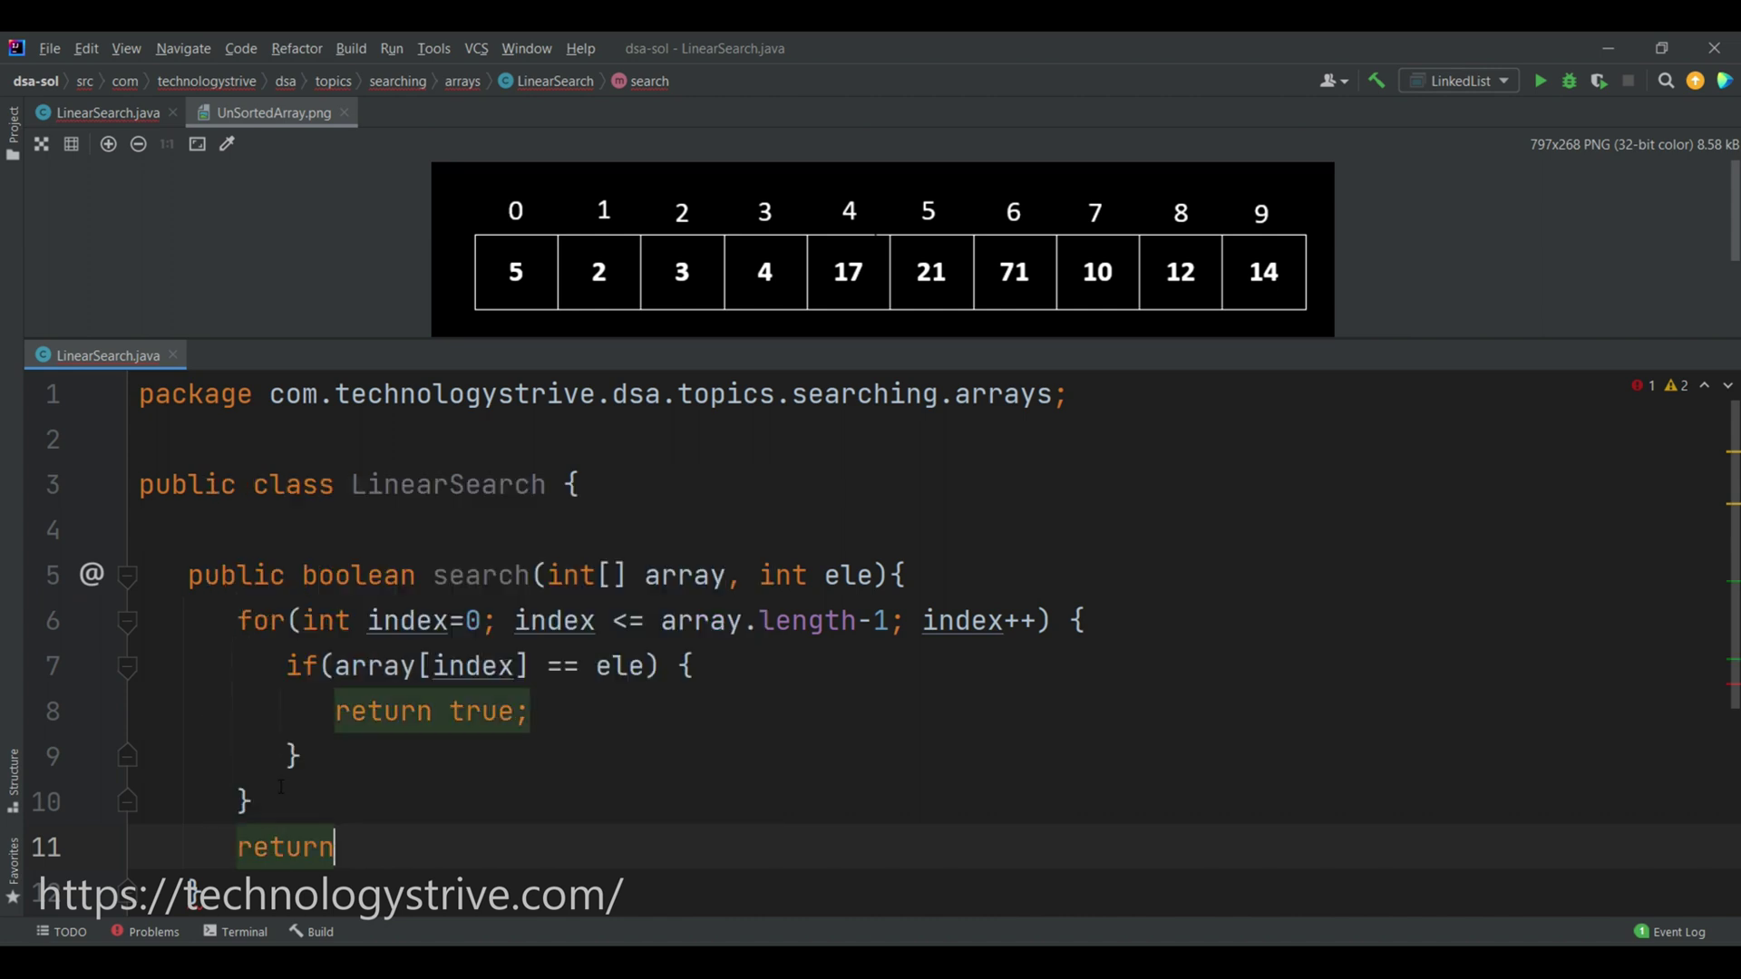
pyautogui.write('false;')
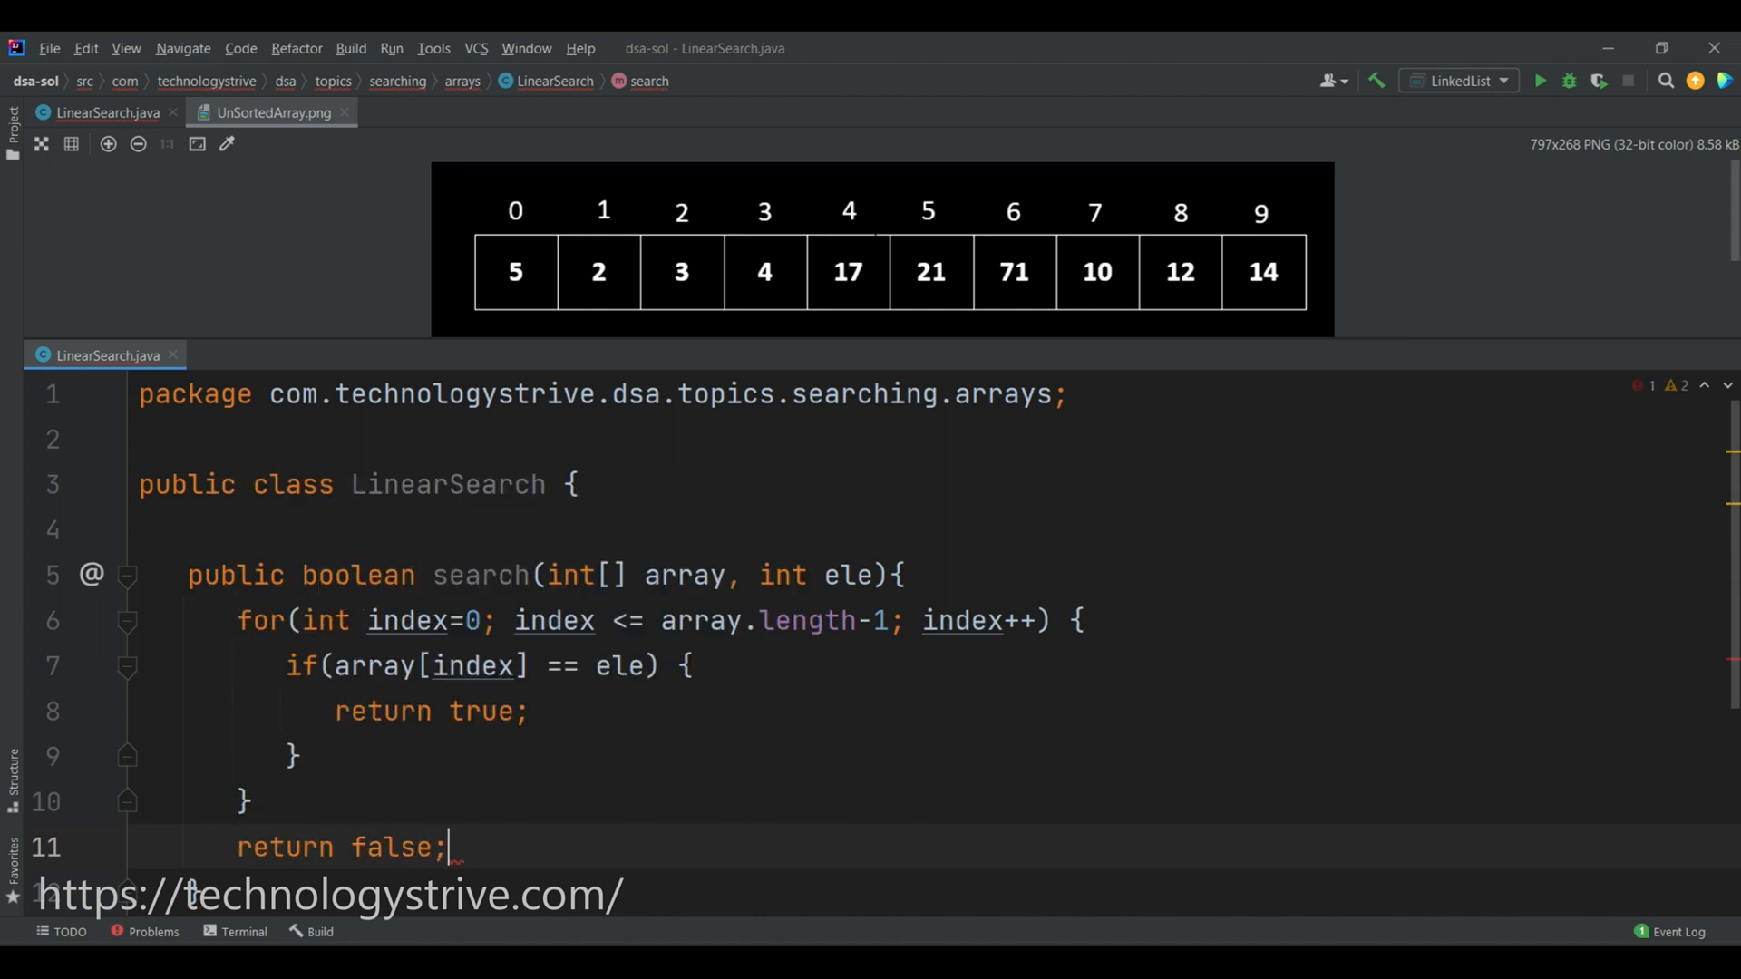
pyautogui.click(345, 113)
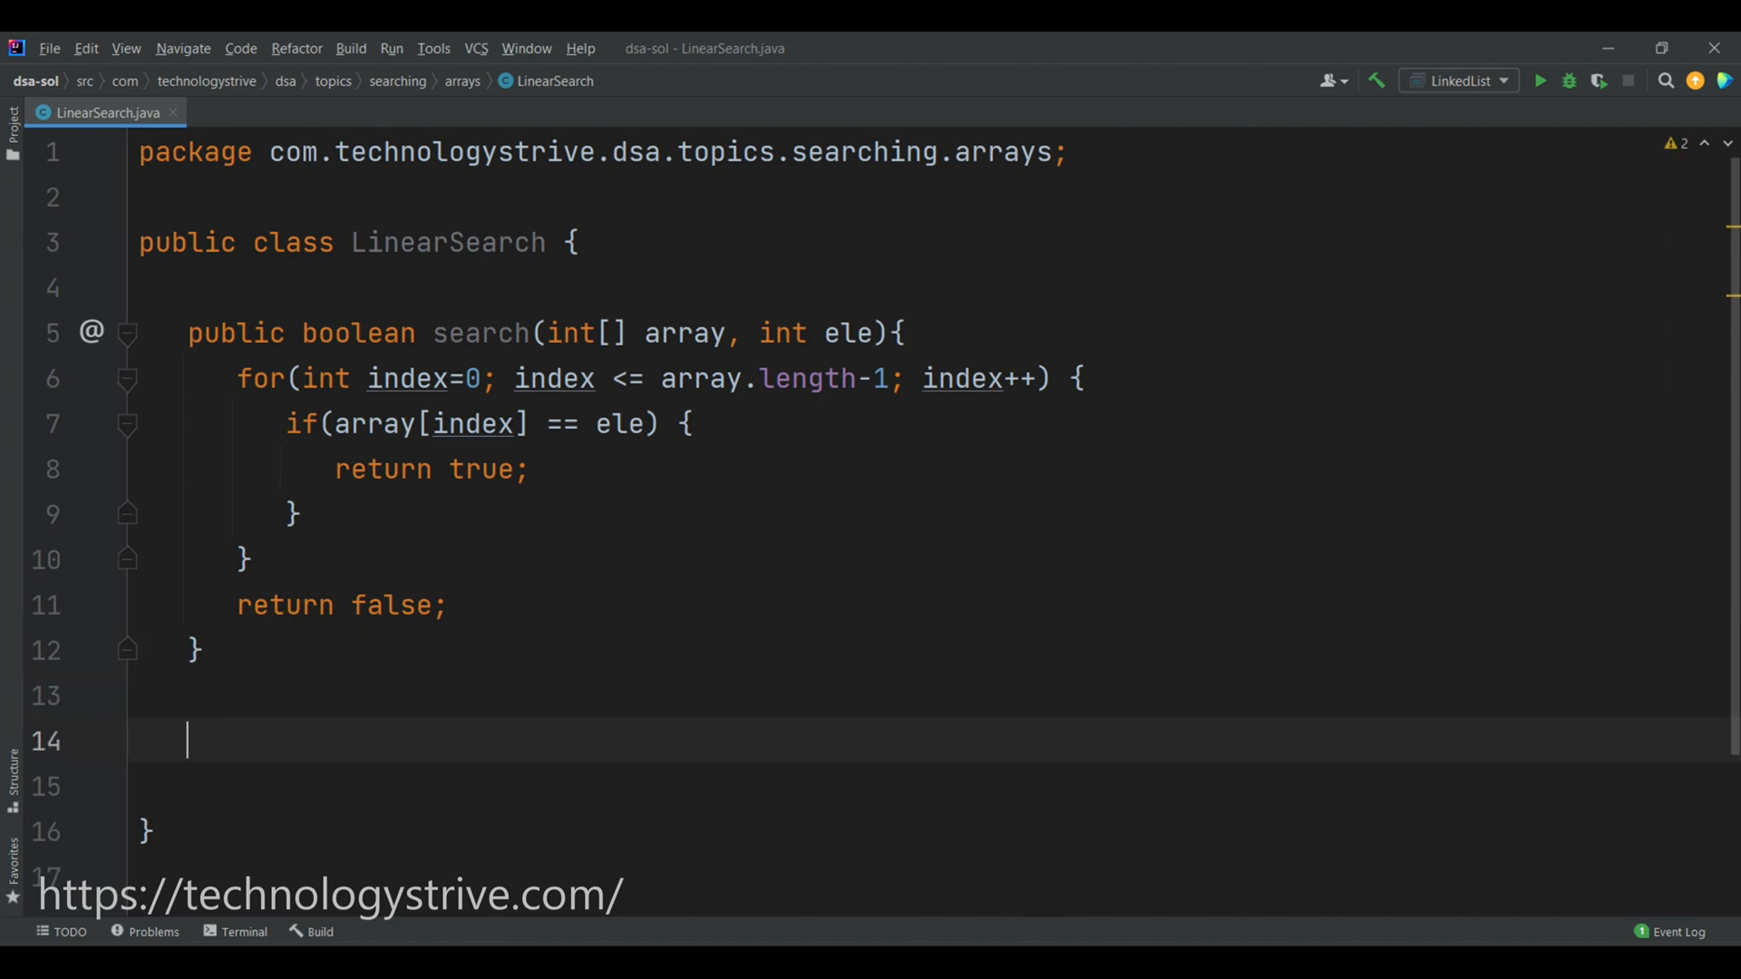
# In main, create a LinearSearch object and the array {5, 2, 3, 4, 17, 21, 71, 10, 12, 14, 31}.
pyautogui.write('psv')
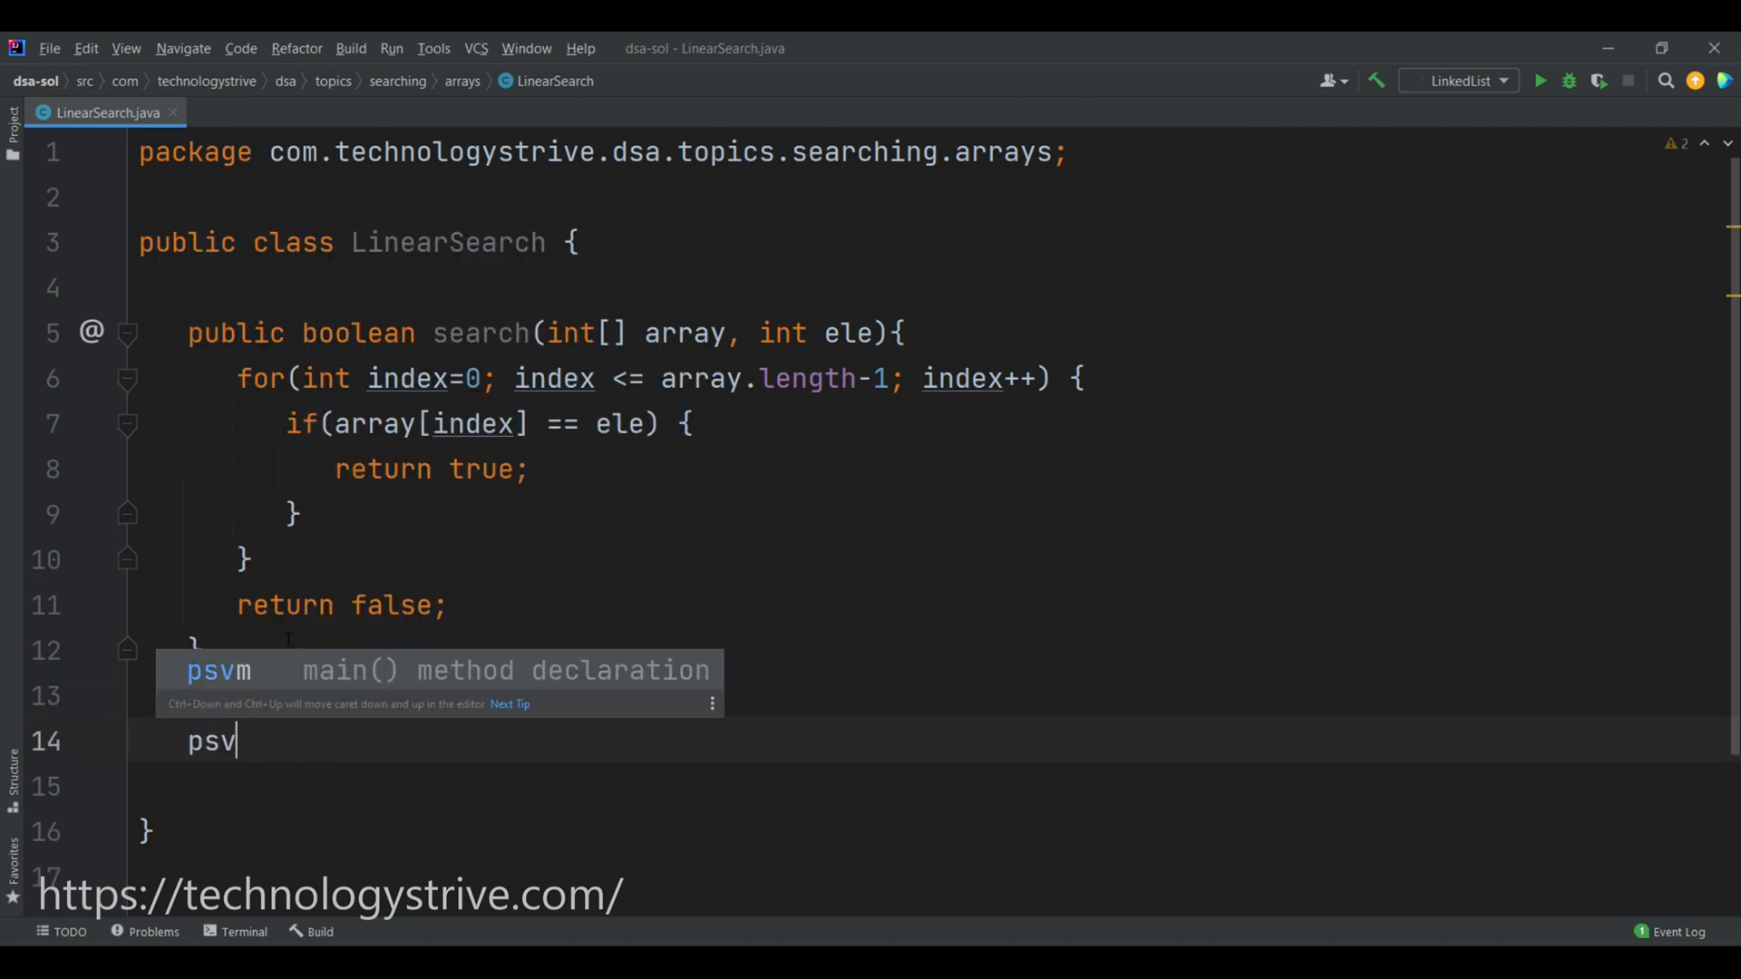
pyautogui.write('LinearSearch obj = new LinearSearch();')
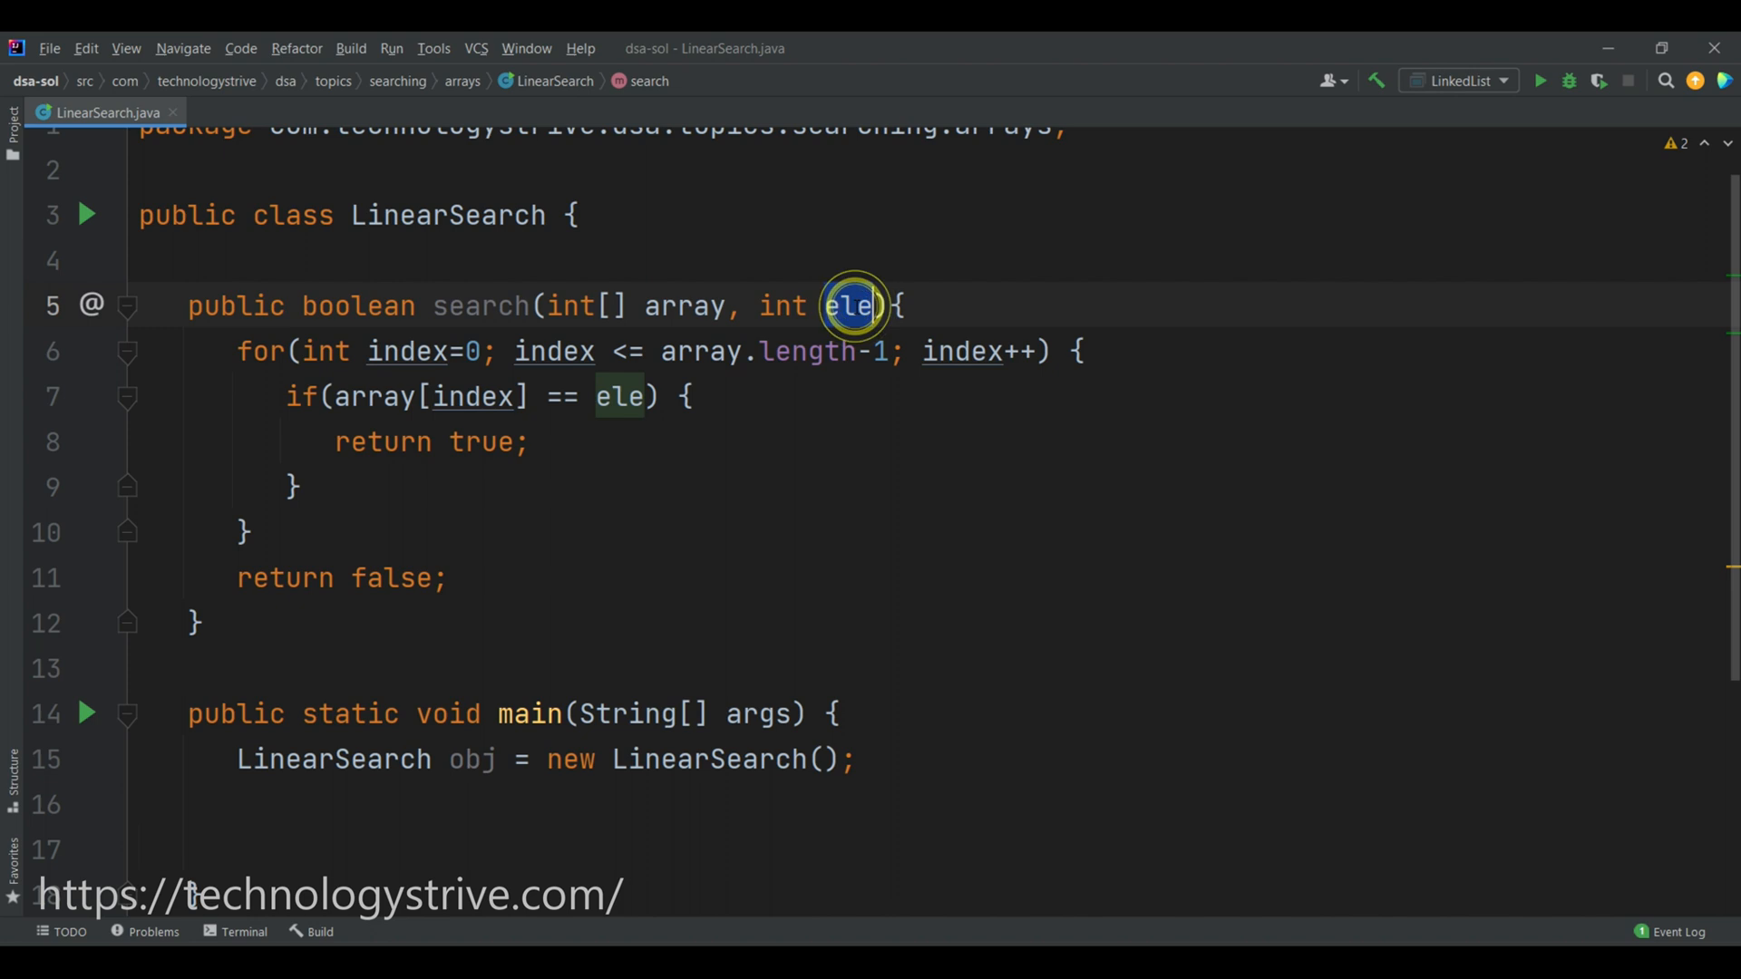
pyautogui.write('int[] array = {}')
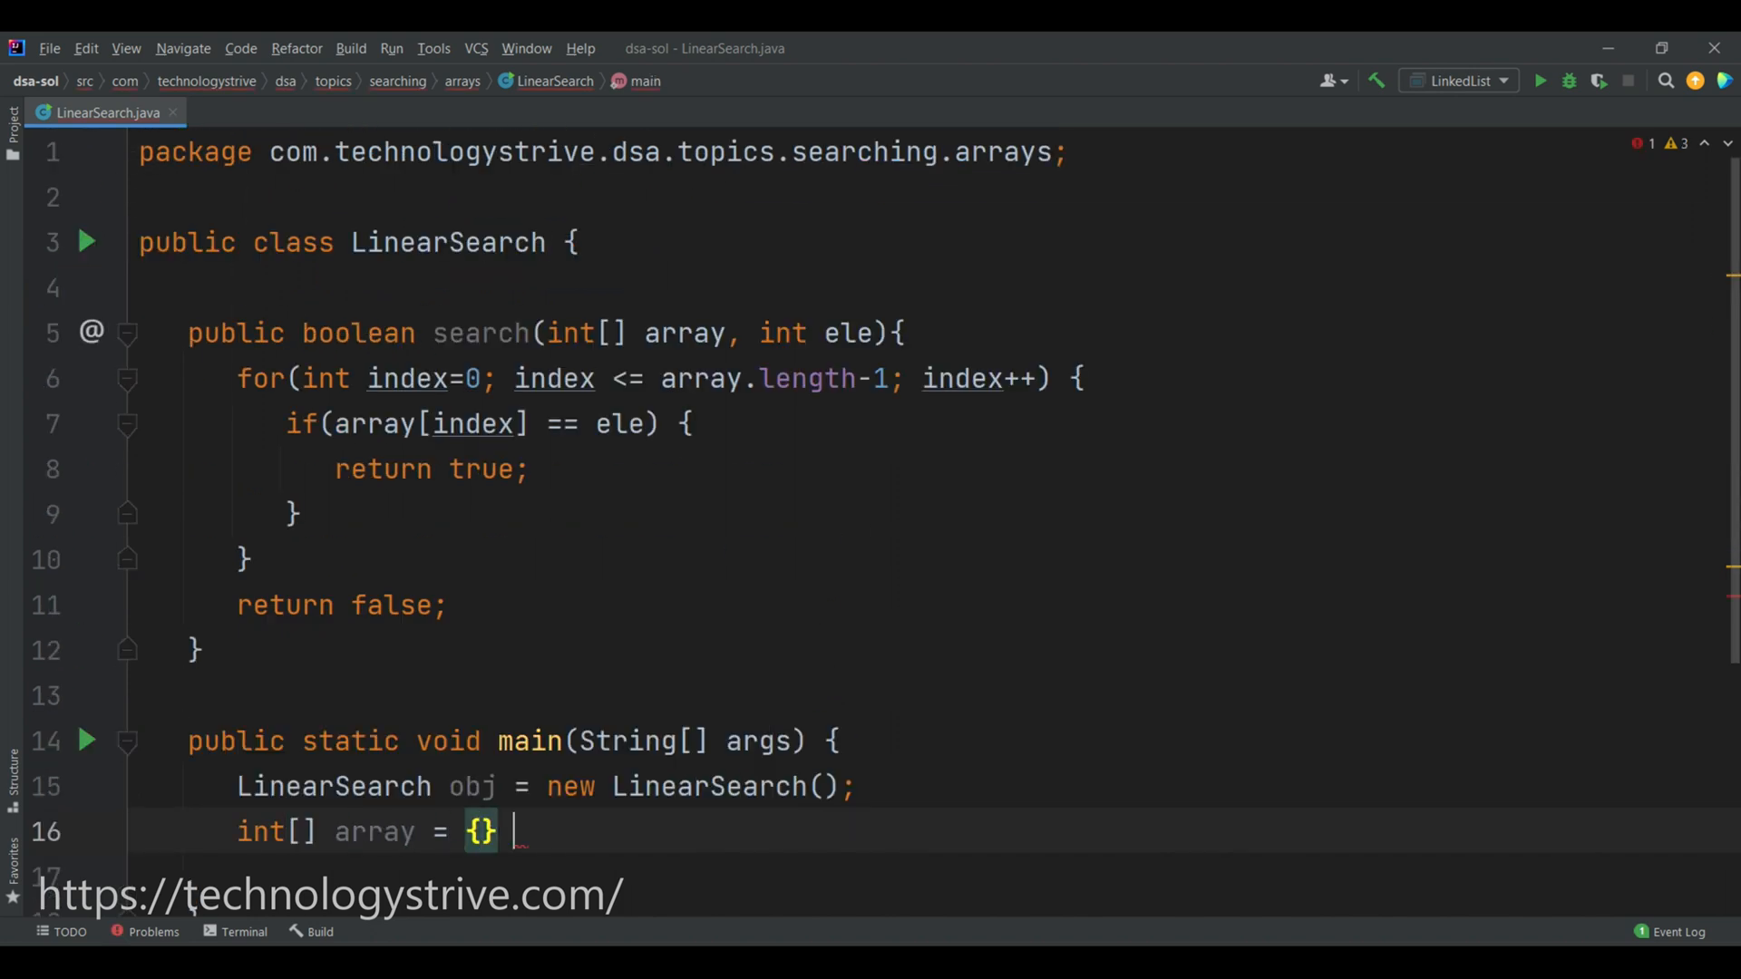
pyautogui.write('5, 2, 3, 4, 17, 21, 71, 10, 12, 14, 31} ;')
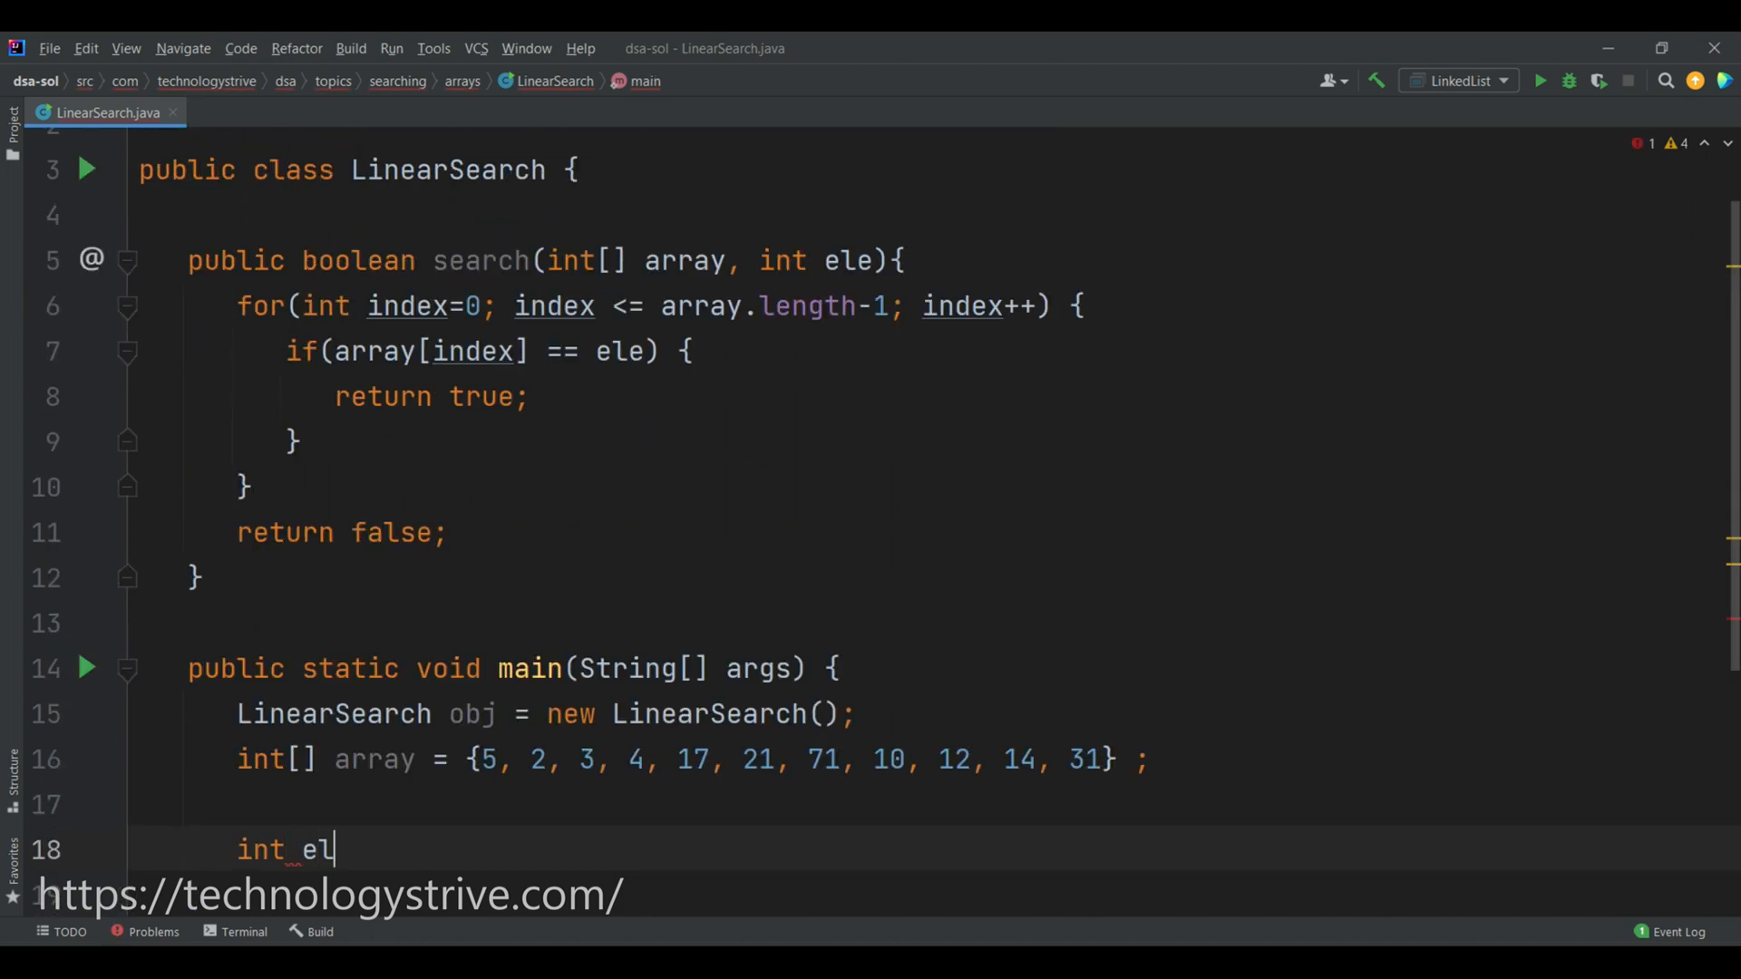
# Set ele = 71, store obj.search(array, ele) in boolean status, and printf "%d status is %s".
pyautogui.write('e = 71 ;')
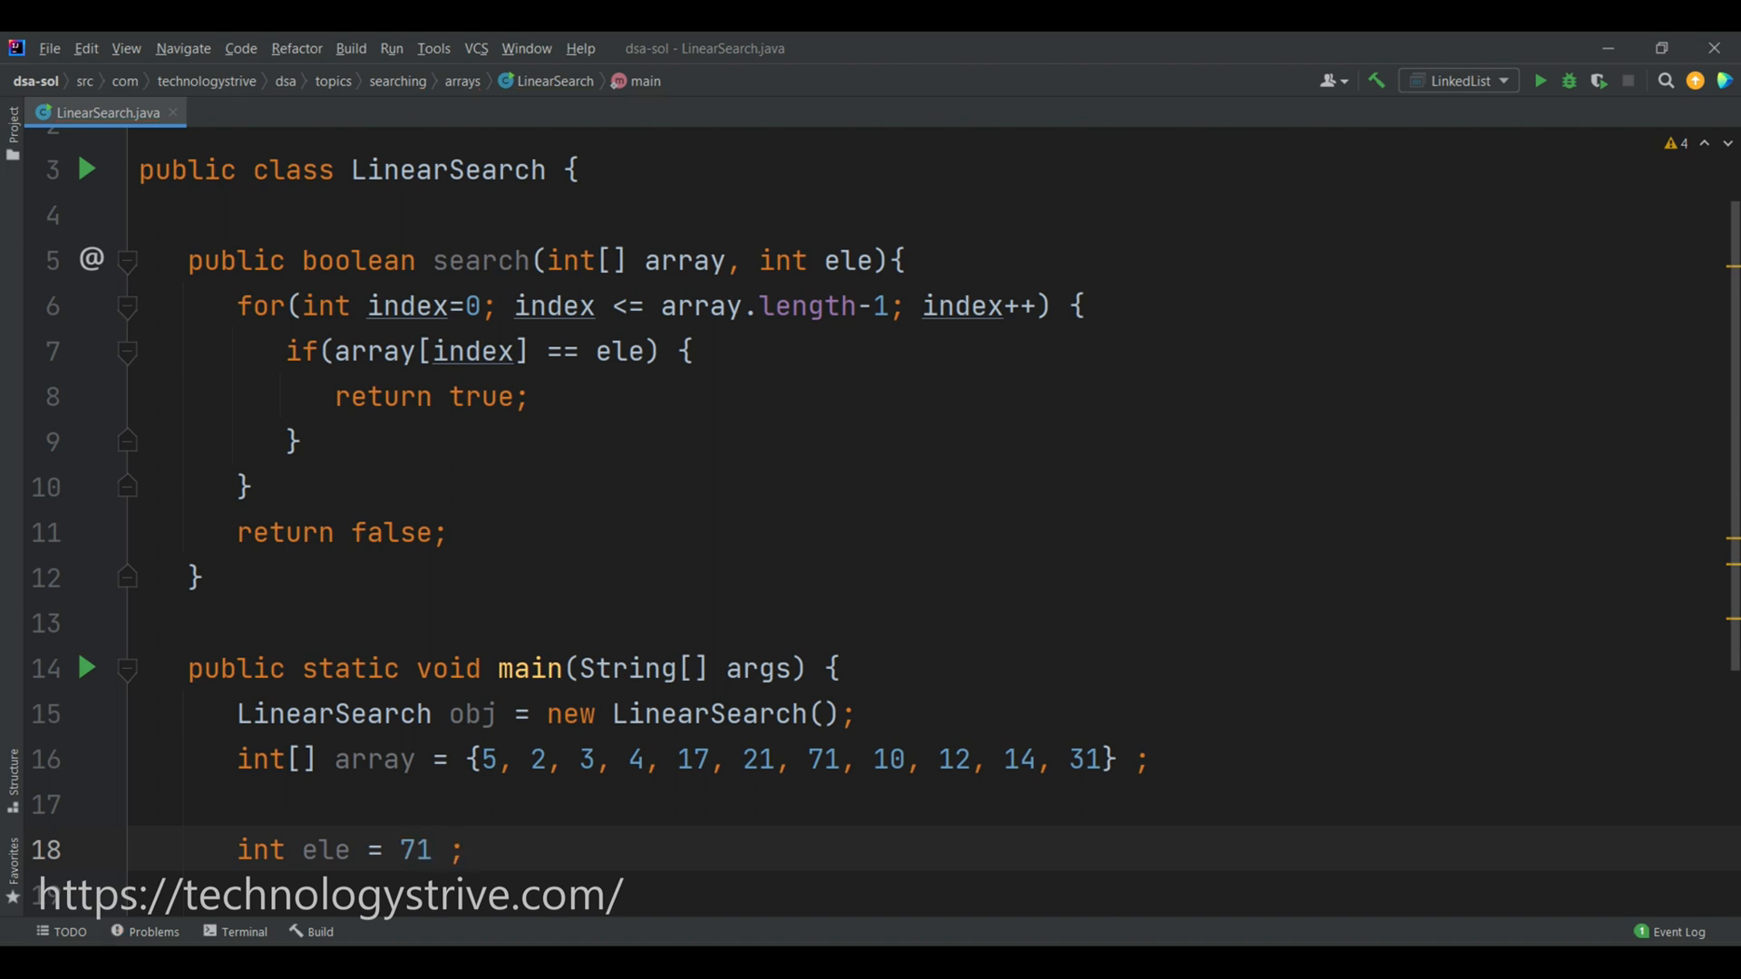
pyautogui.write('boolean status =')
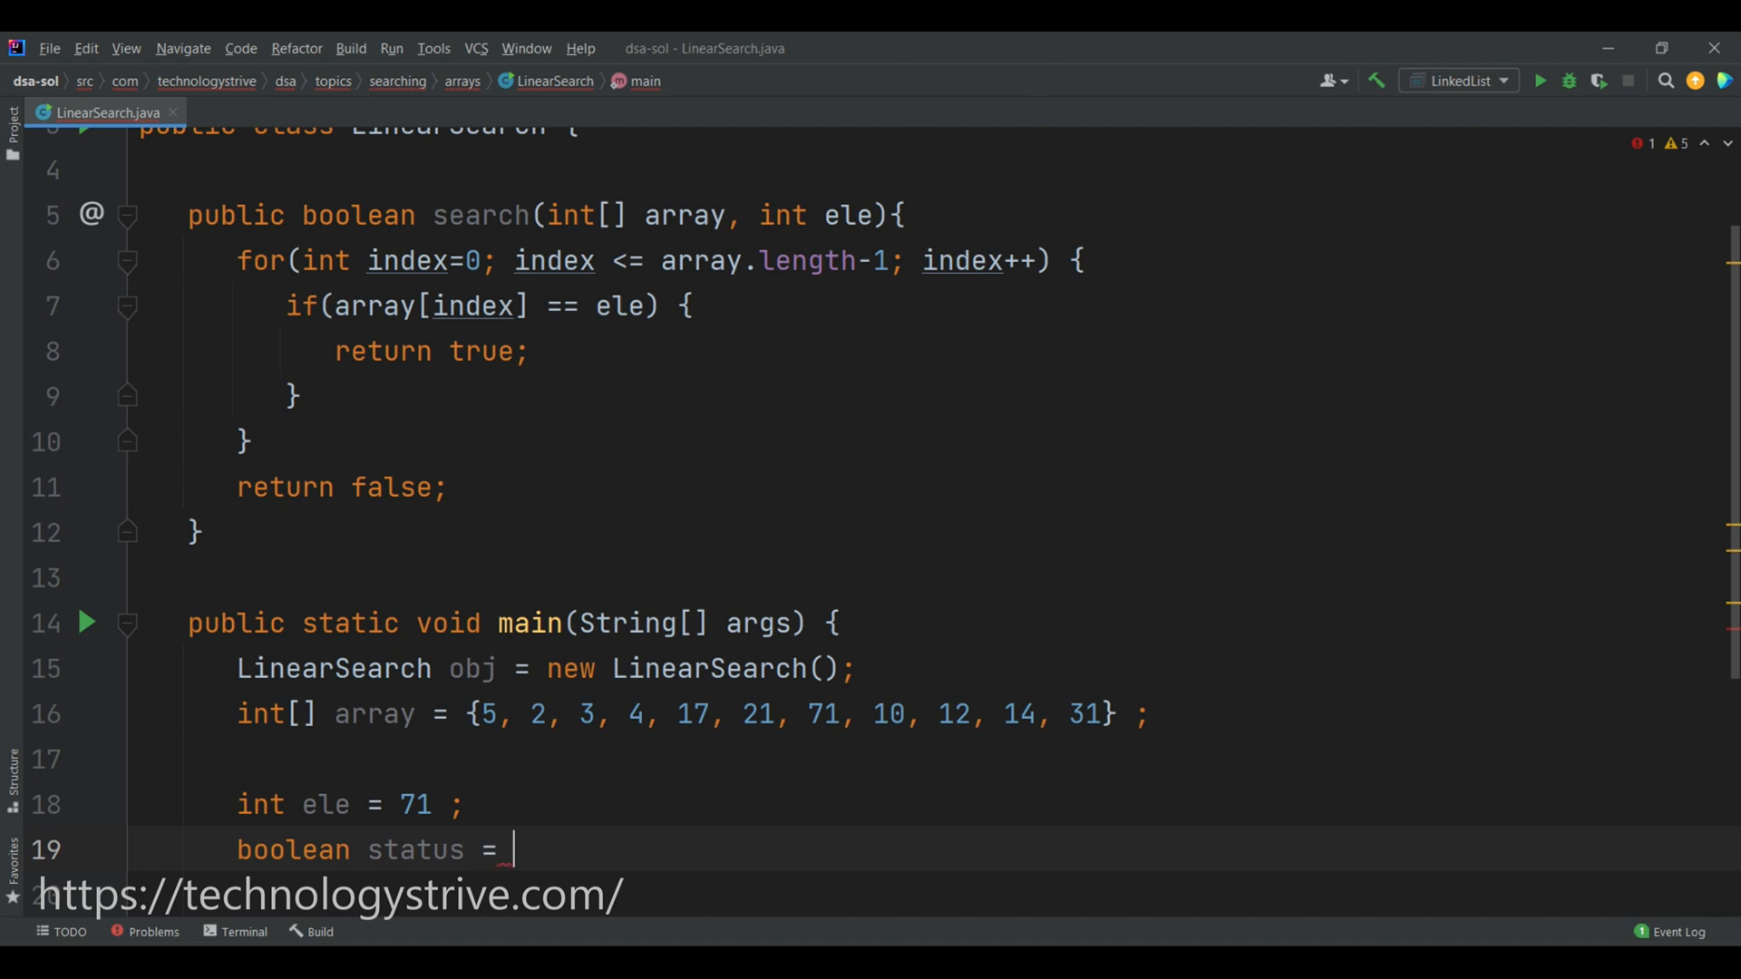
pyautogui.write('obj.search(array')
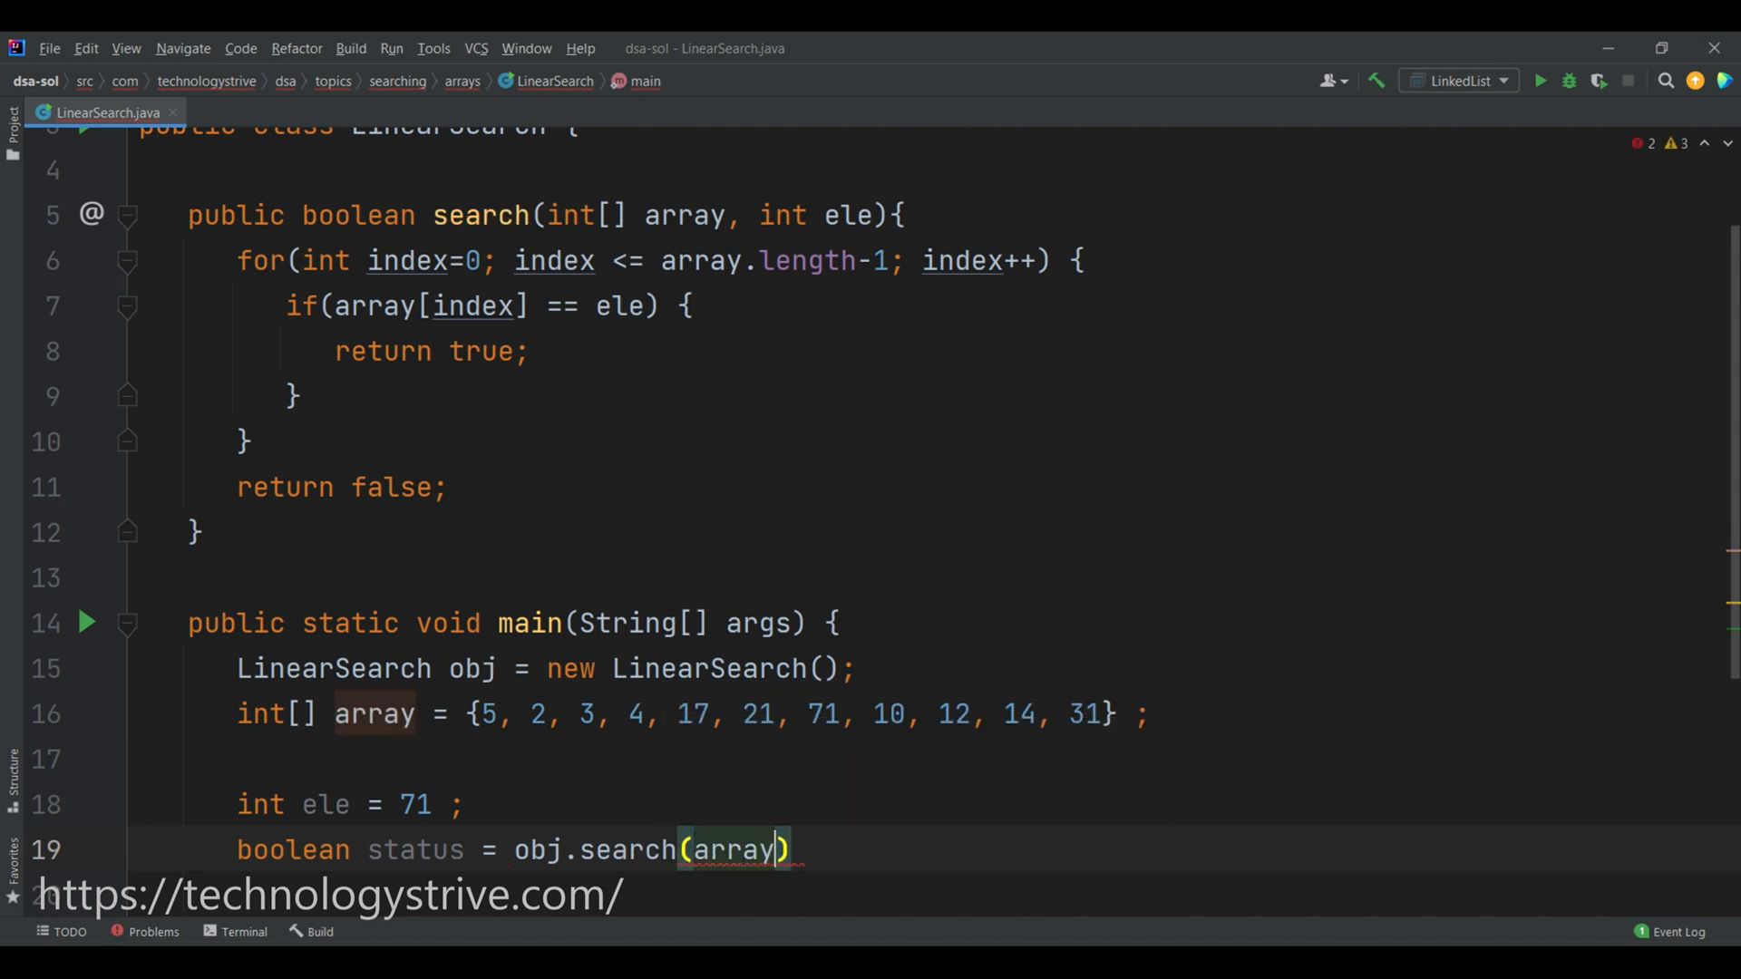
pyautogui.write(', ele);')
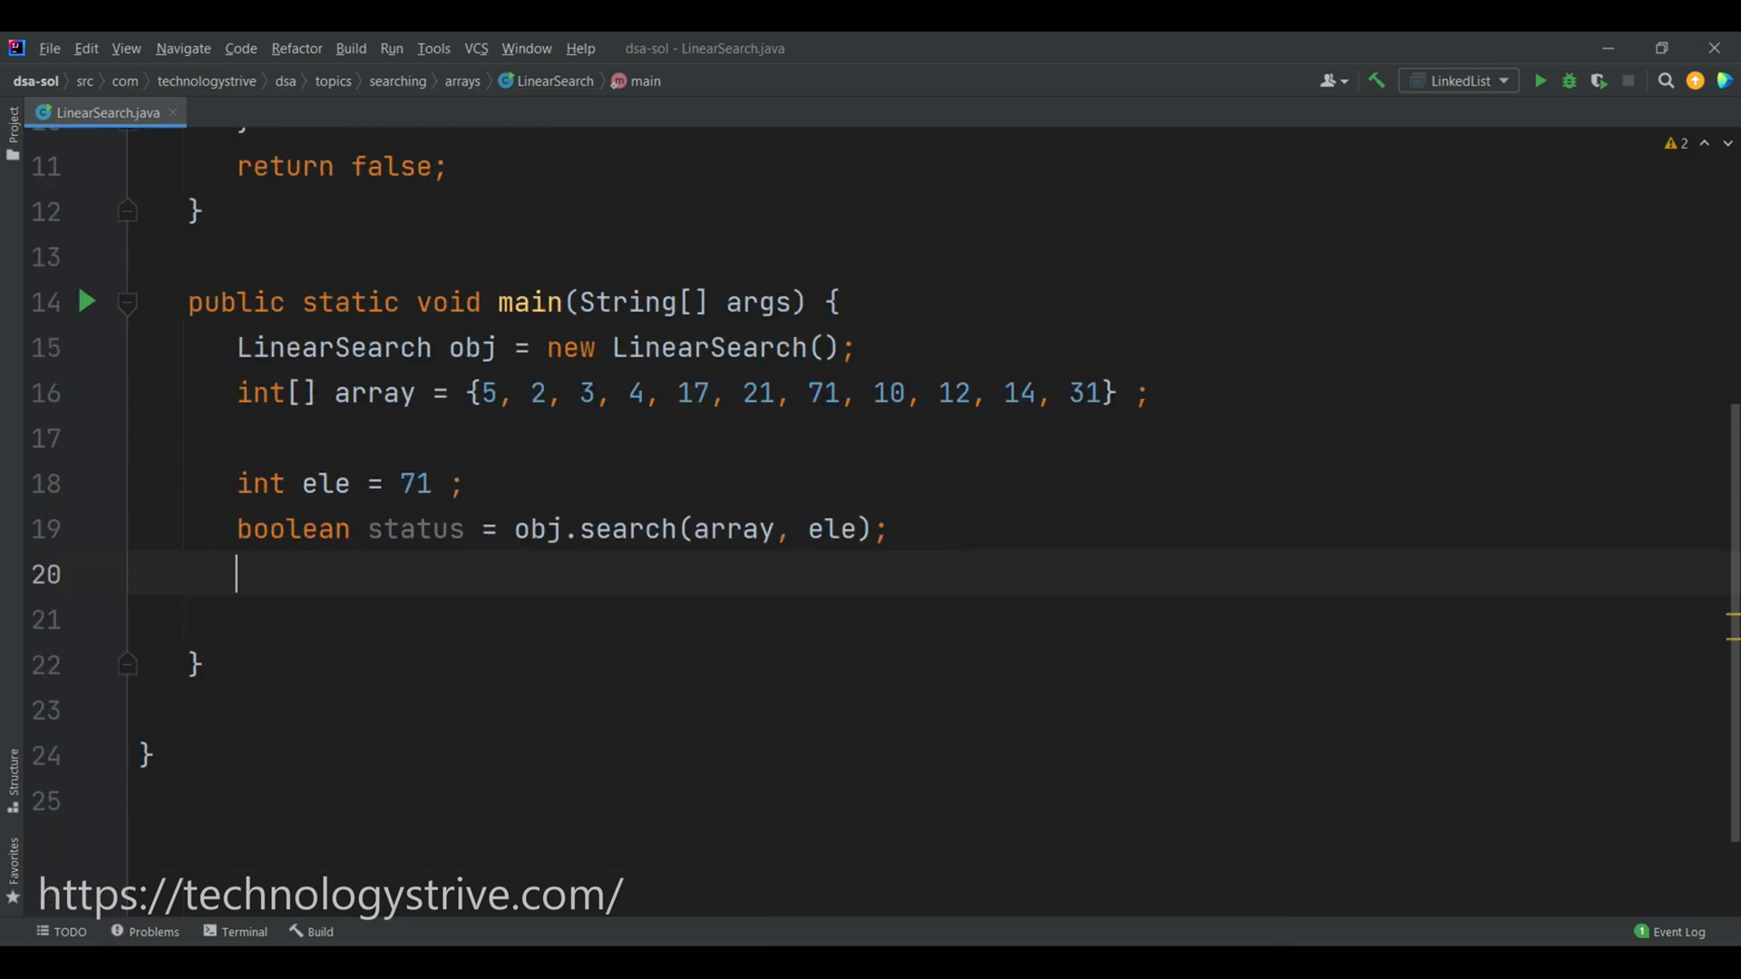
pyautogui.write('System.out.printf("%d status is %s", ele, status);')
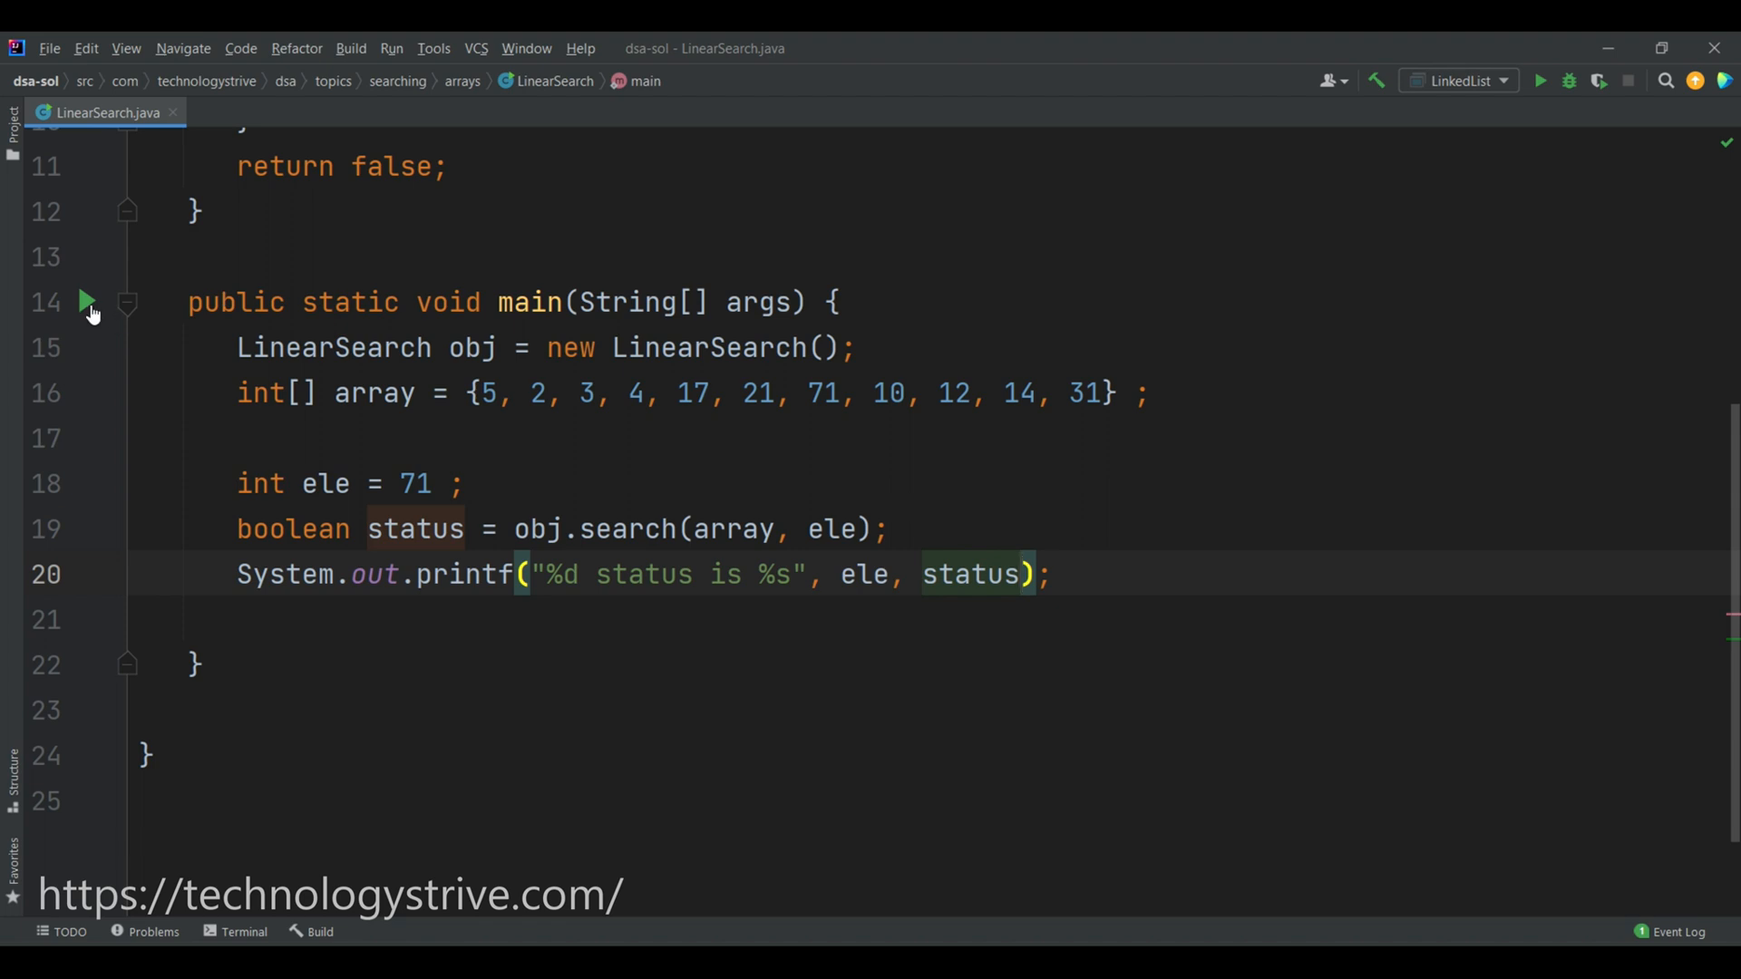
# Run main for 71, change ele to 710 and rerun, printing "710 status is false".
pyautogui.click(87, 301)
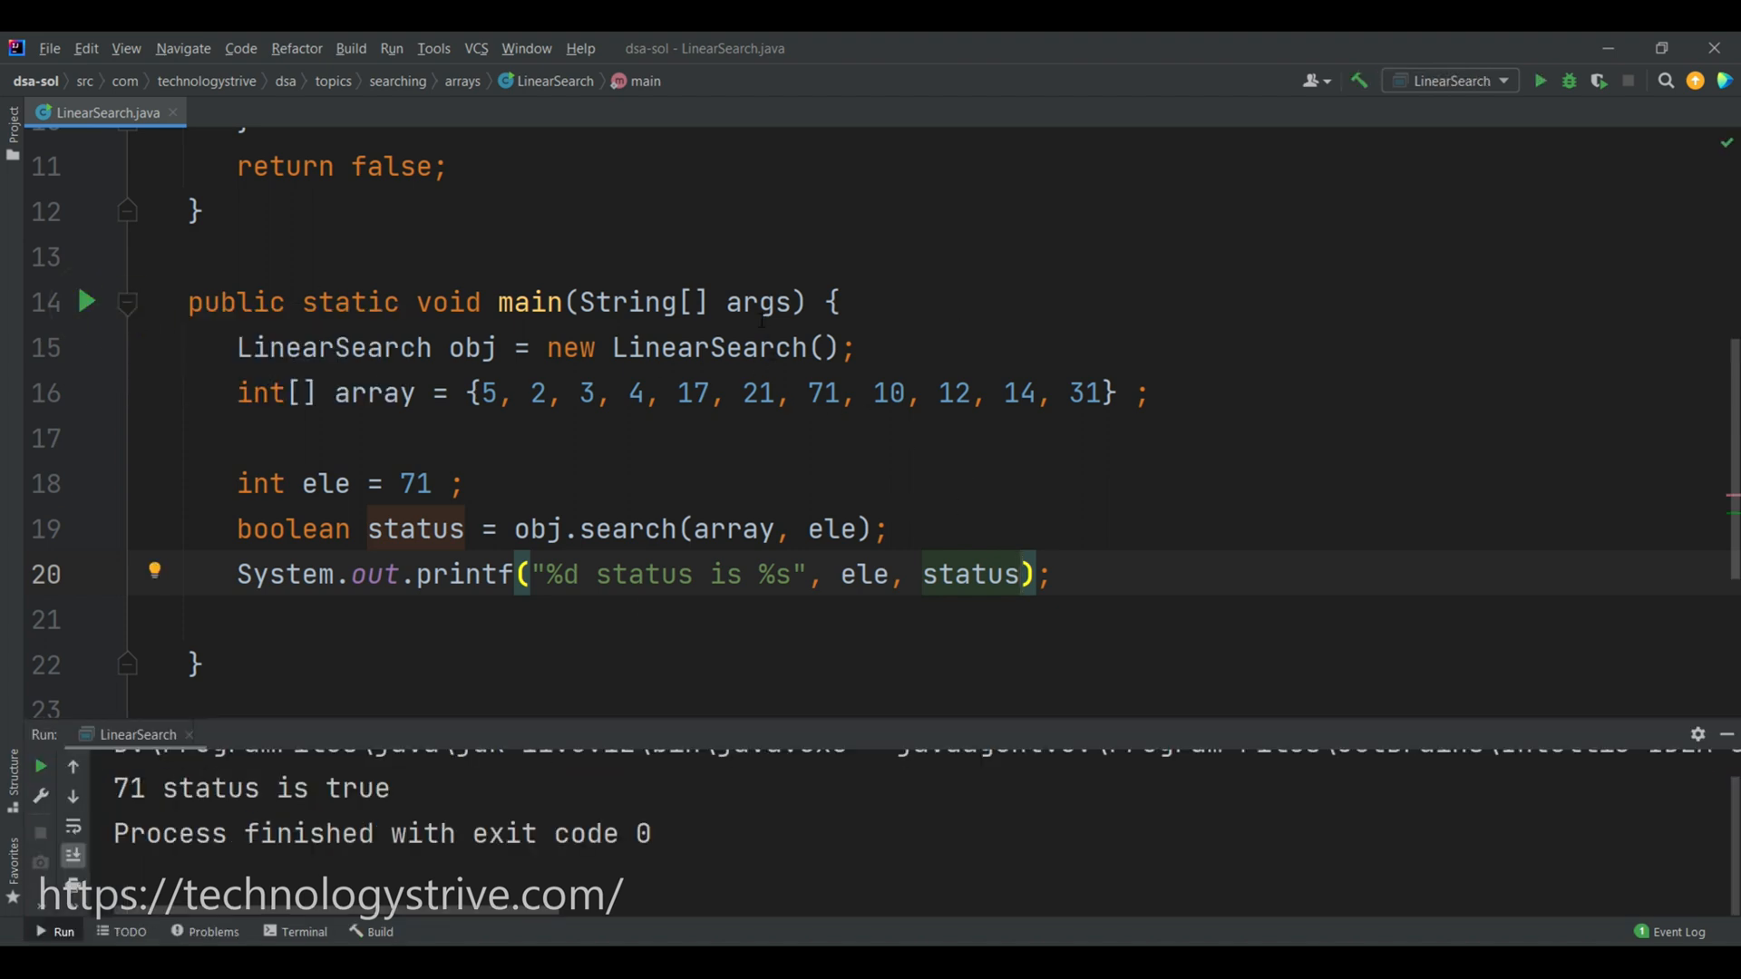
pyautogui.click(816, 392)
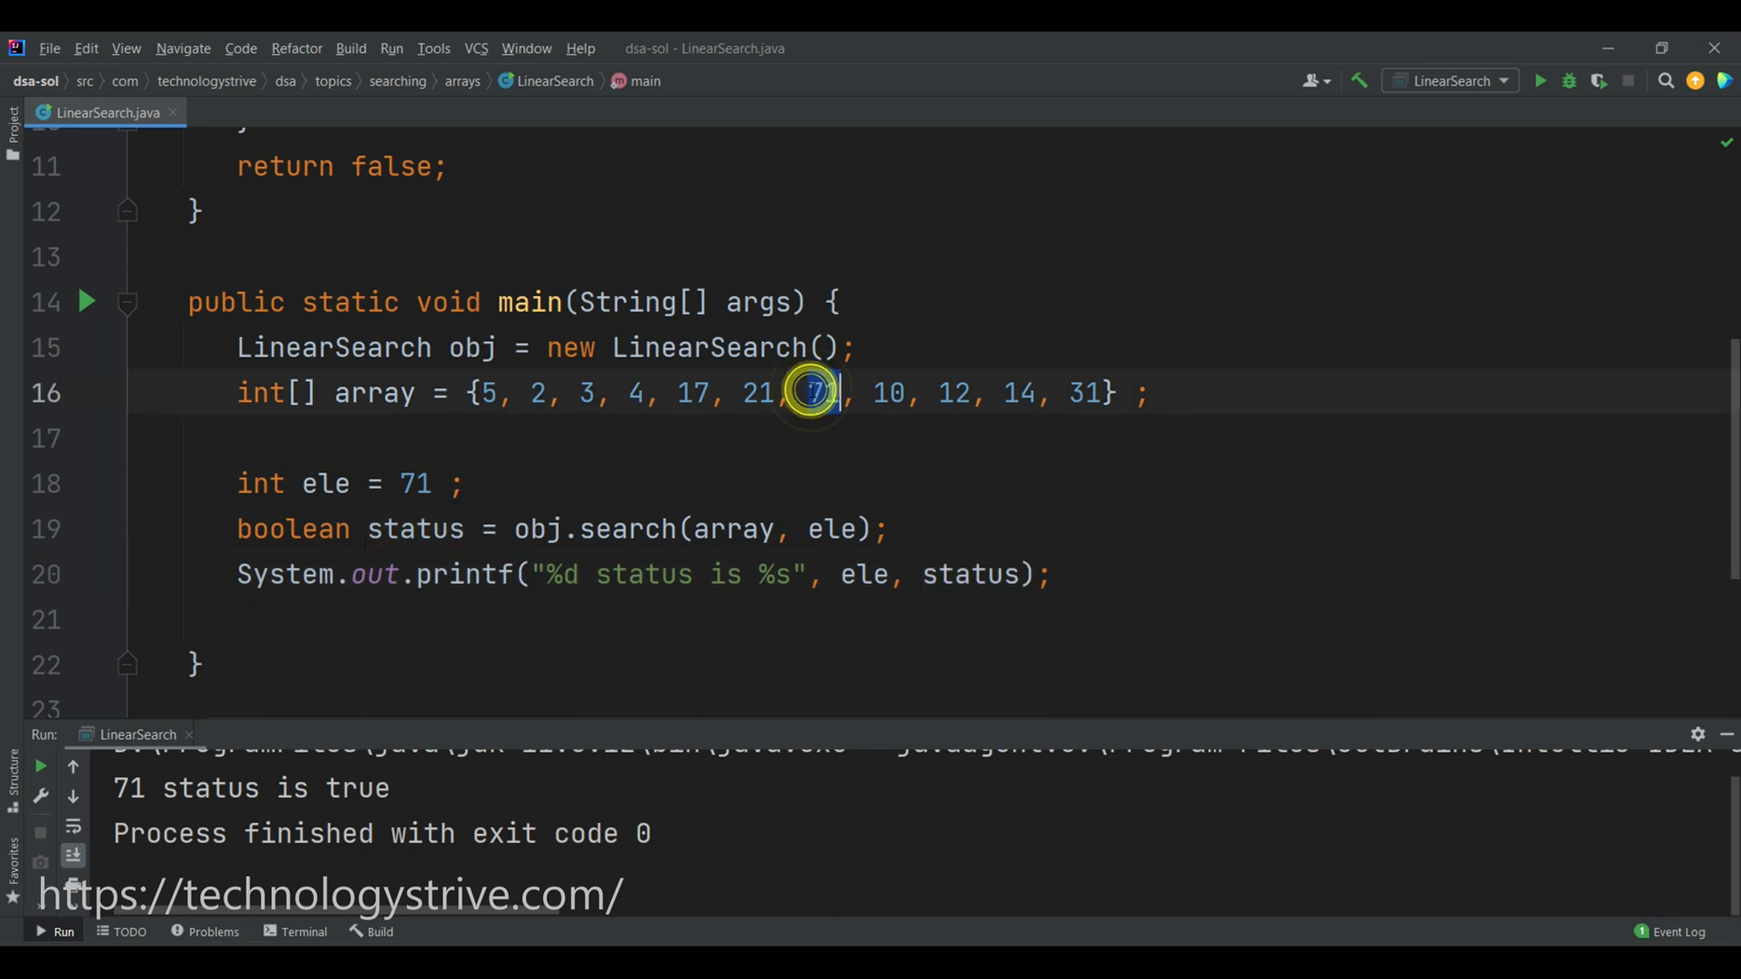
pyautogui.write('0')
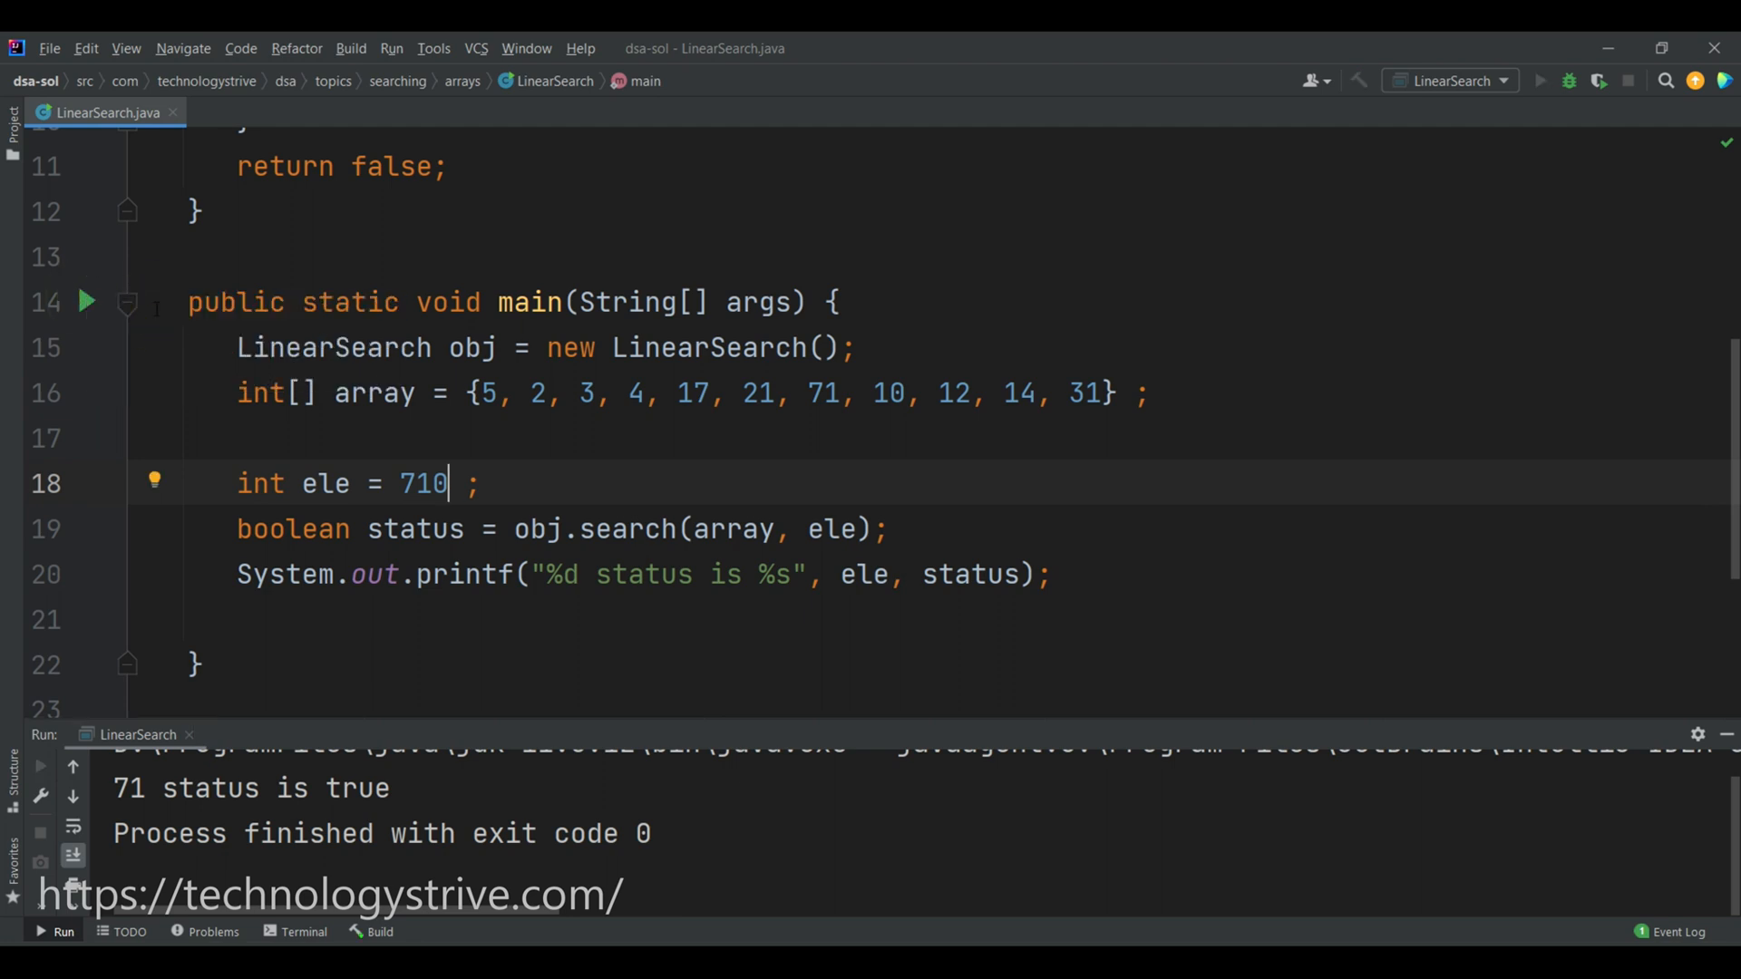
pyautogui.click(1544, 82)
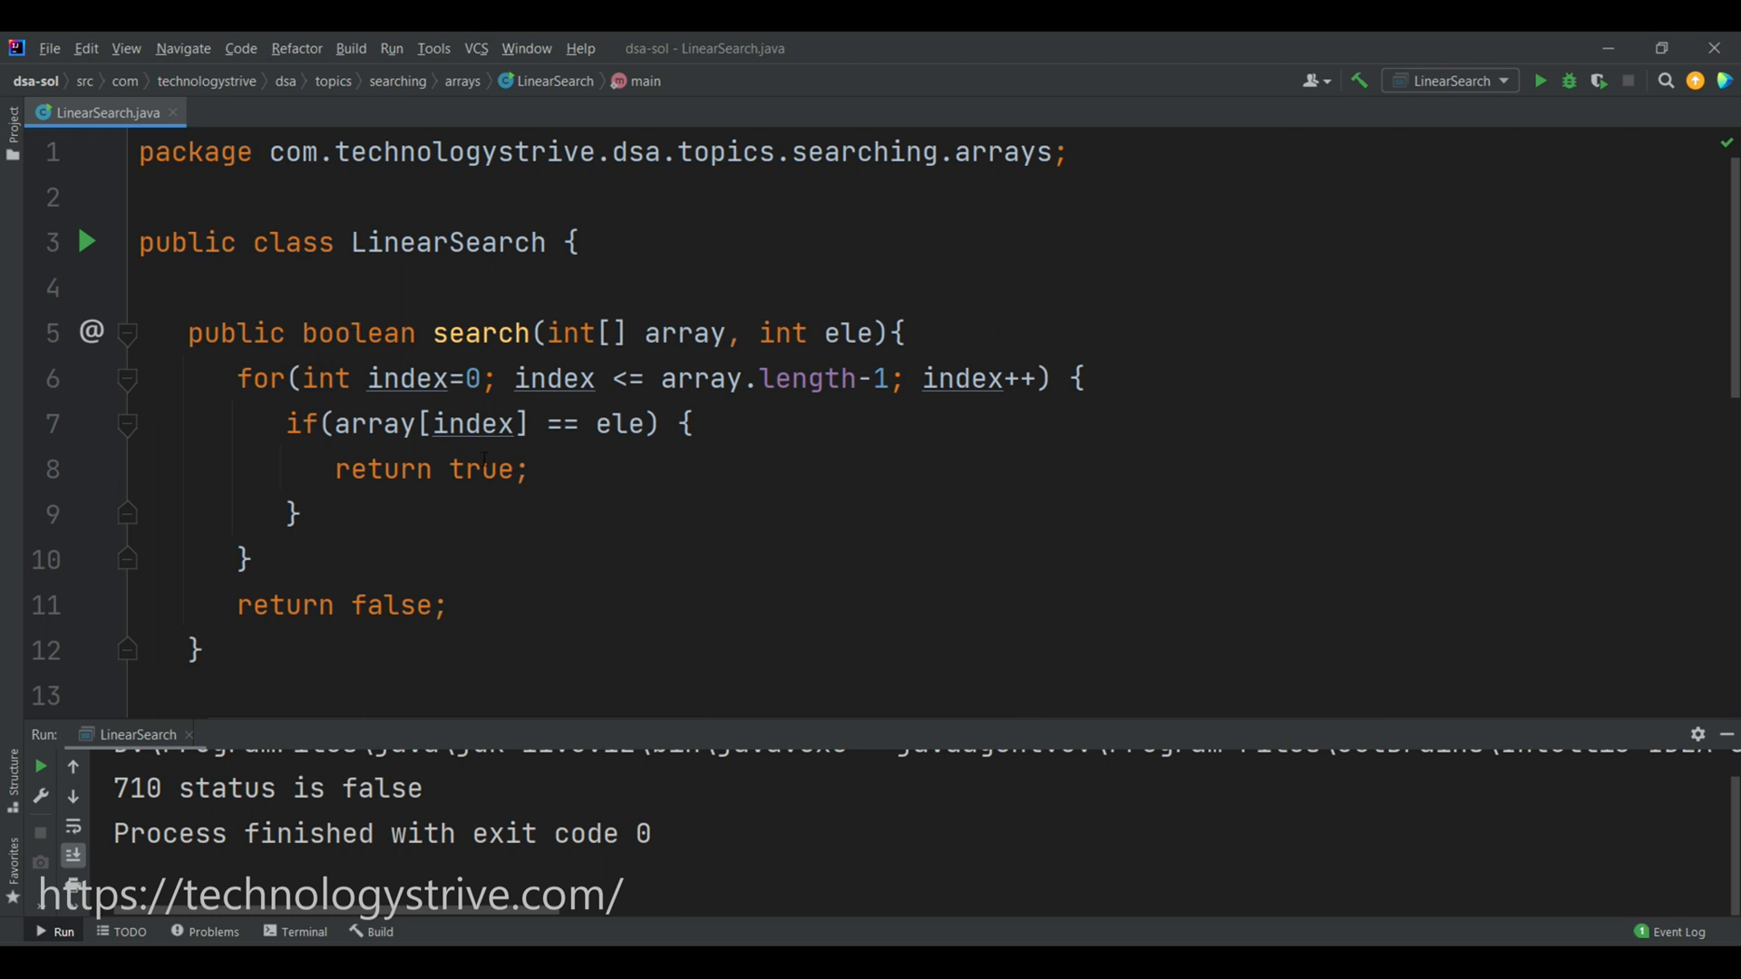
pyautogui.doubleClick(357, 334)
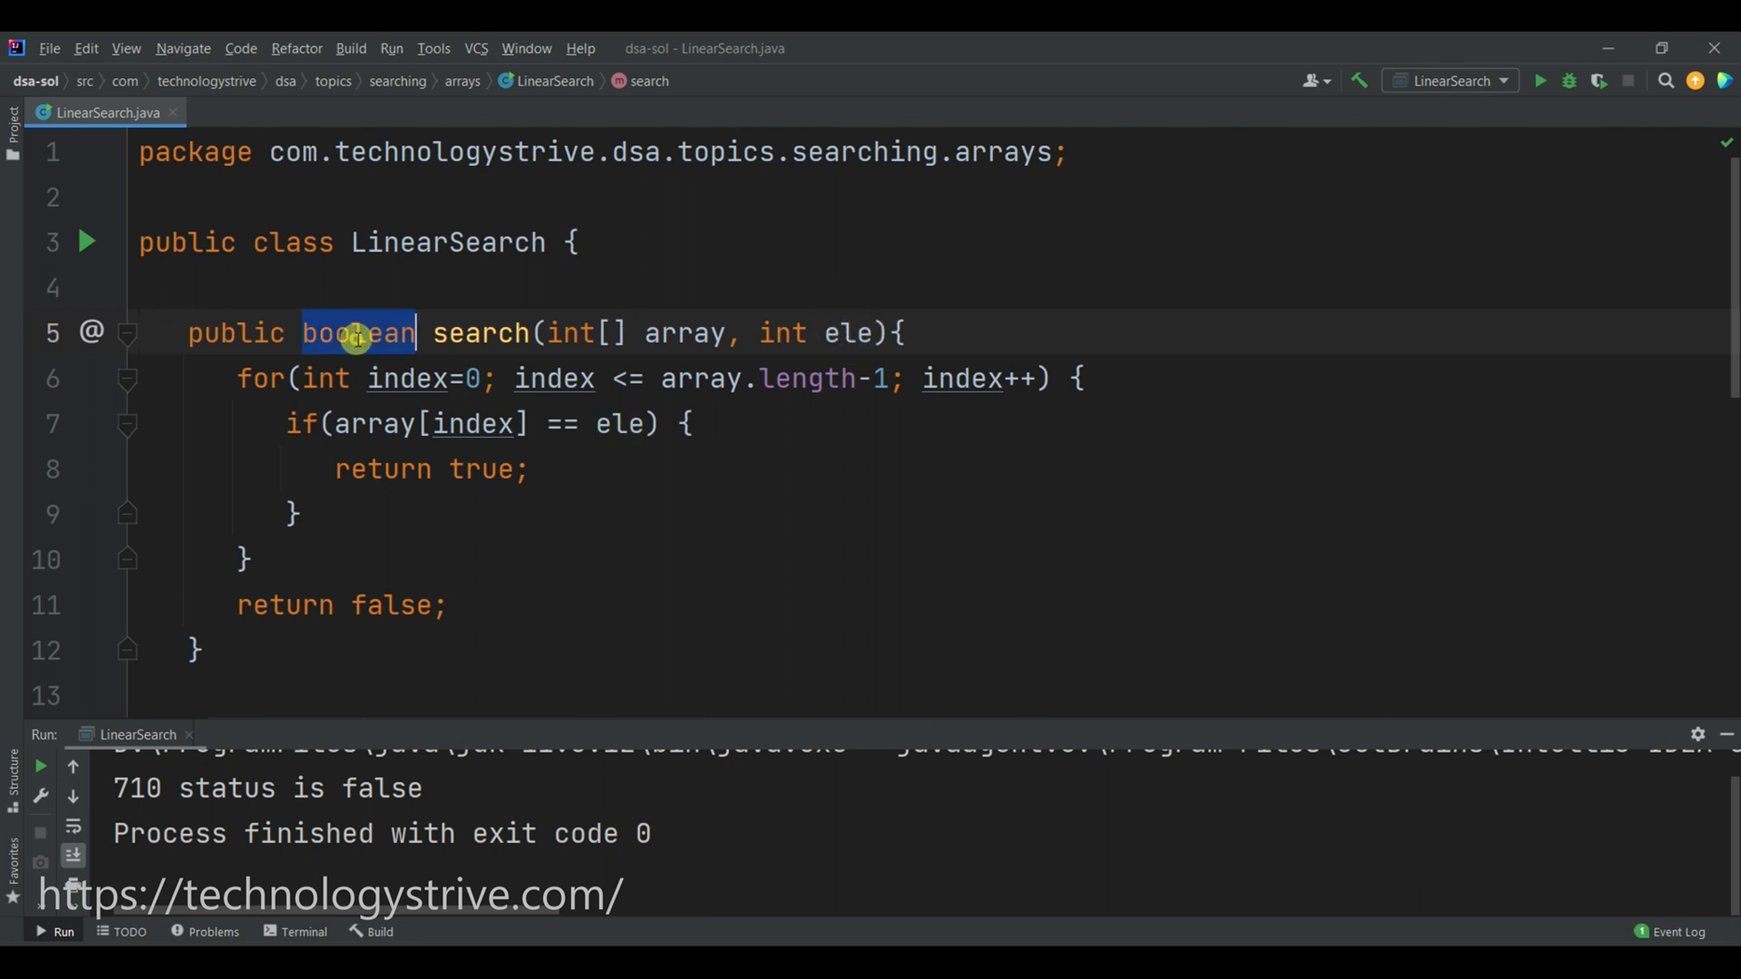
# Make search return int: index when found, -1 after the loop.
pyautogui.write('int')
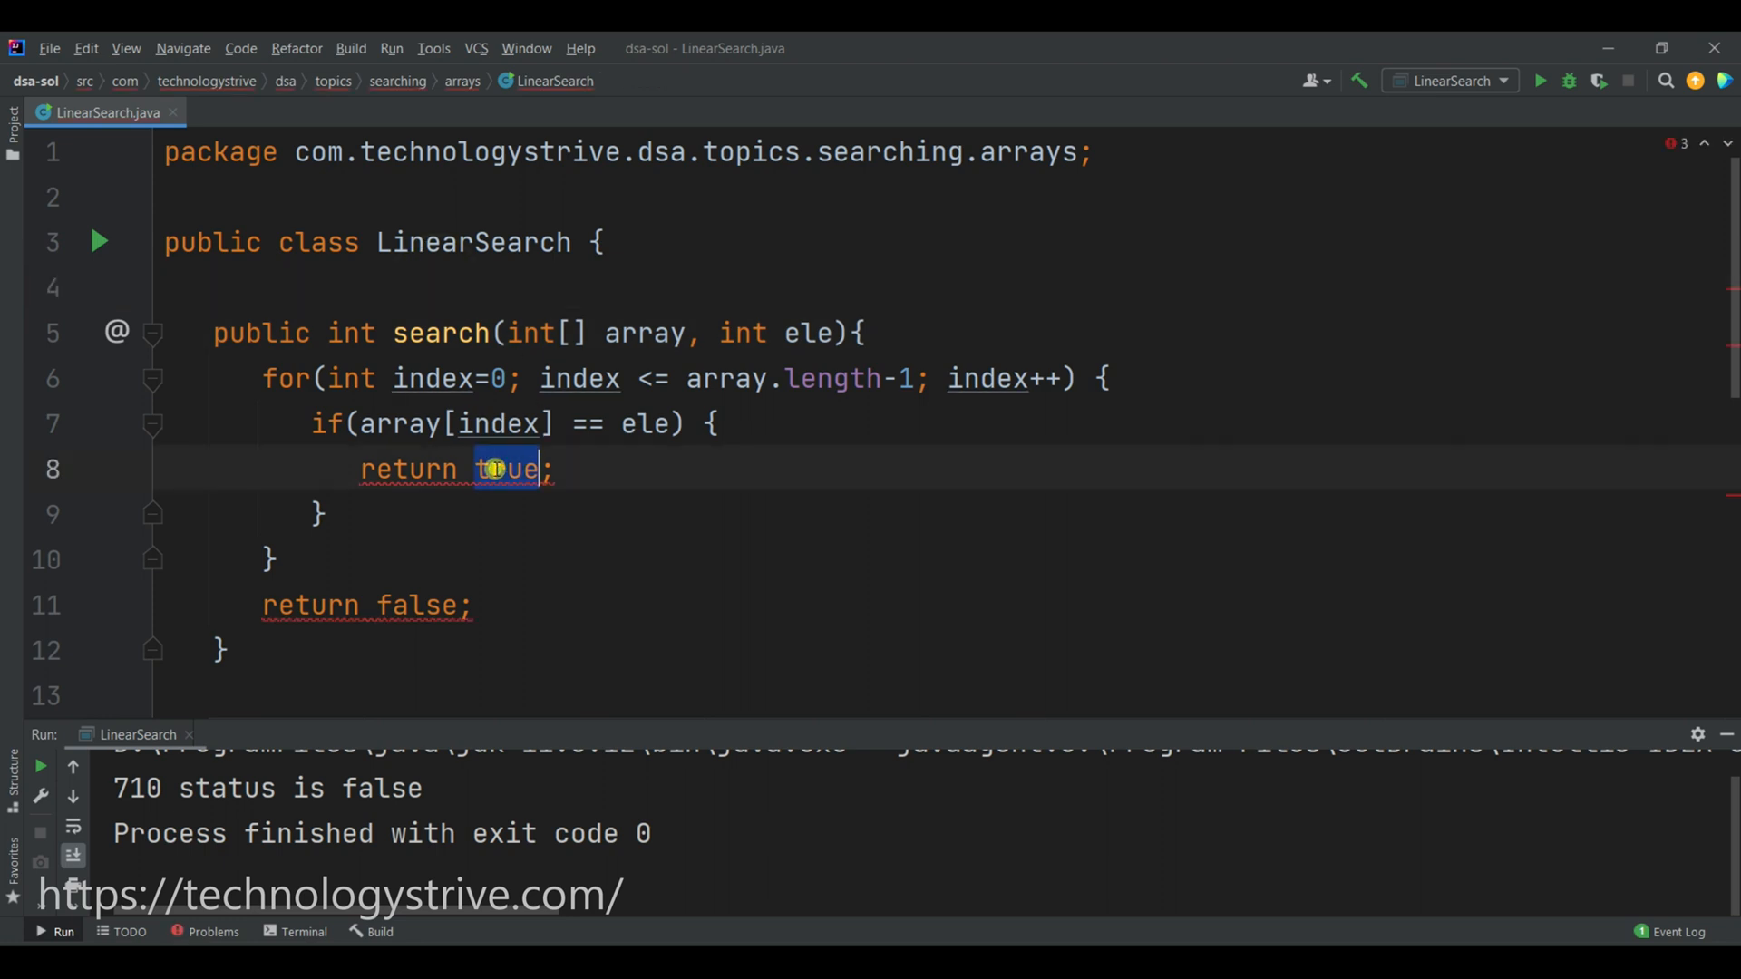
pyautogui.write('index')
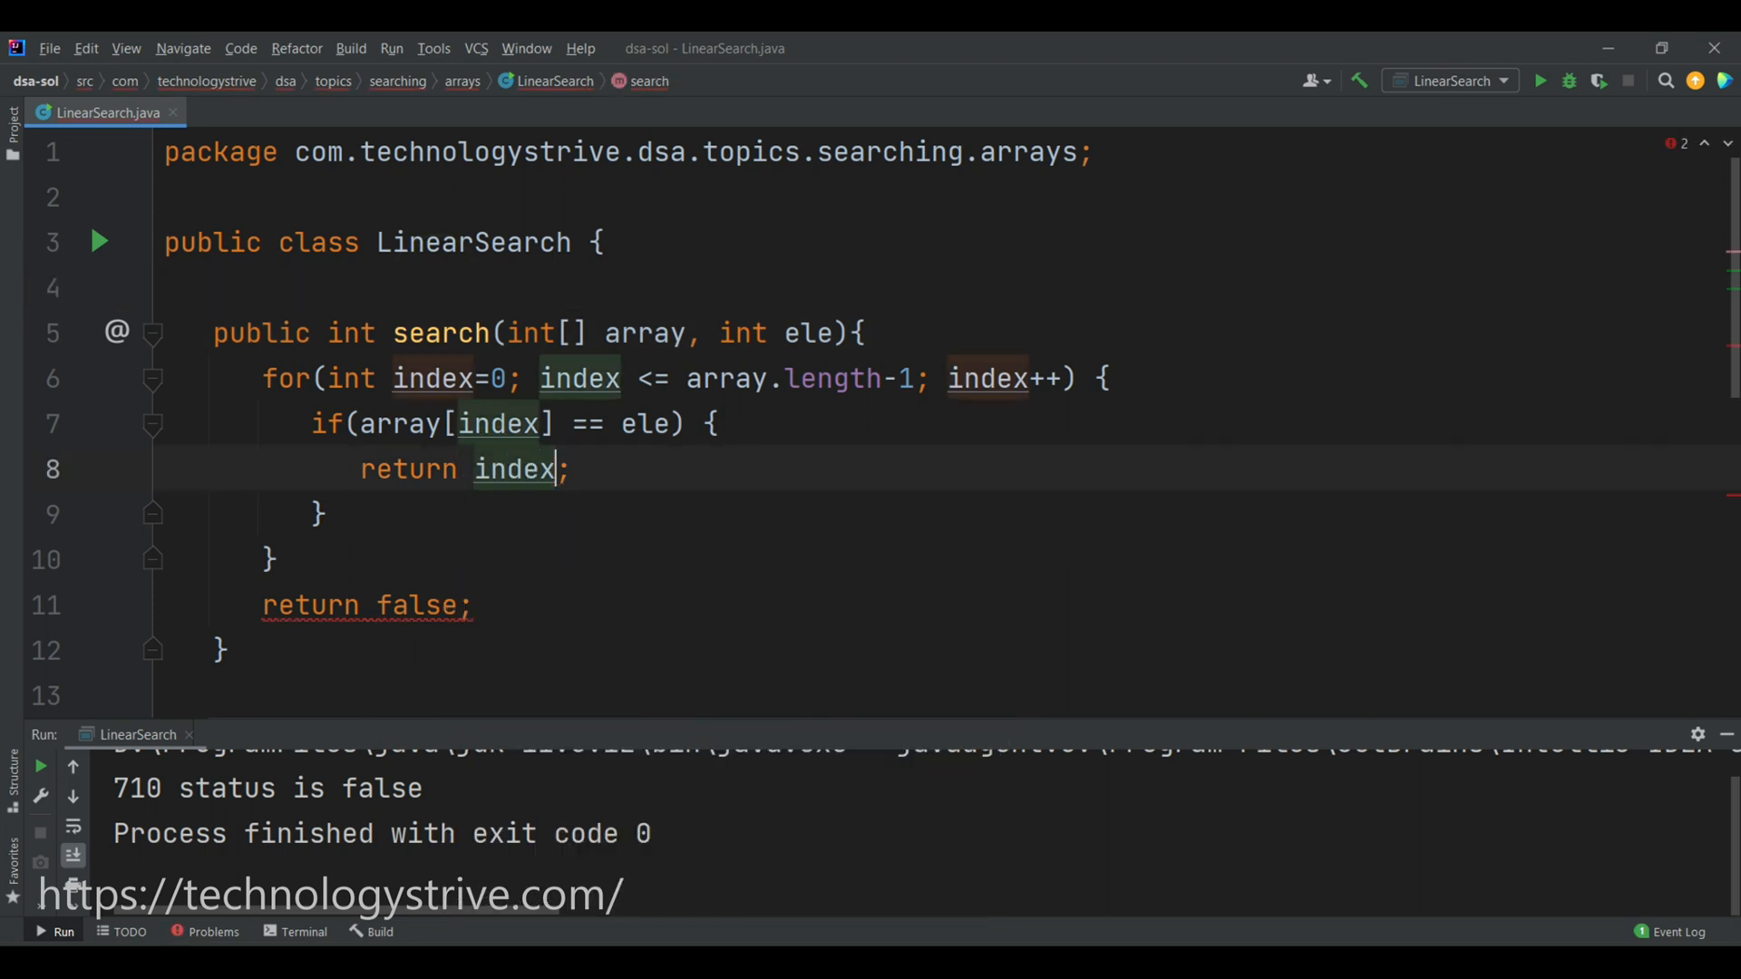
pyautogui.doubleClick(411, 606)
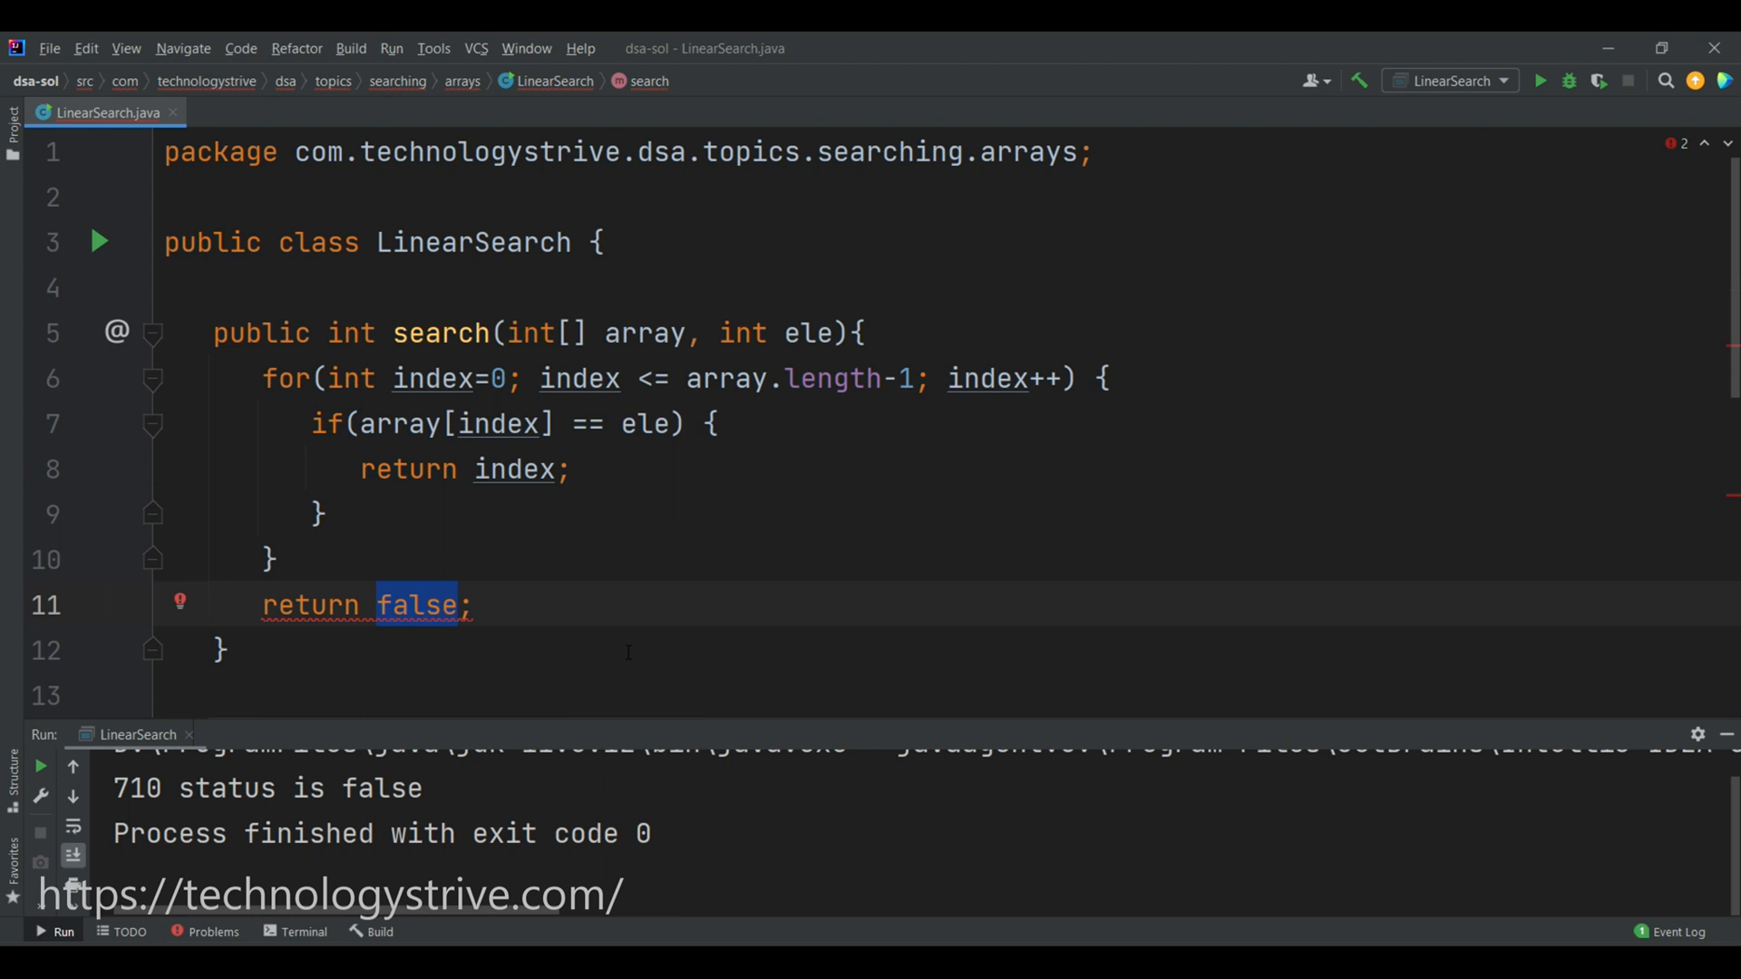
pyautogui.press('Delete')
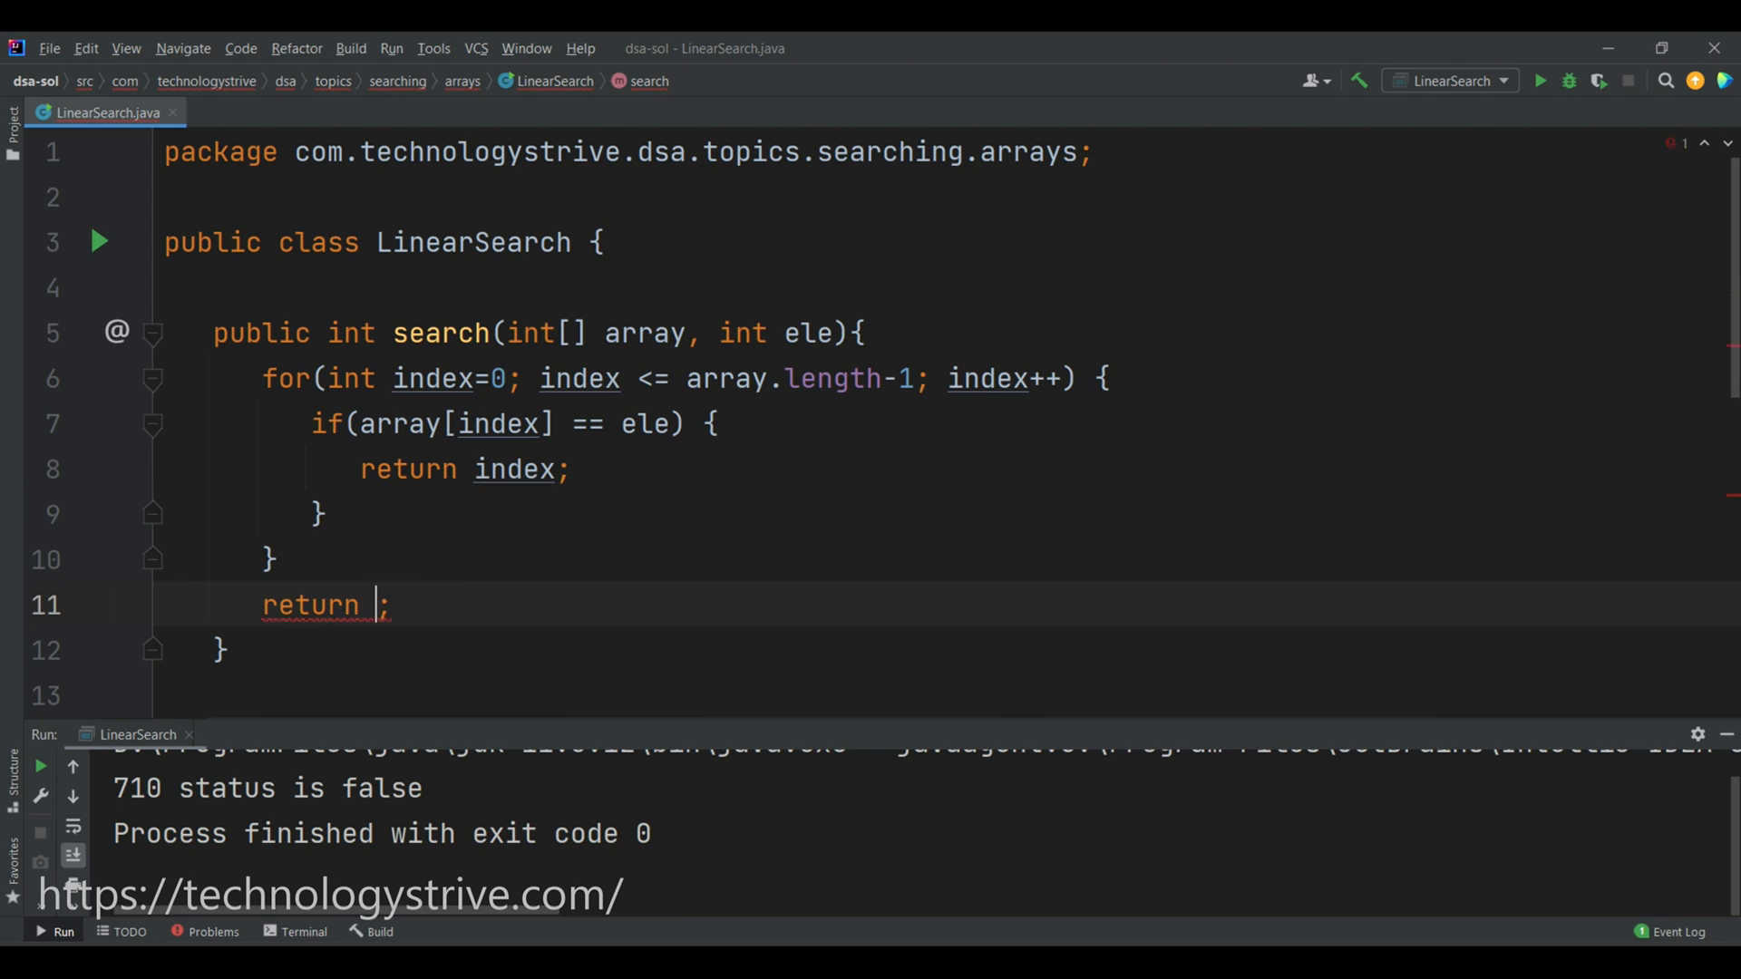
pyautogui.write('-1')
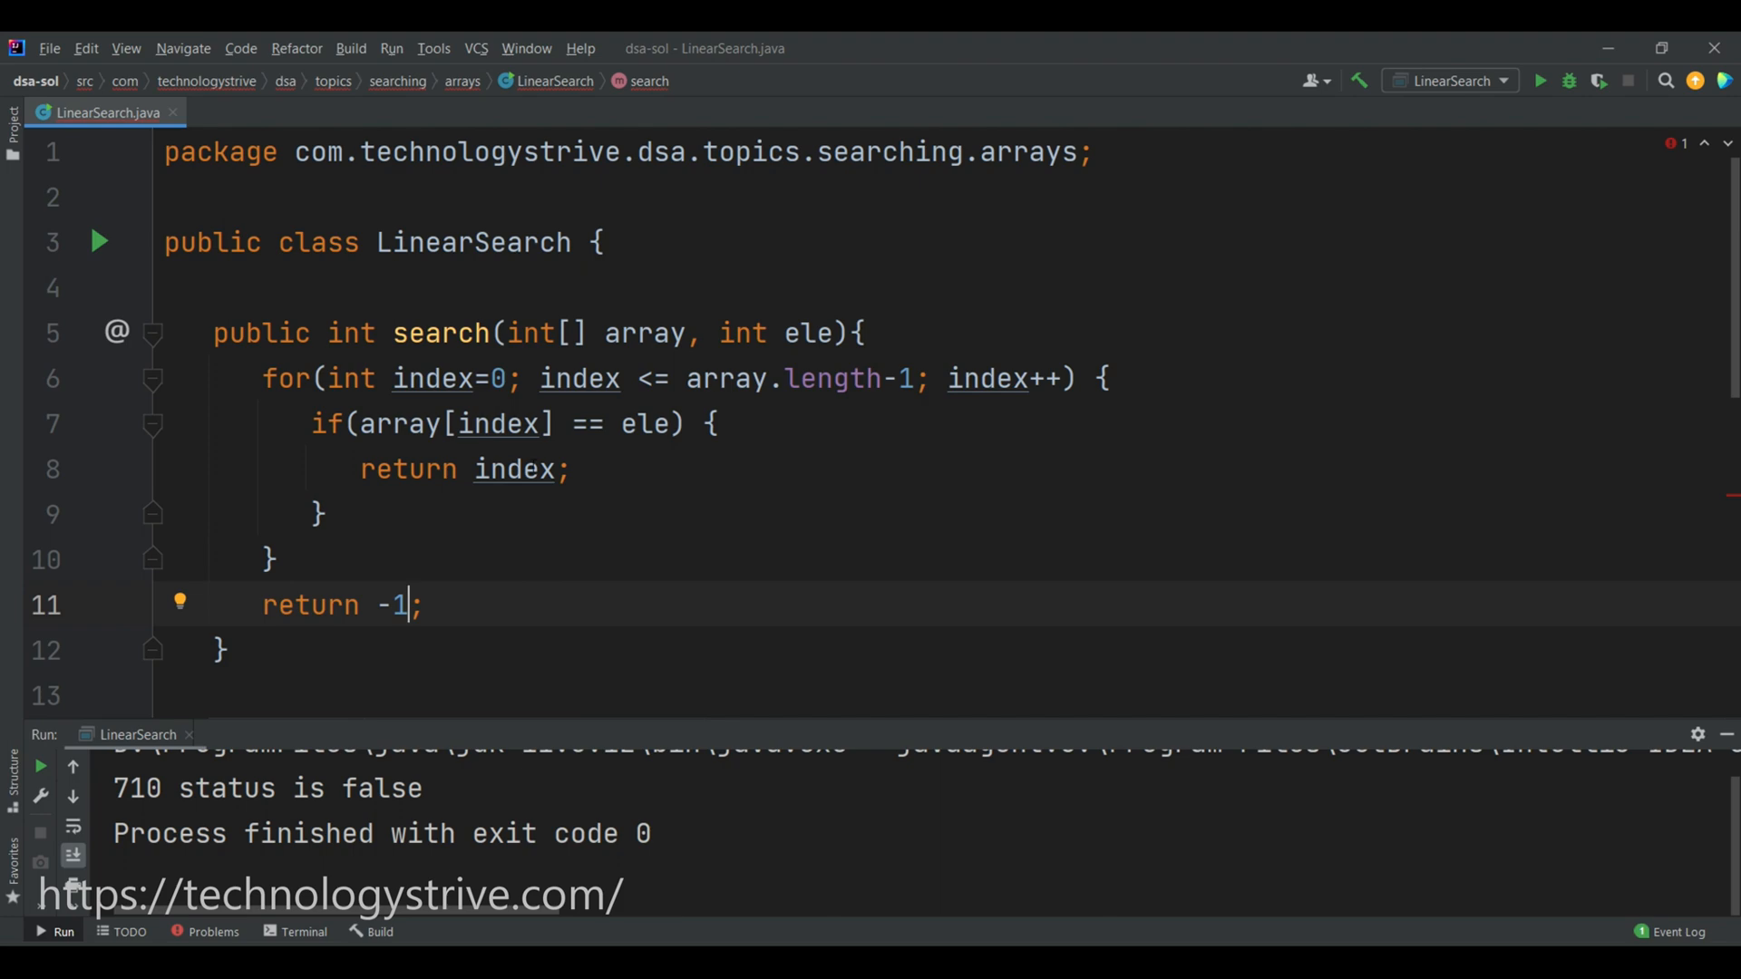
# Store the result in int index in main and print "%d is at index %d".
pyautogui.scroll(-3)
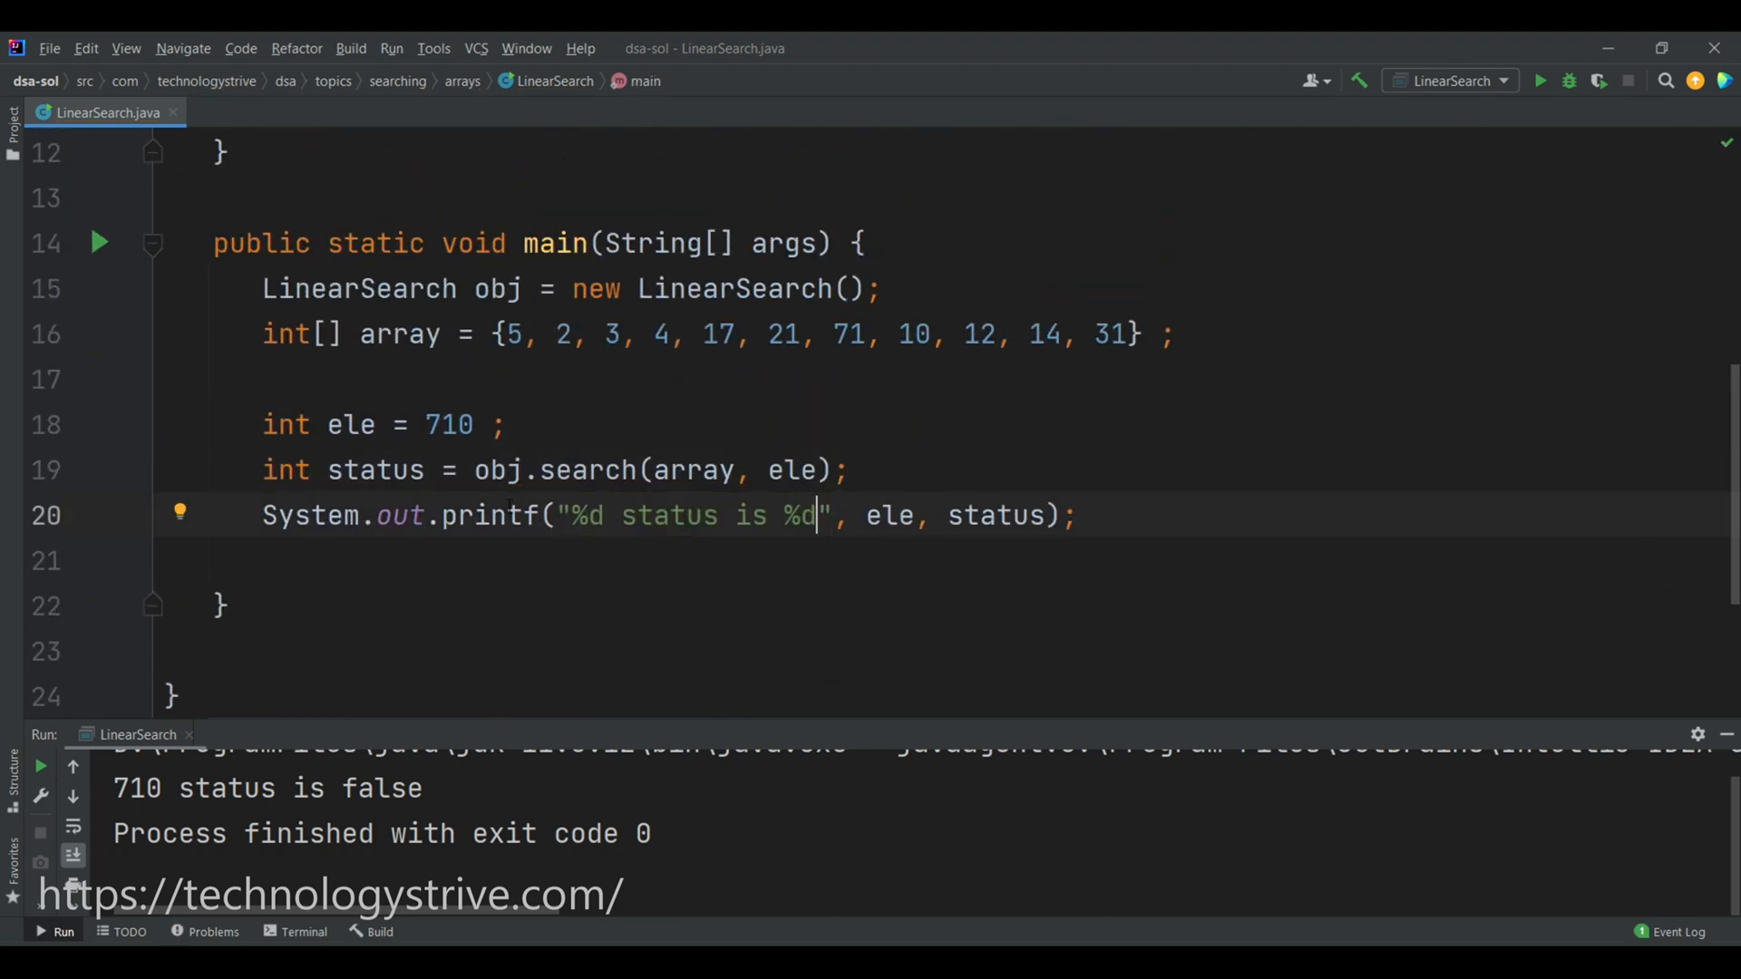
pyautogui.write('index')
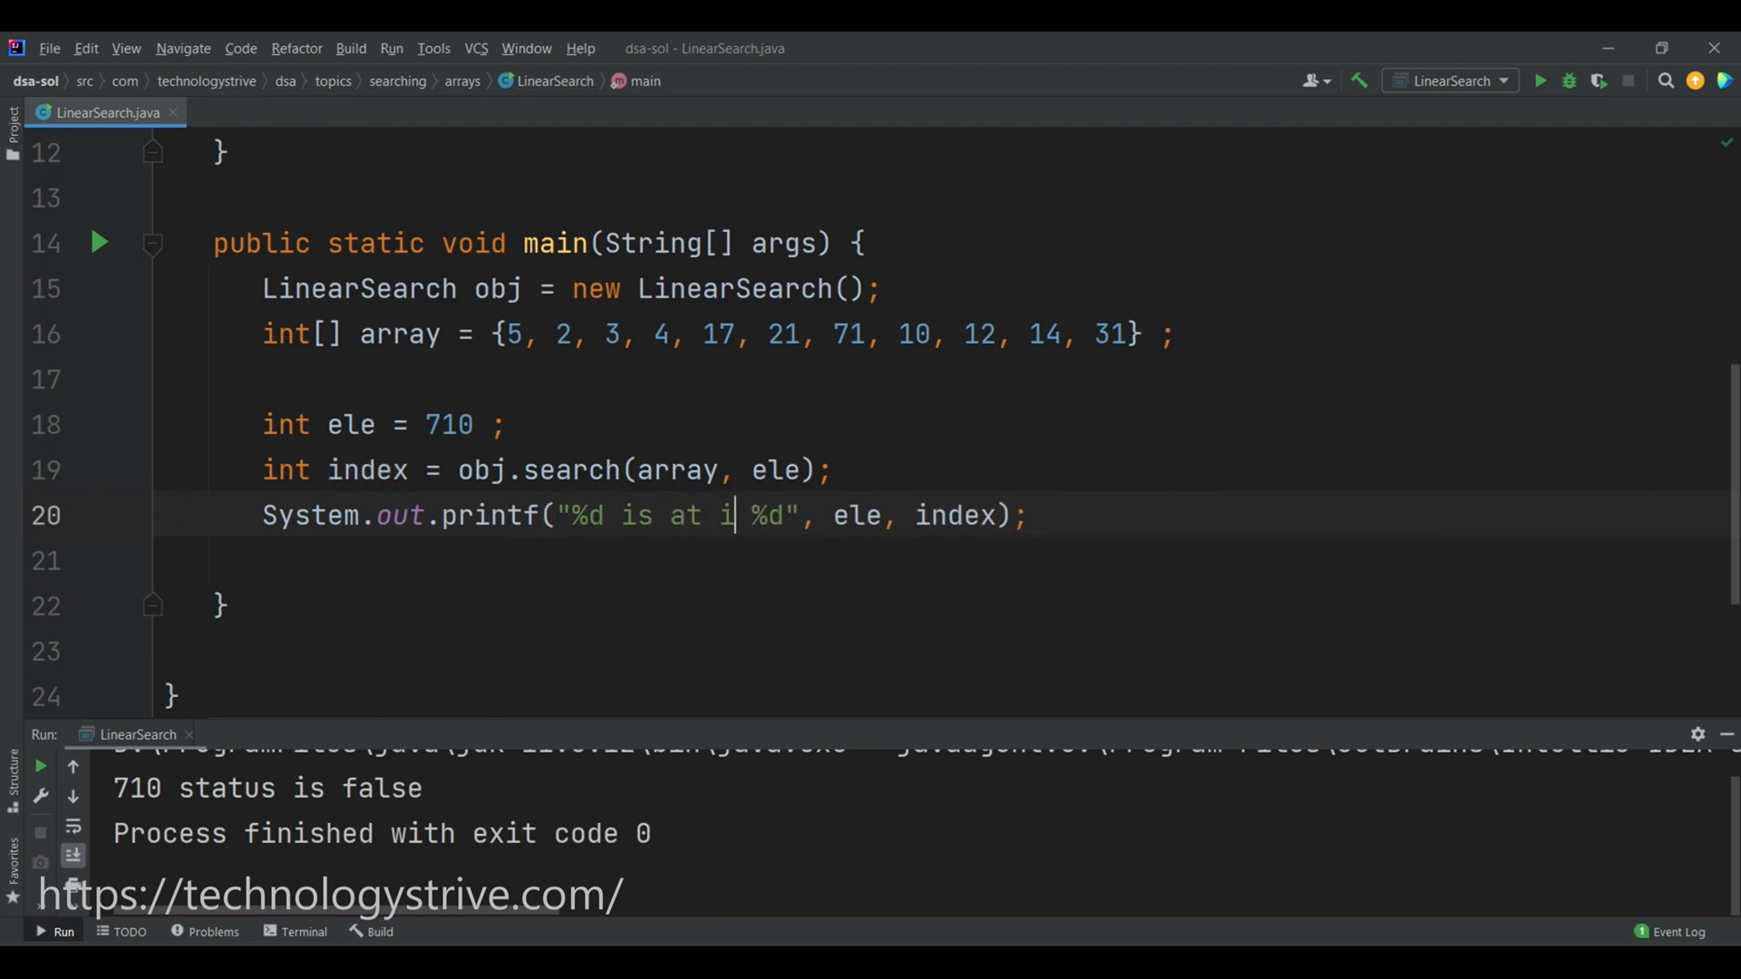
pyautogui.write('ndex')
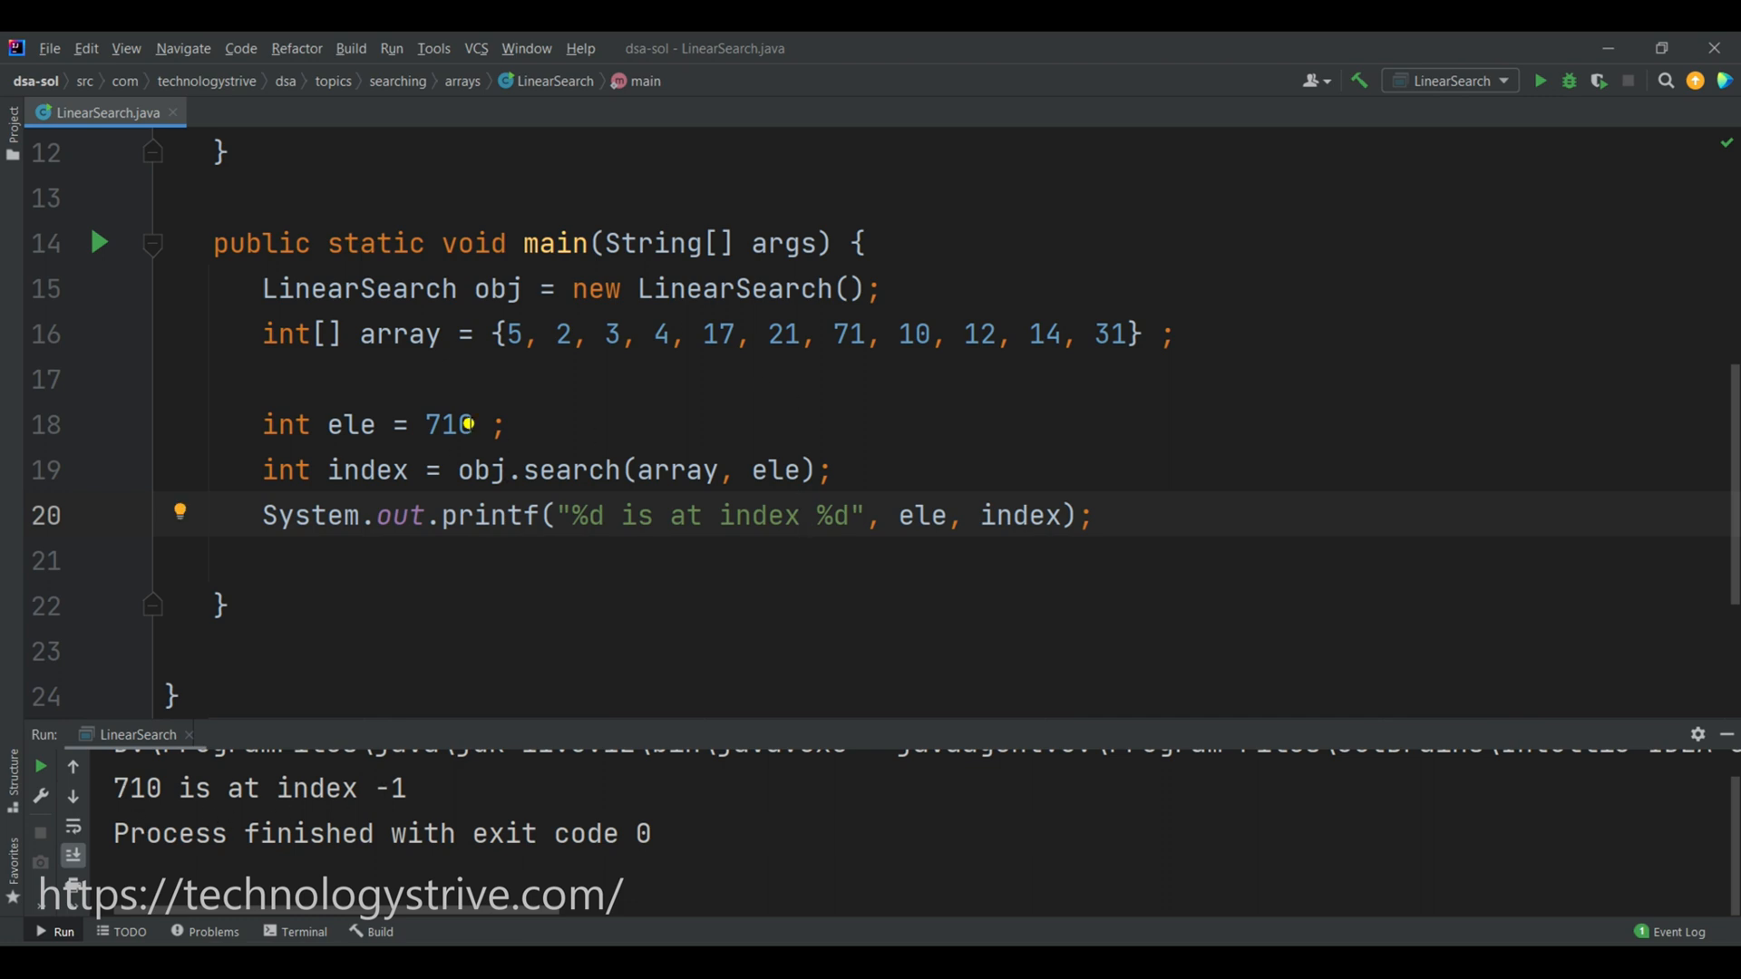
# Change ele back to 71 so main searches for 71 and prints its index.
pyautogui.press('Backspace')
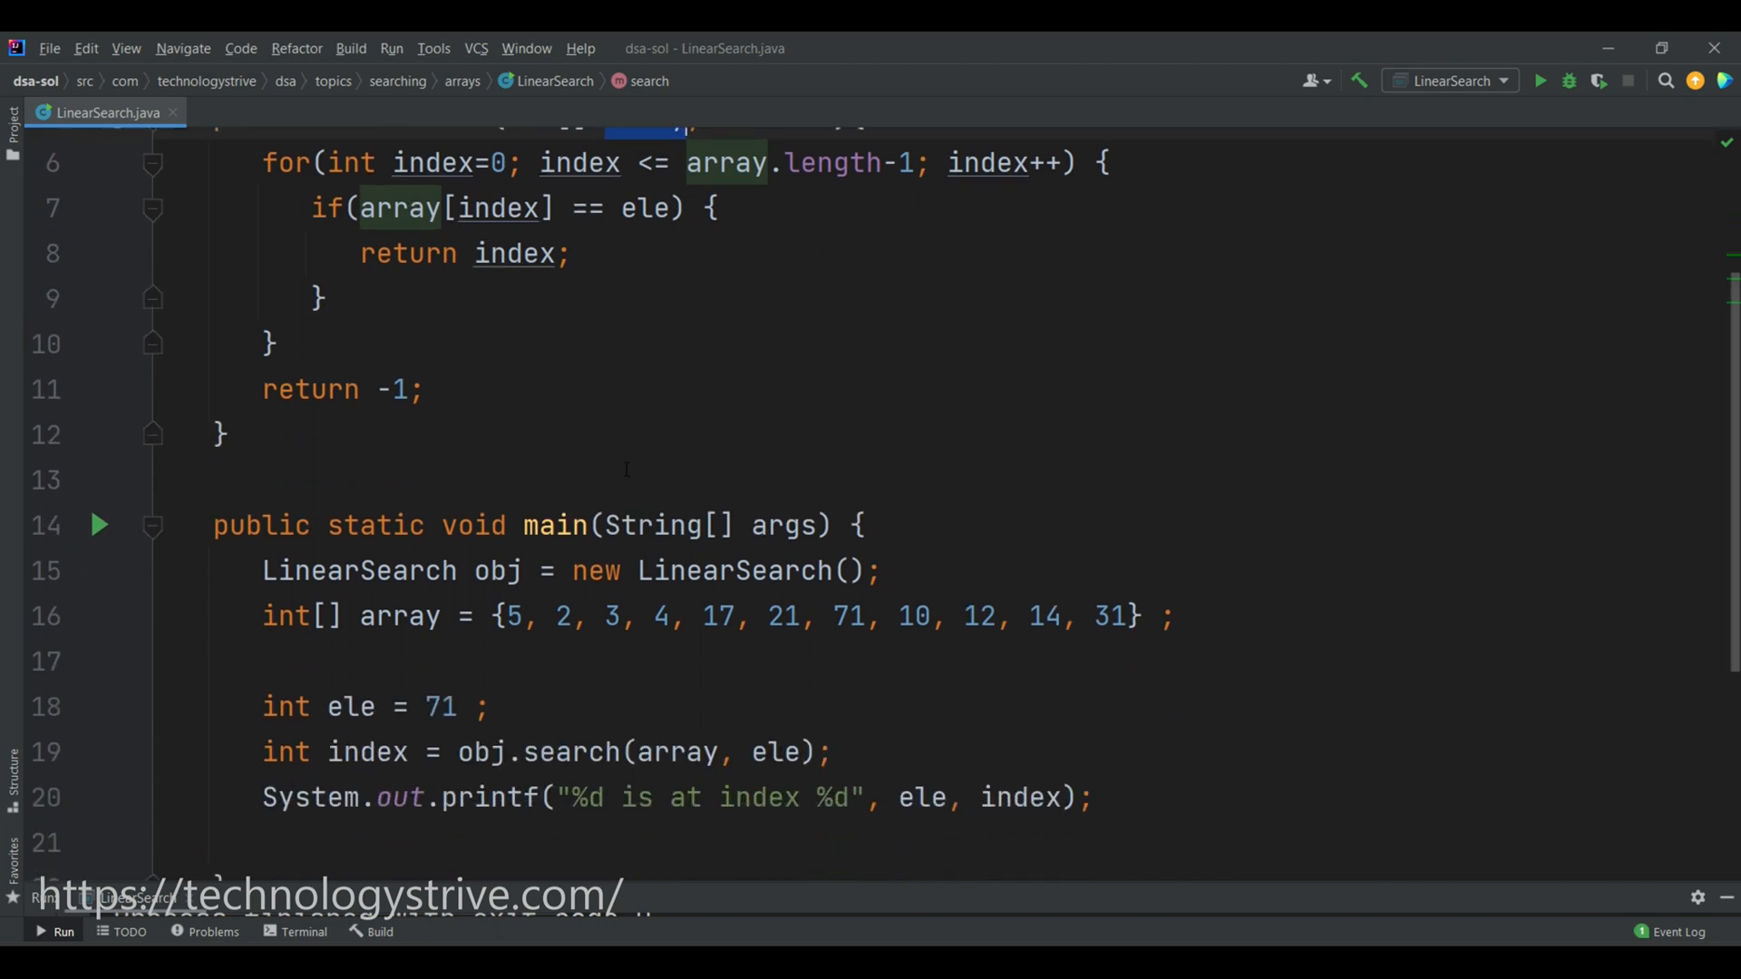
pyautogui.scroll(-3)
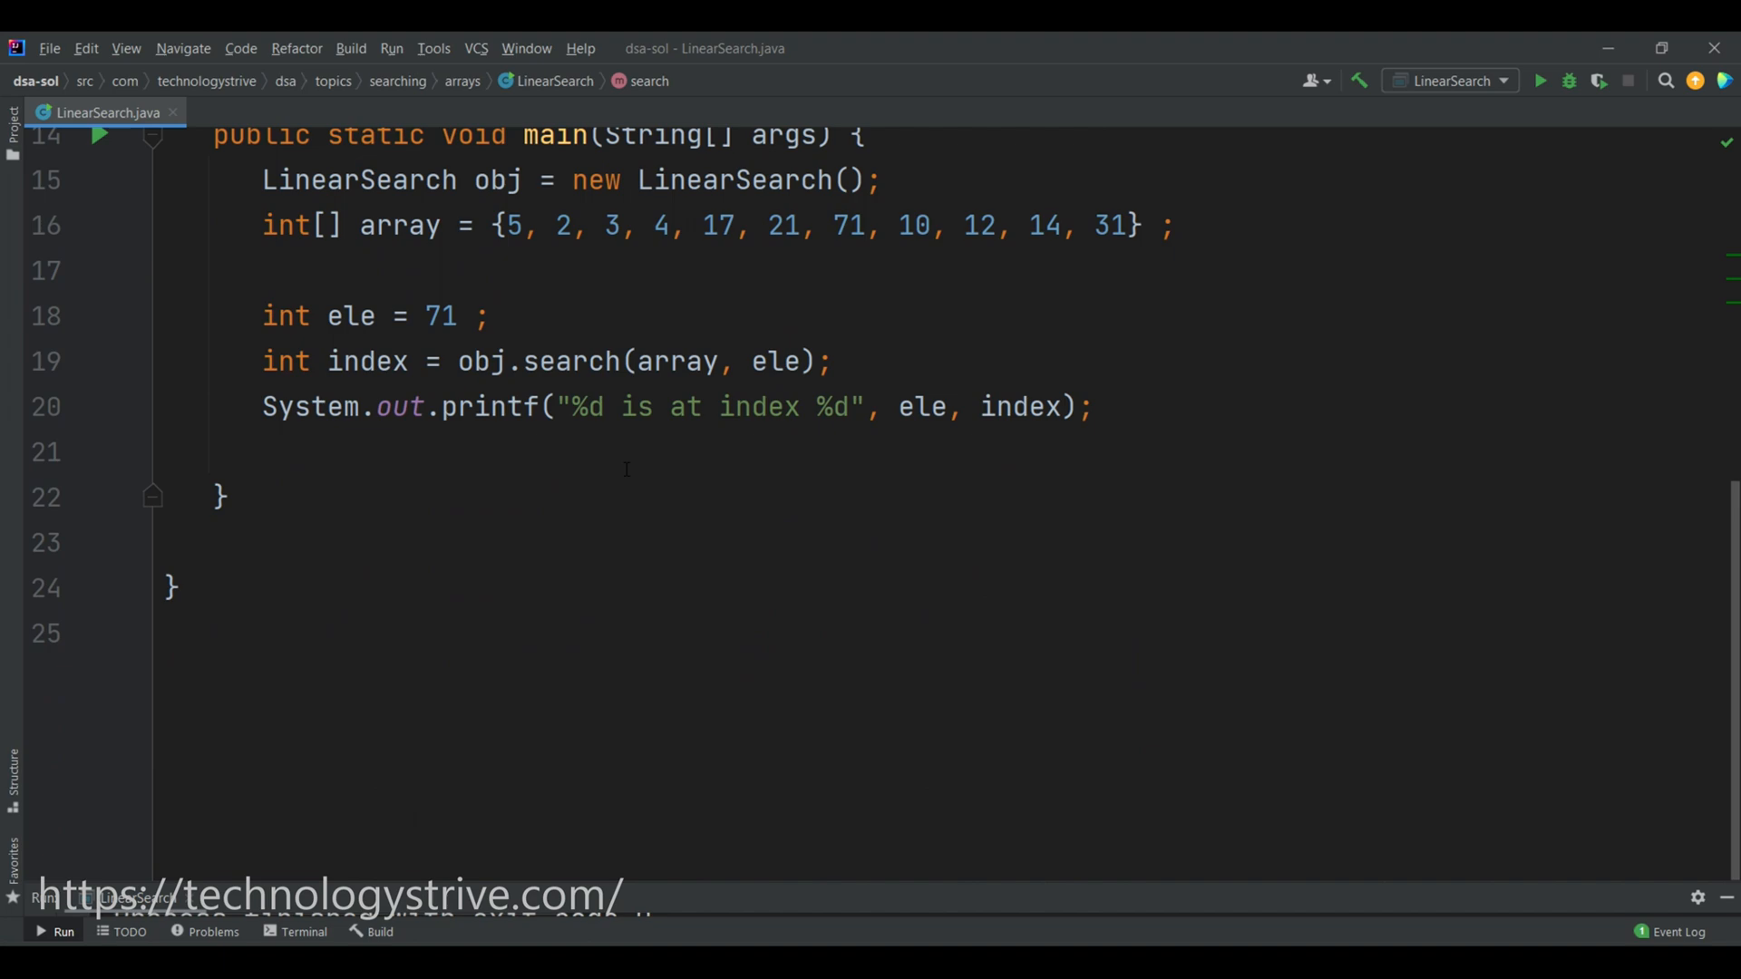